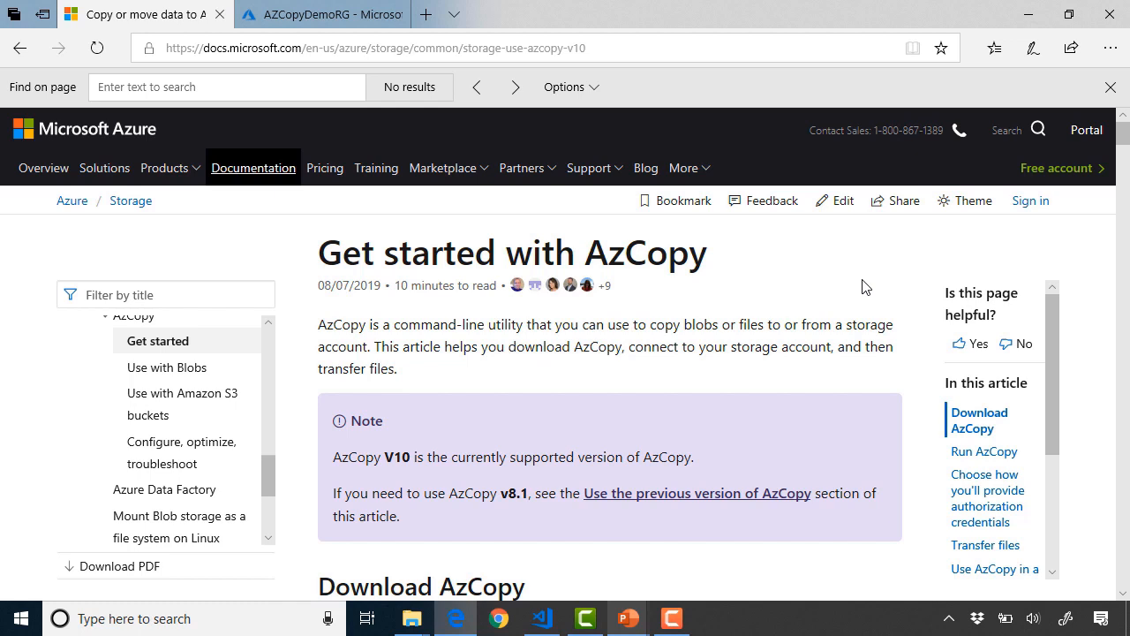
Download the AzCopy V10 Windows zip from the Get started with AzCopy page and save it.
scroll(down, 3)
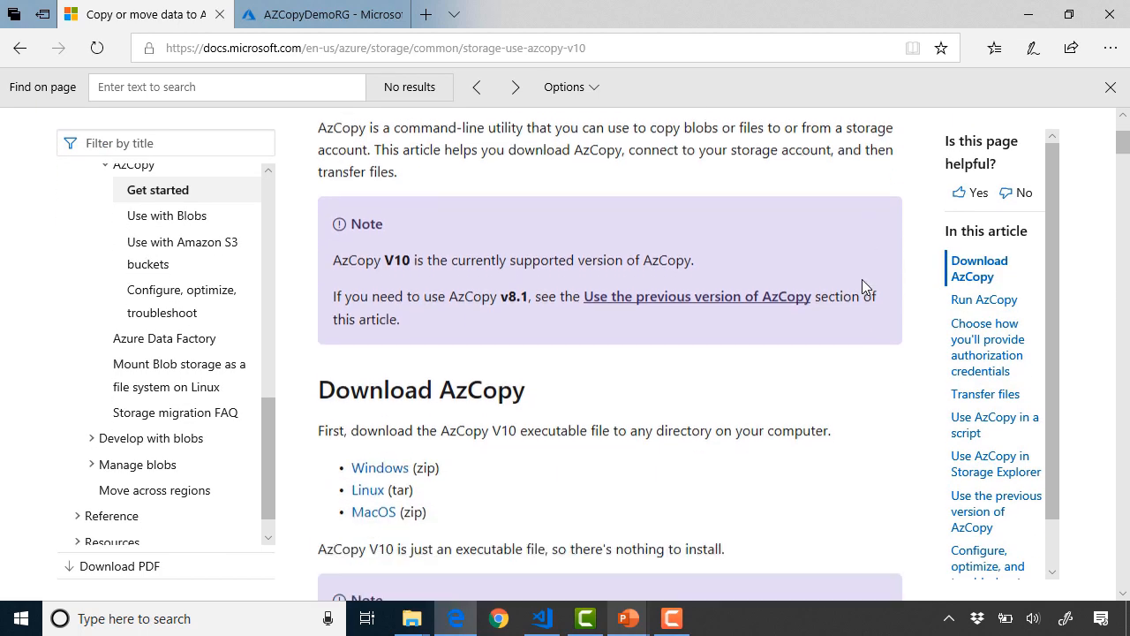
scroll(down, 3)
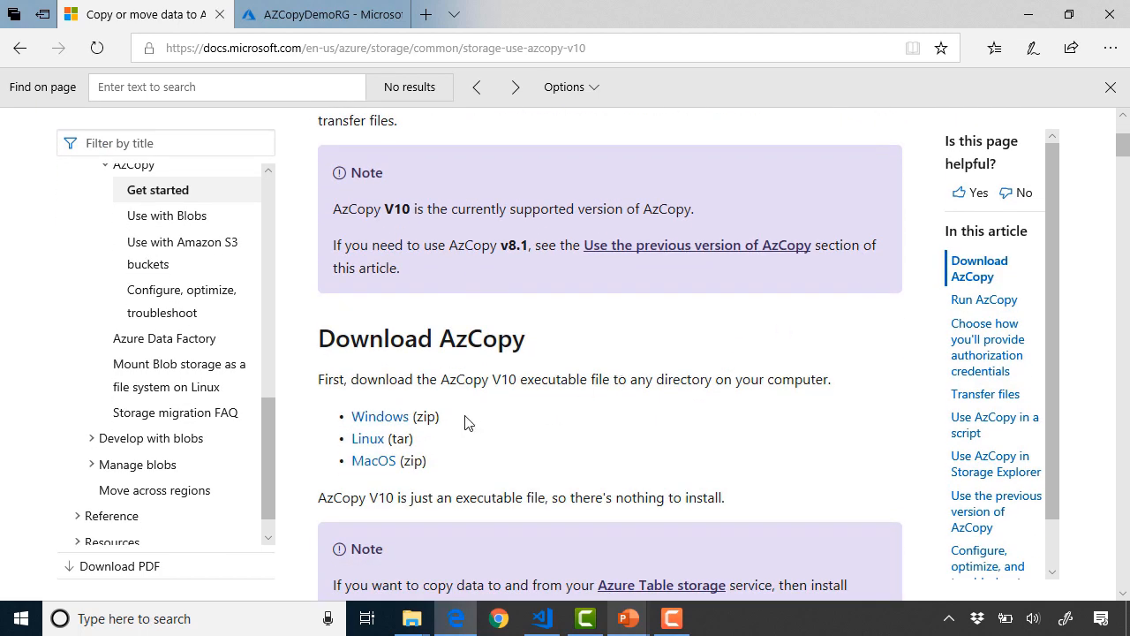
mouse_move(448, 466)
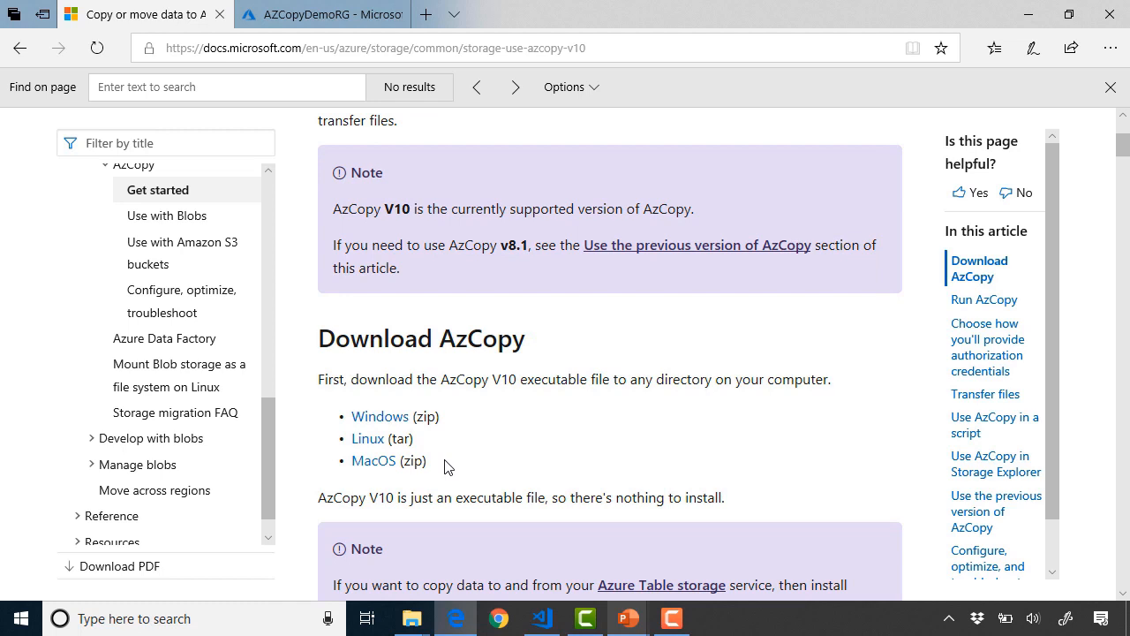
mouse_move(380, 416)
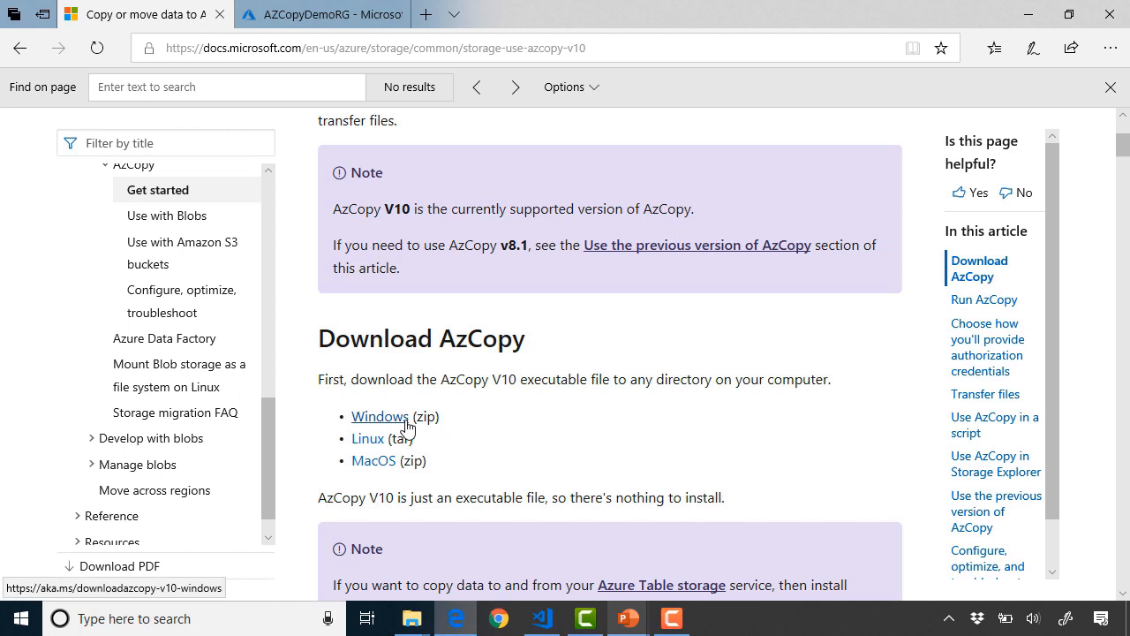
click(379, 417)
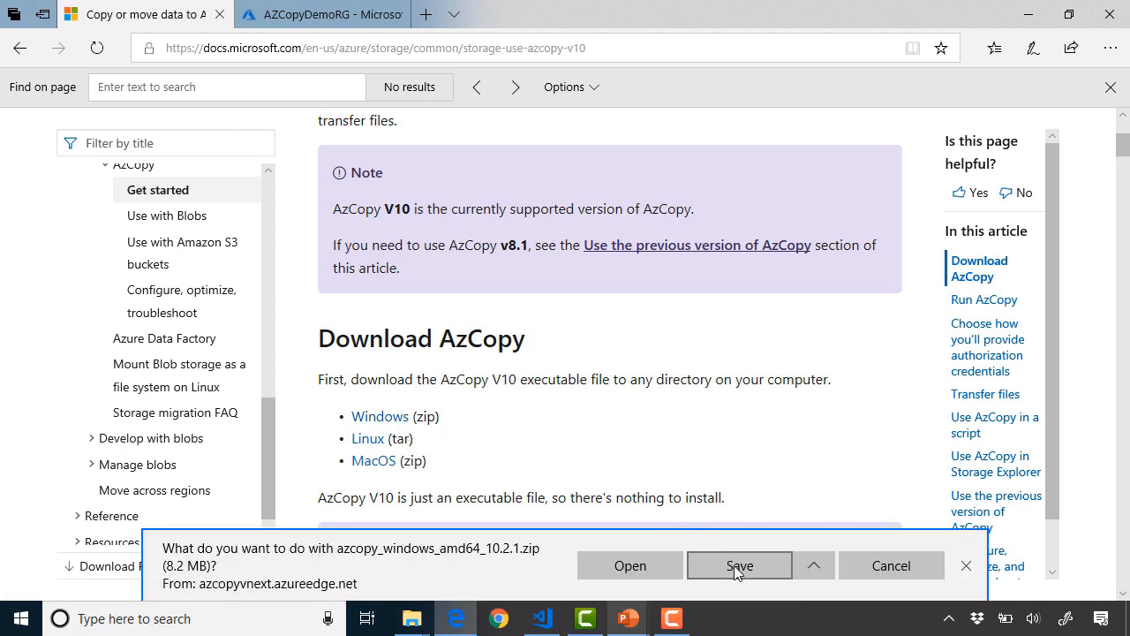
click(739, 565)
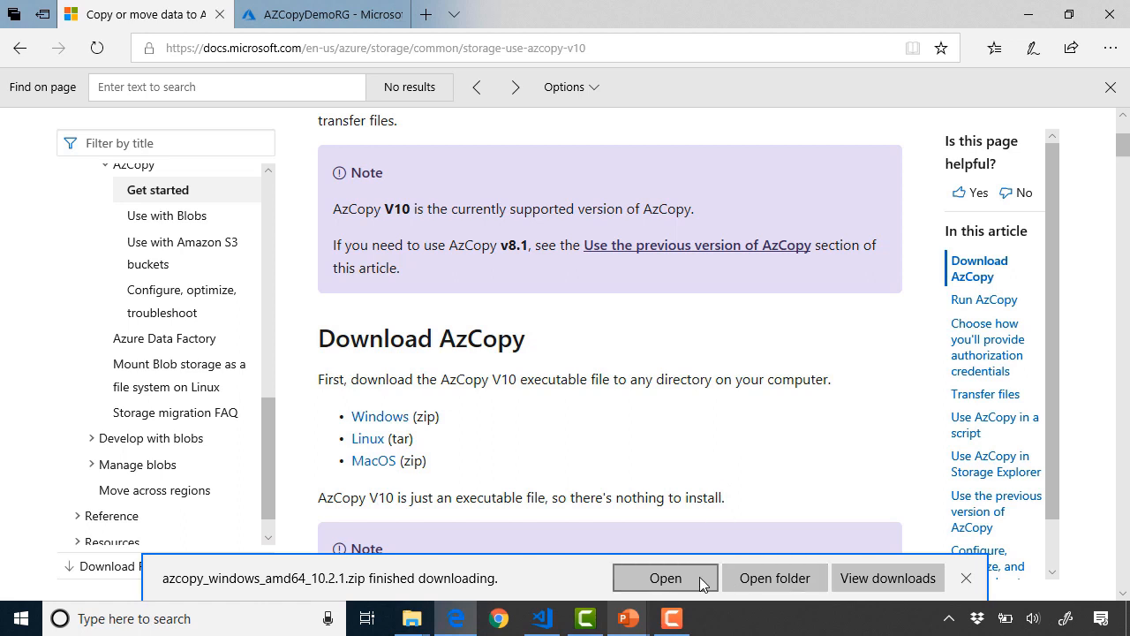
Inspect the downloaded zip's azcopy.exe, then open the C:\AzCopy folder holding azcopy.exe.
click(773, 578)
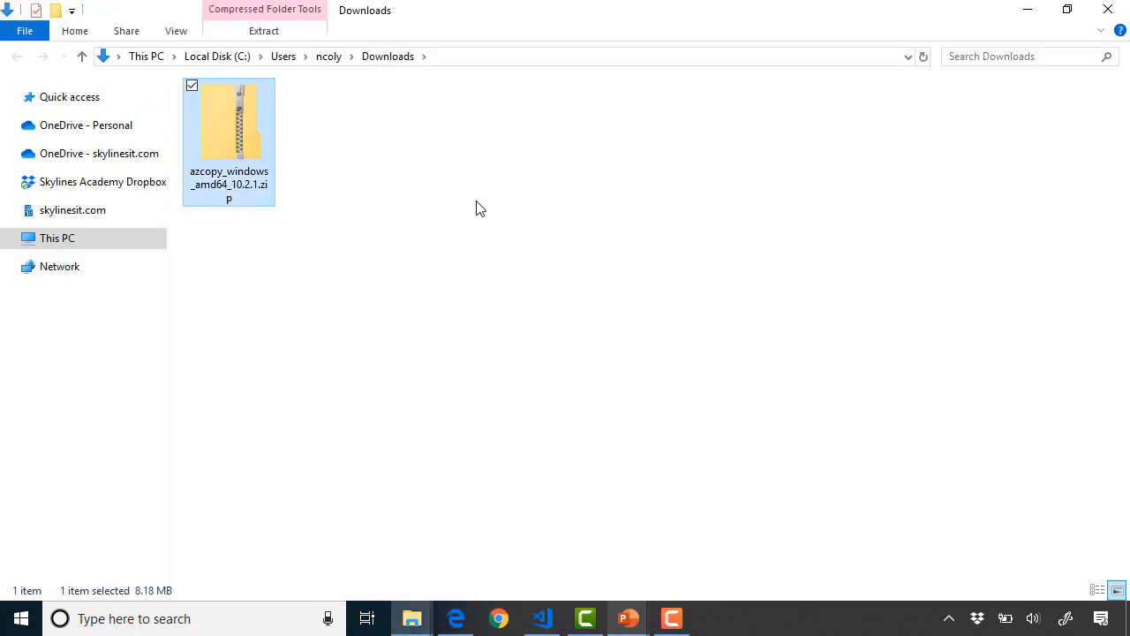
double_click(229, 122)
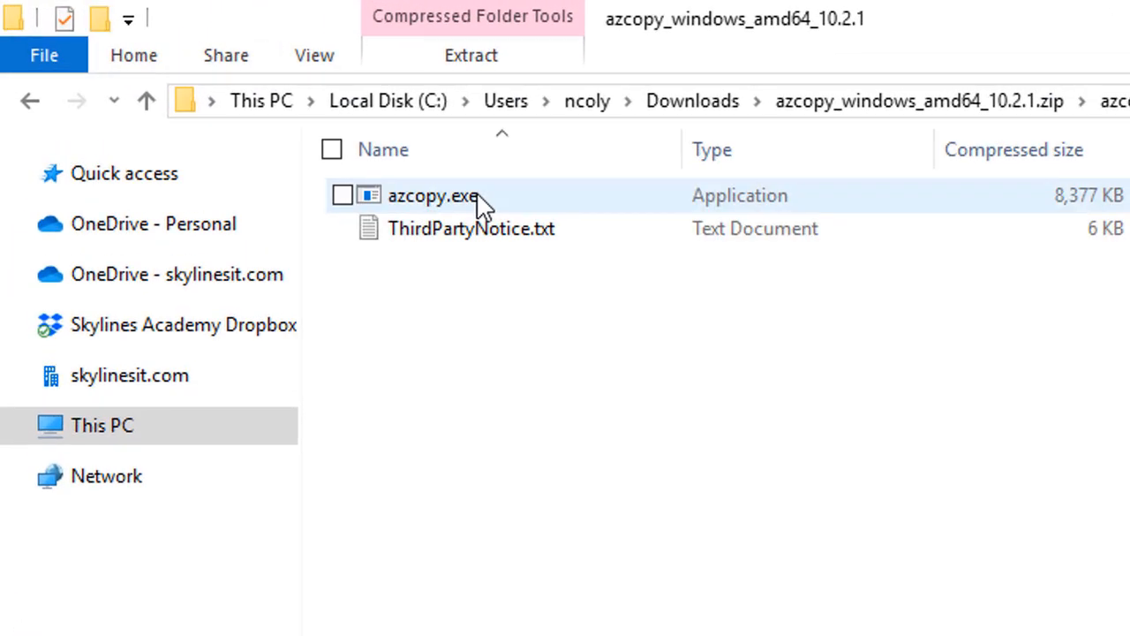
mouse_move(474, 216)
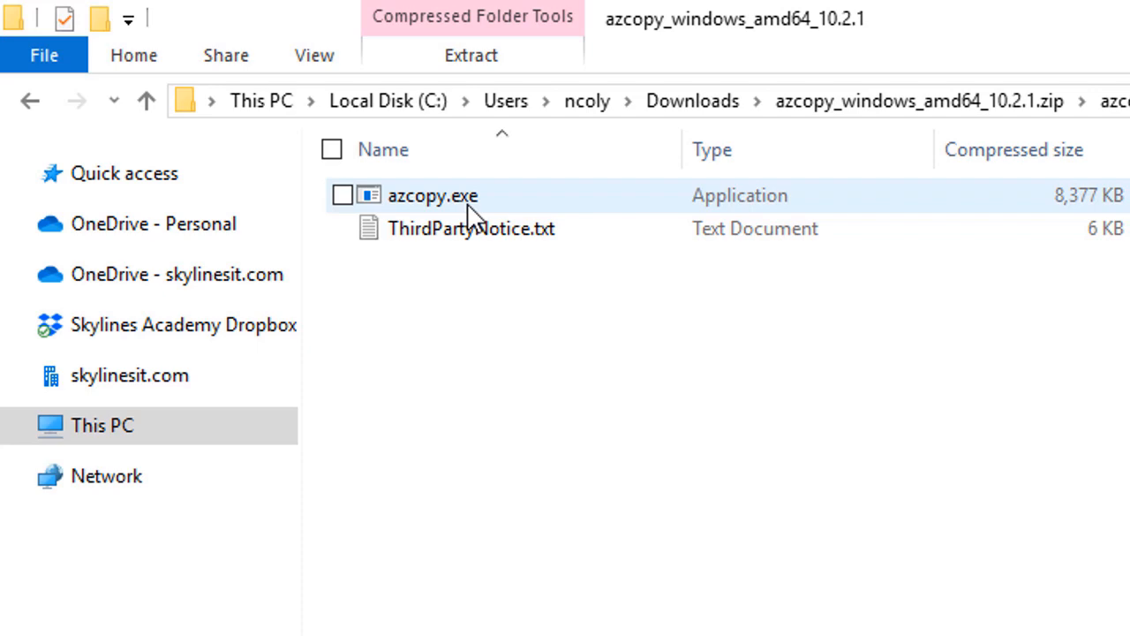
click(1067, 11)
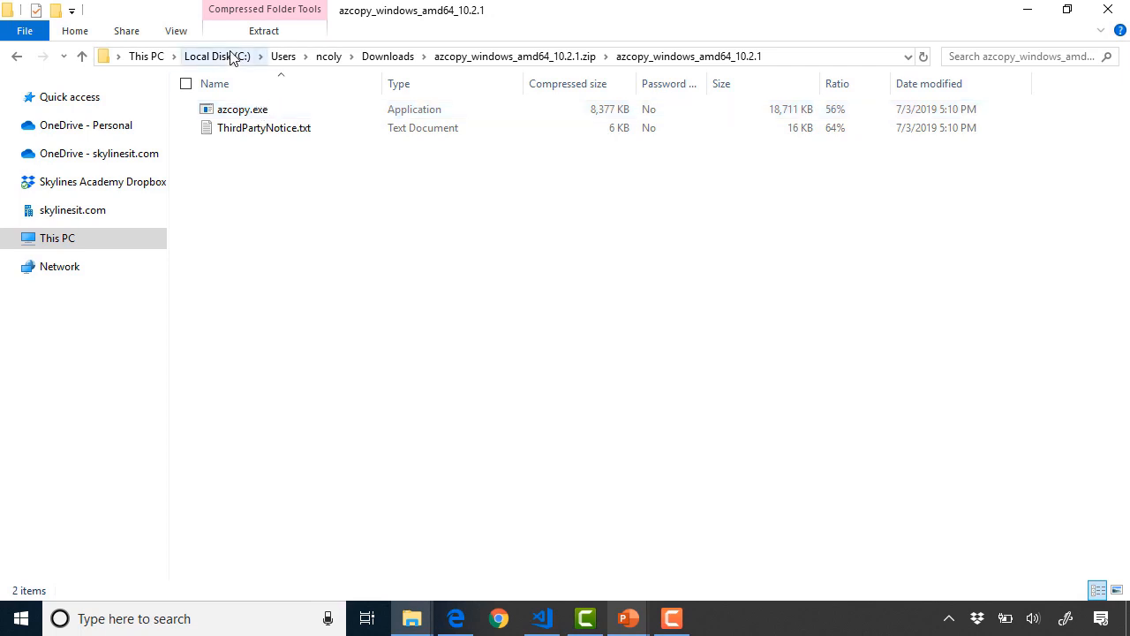
click(208, 55)
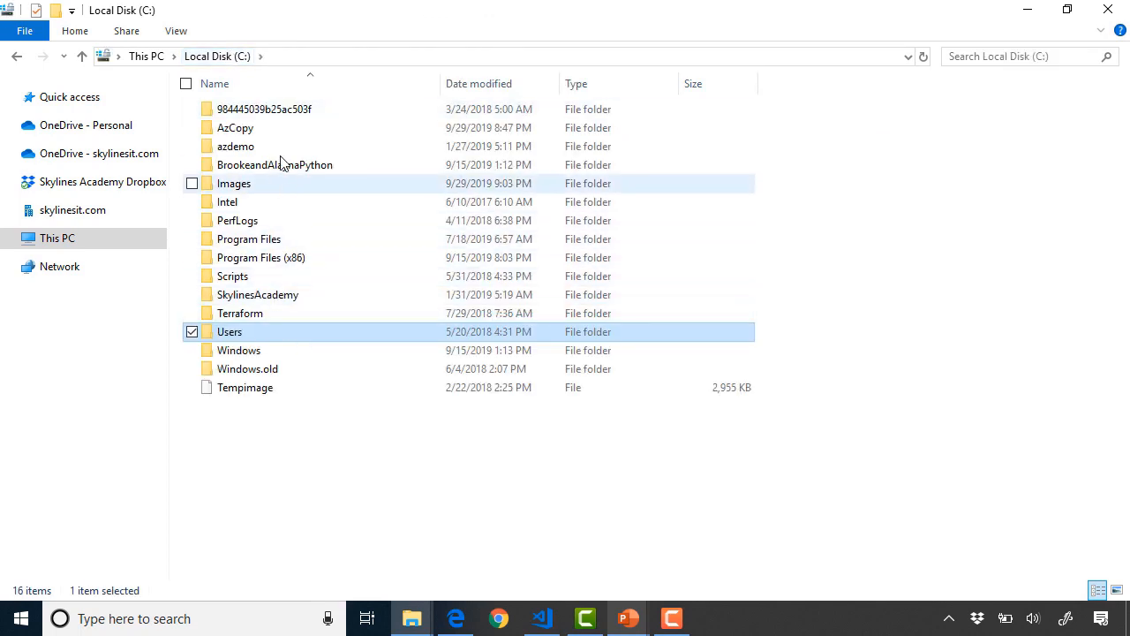
click(235, 127)
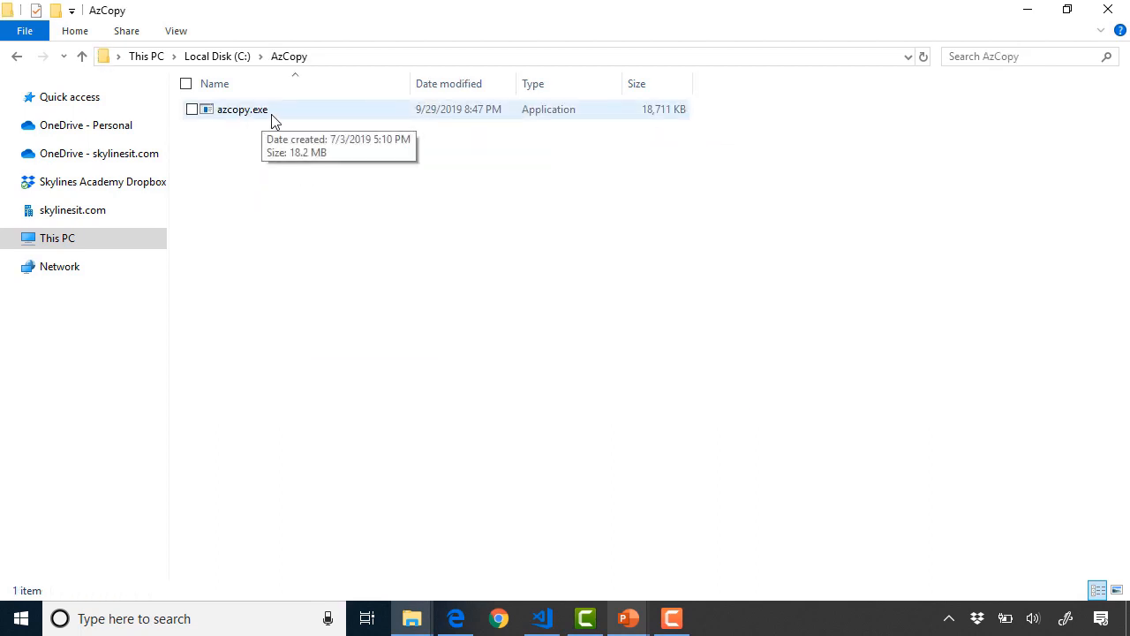
mouse_move(297, 190)
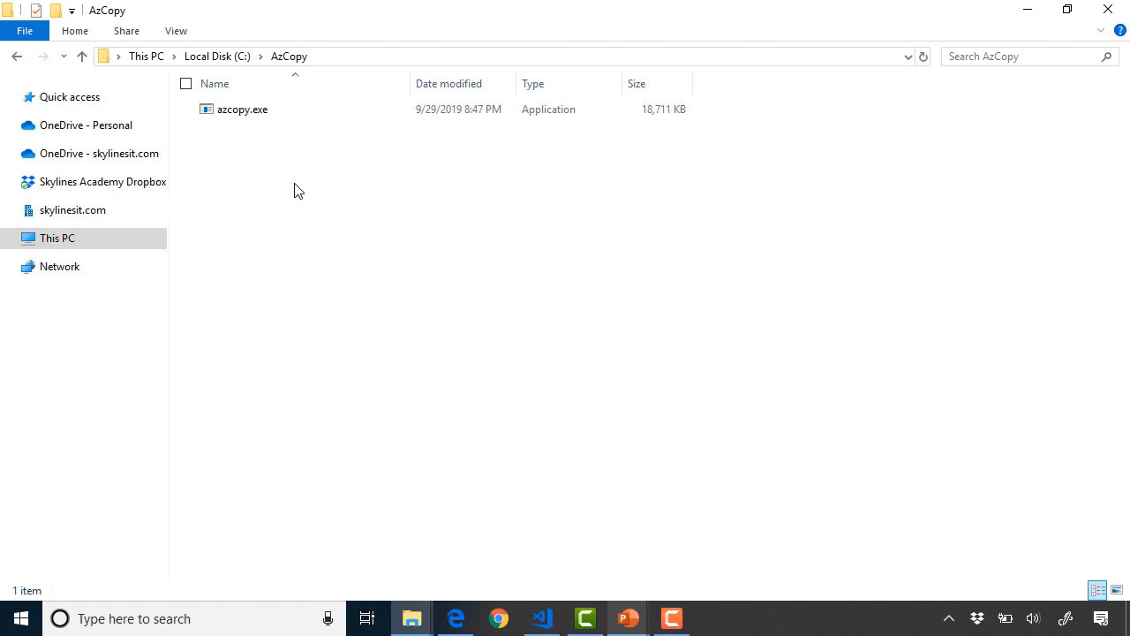
Reach the system Path variable editor via the 'environ' search and Environment Variables.
text(environ)
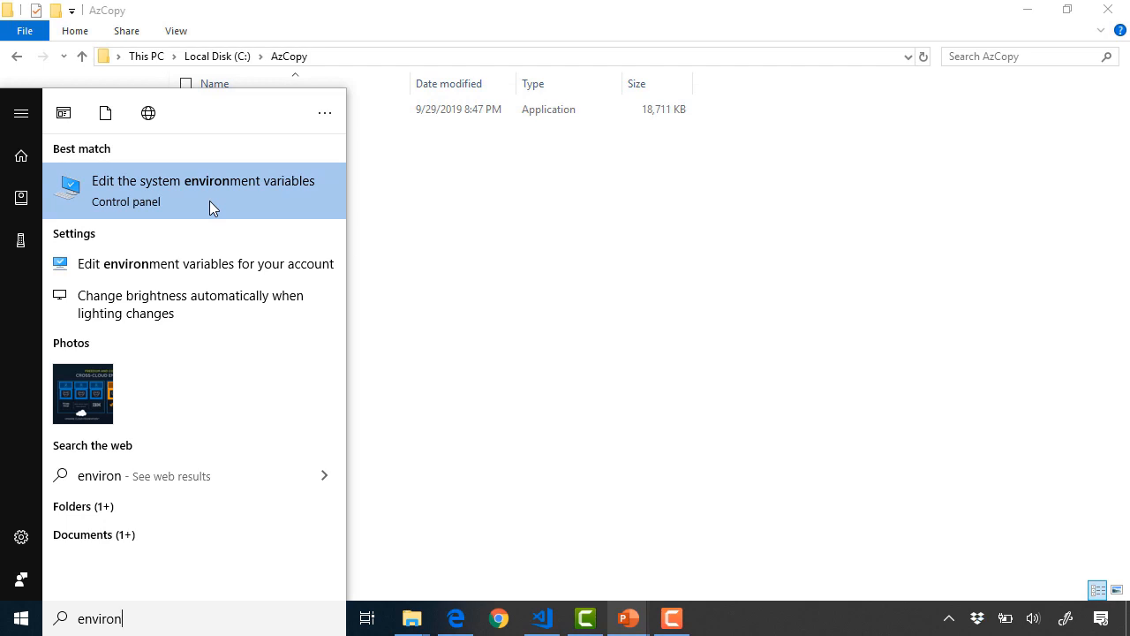
click(204, 187)
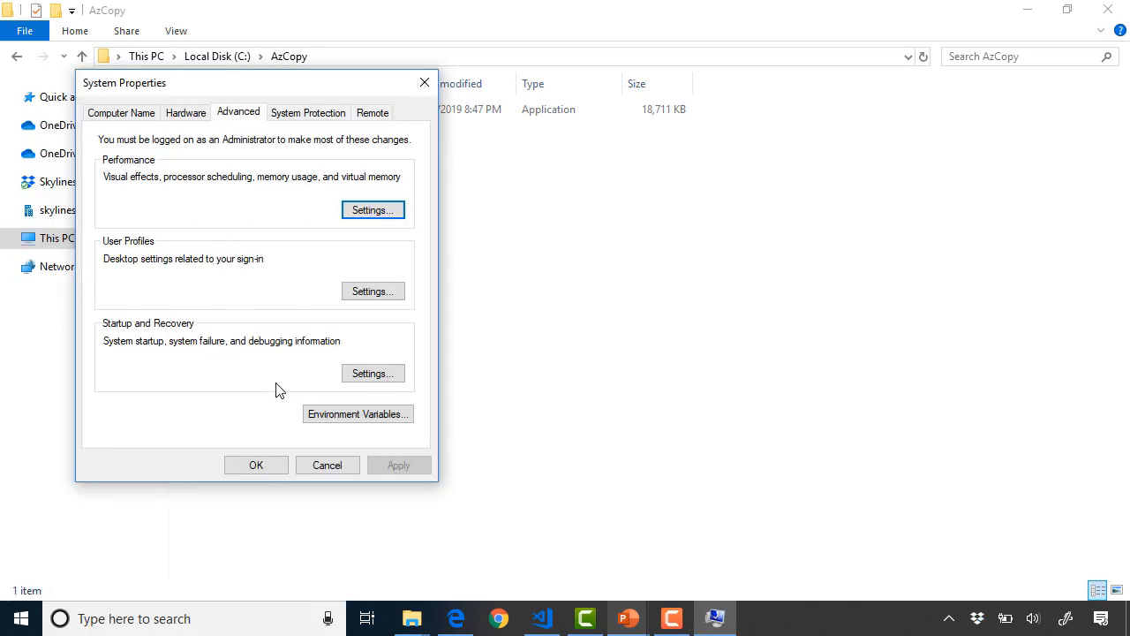
mouse_move(357, 414)
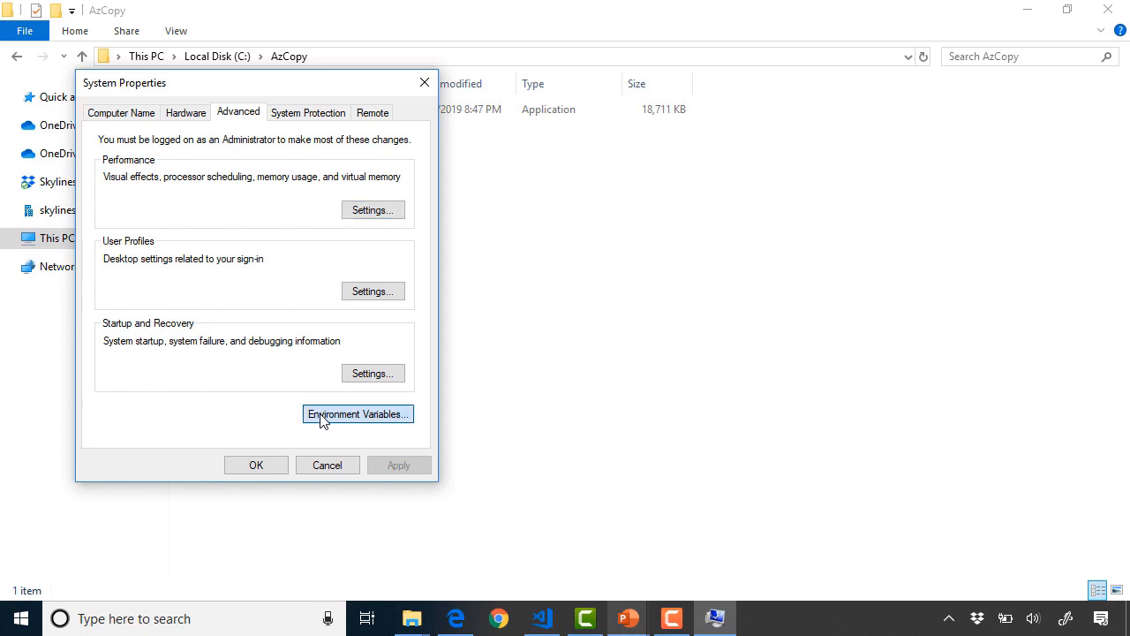
click(357, 413)
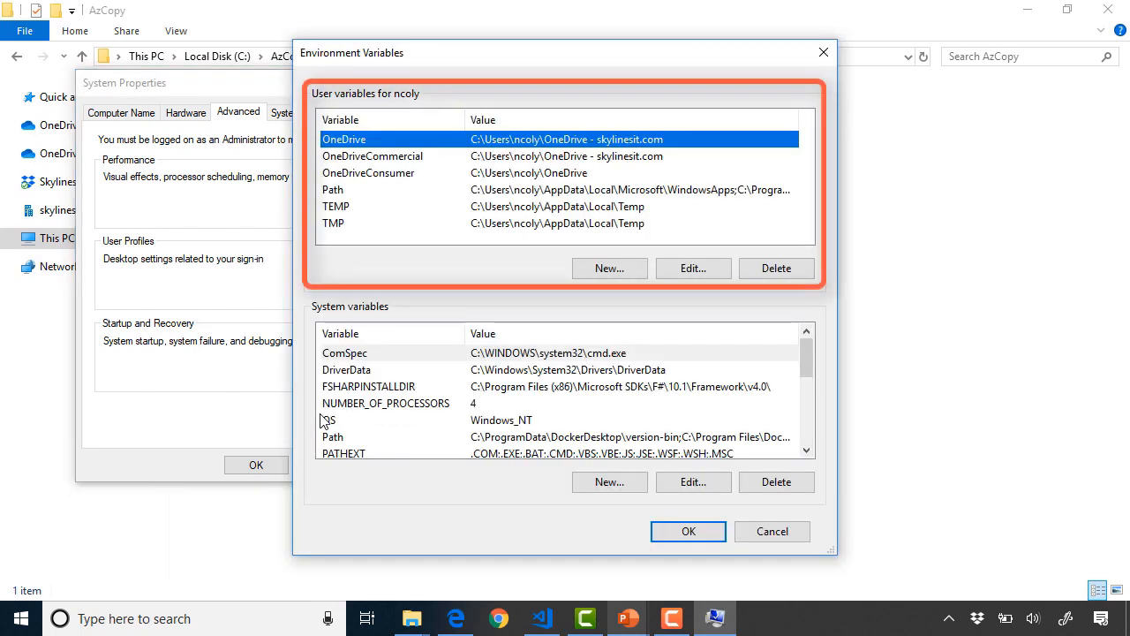
mouse_move(350, 275)
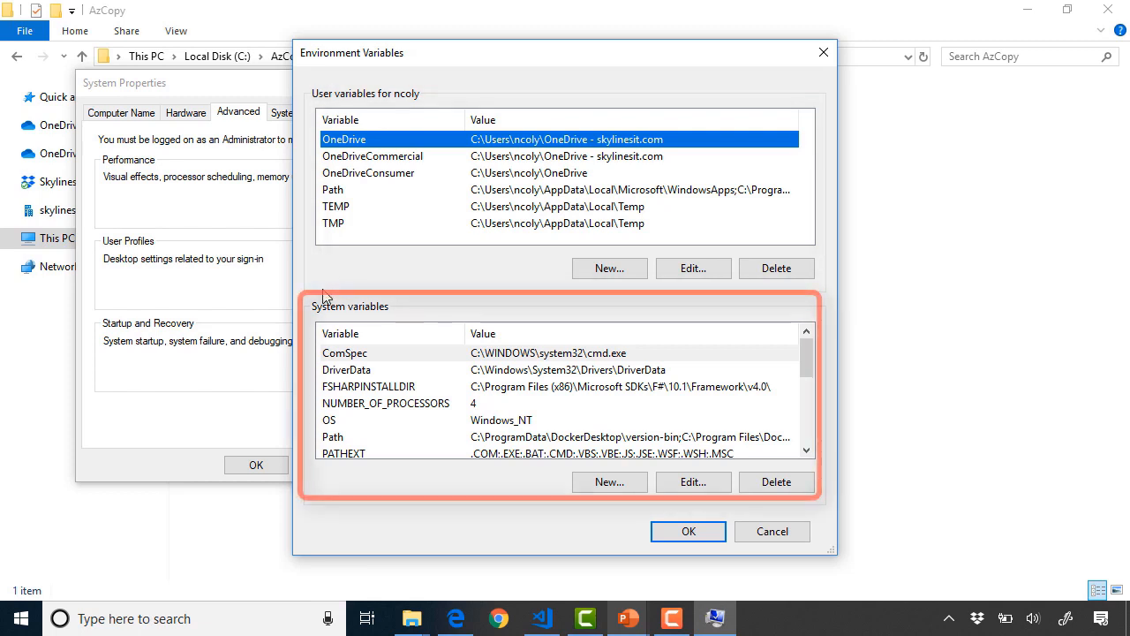
mouse_move(307, 321)
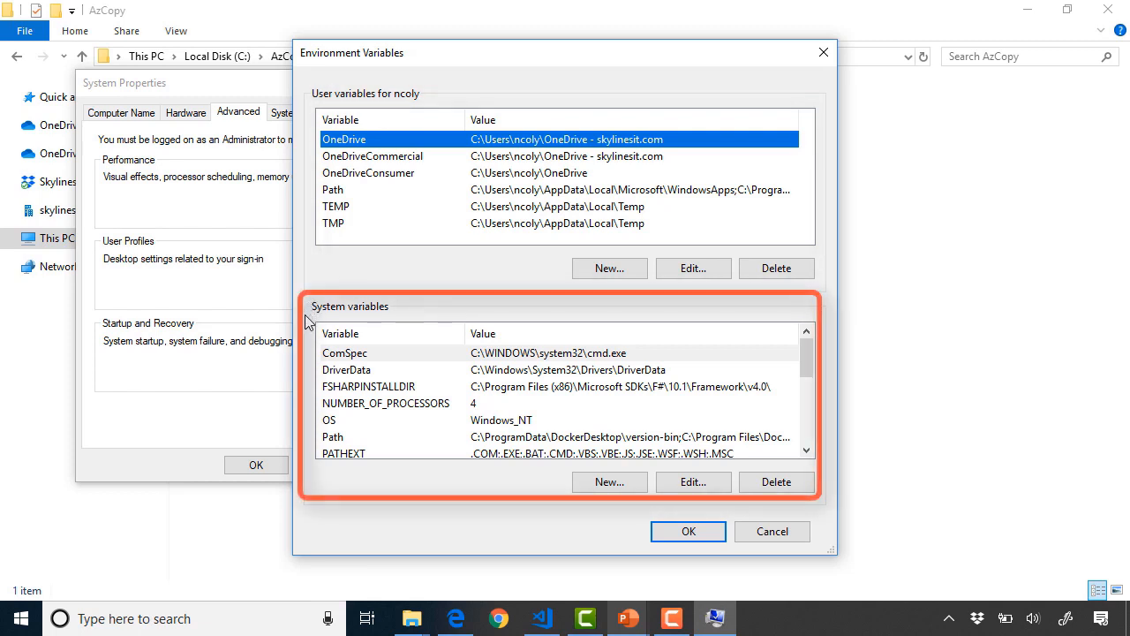
mouse_move(791, 315)
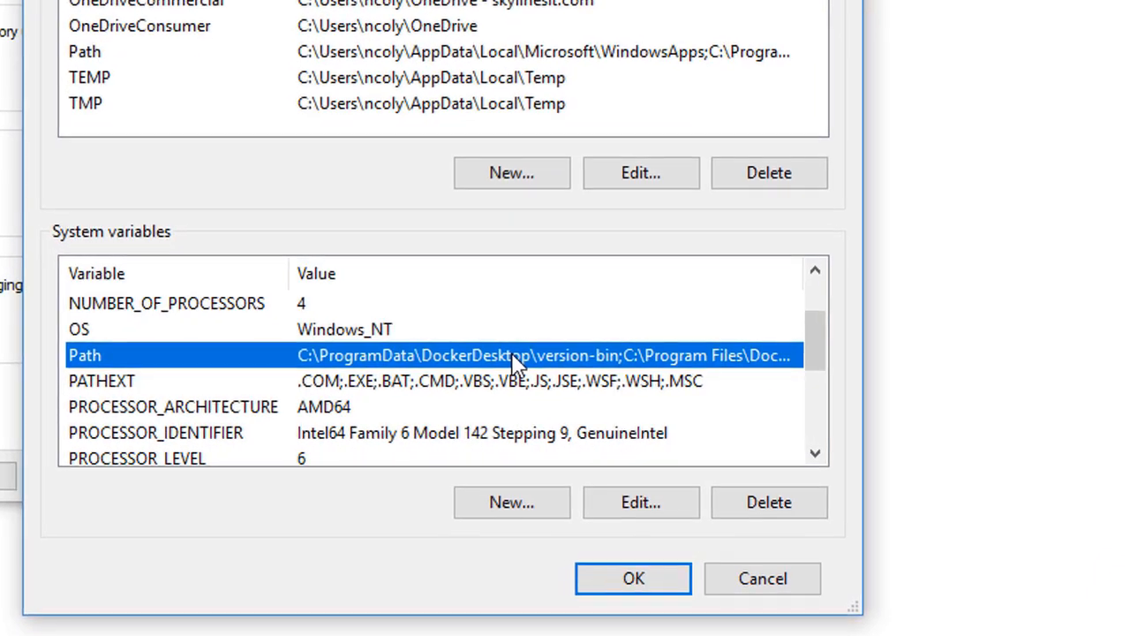
double_click(516, 355)
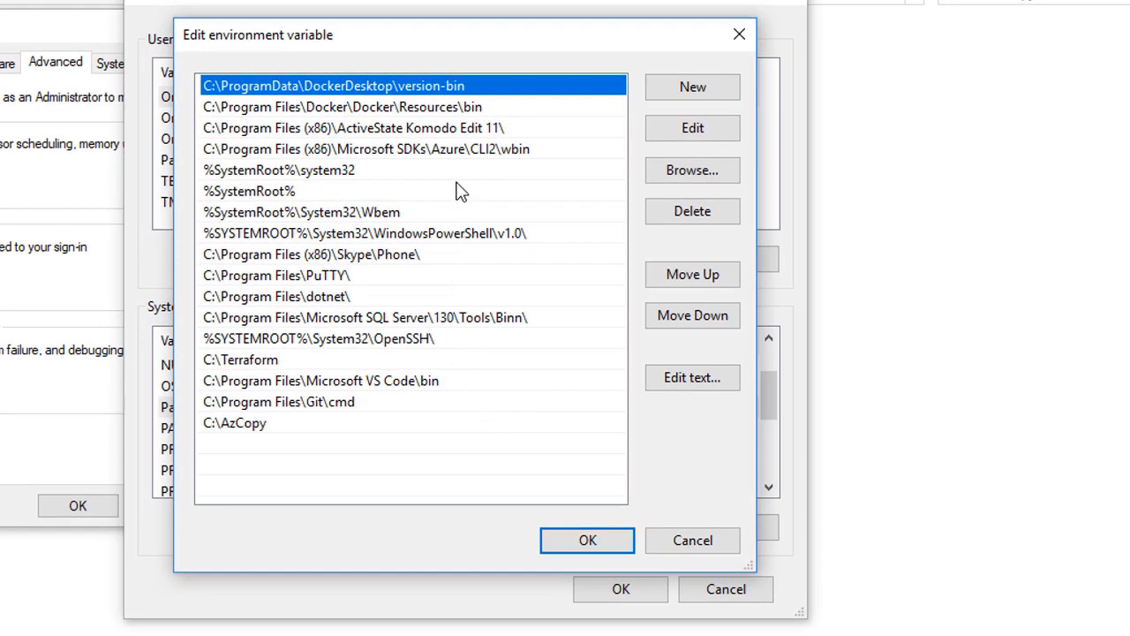
mouse_move(547, 101)
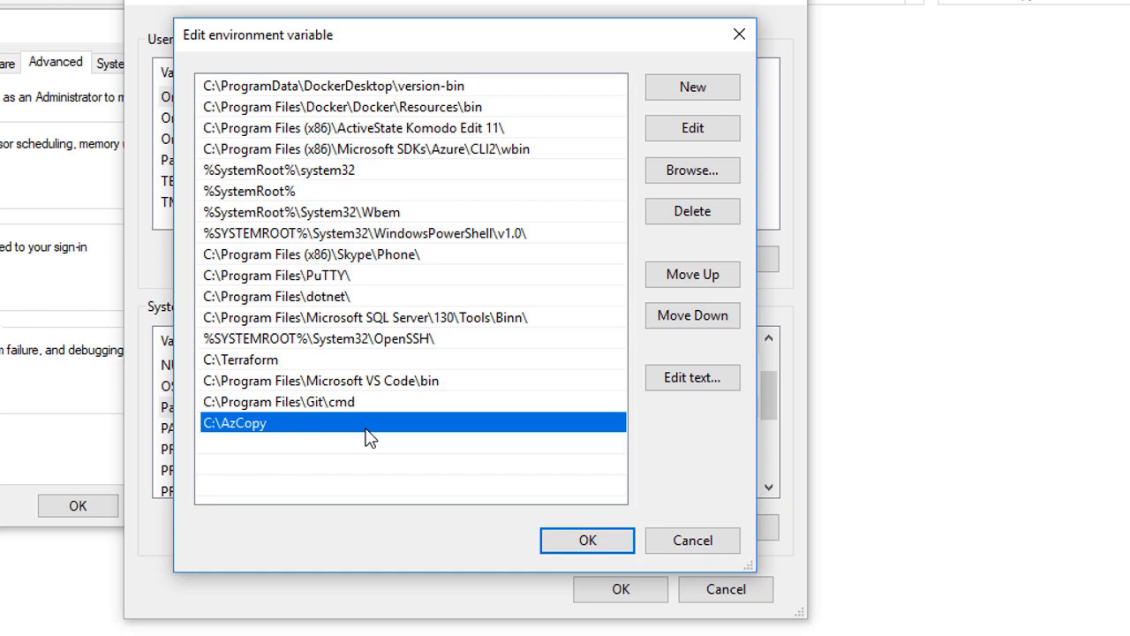
mouse_move(400, 406)
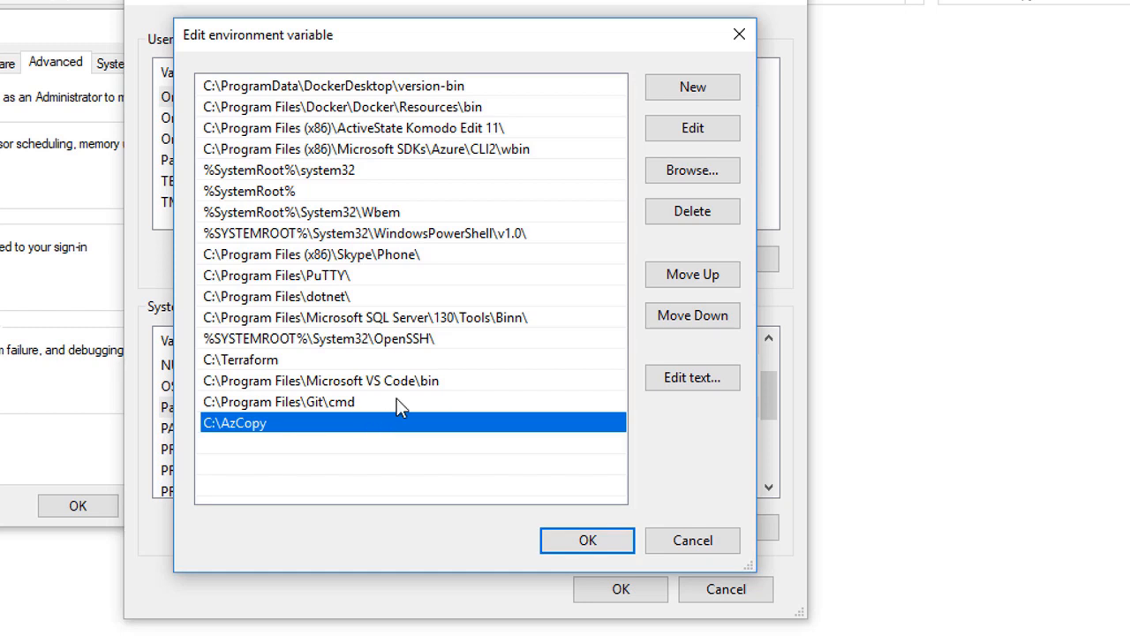
mouse_move(692, 87)
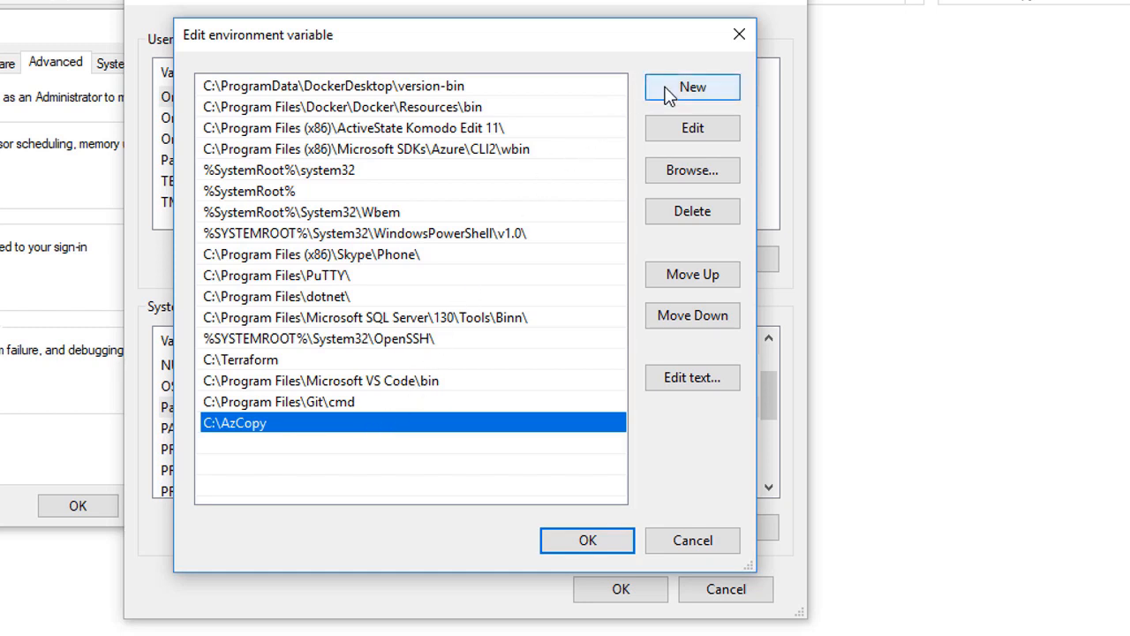
Add a new Path entry C:\Temp alongside the existing C:\AzCopy entry.
click(692, 86)
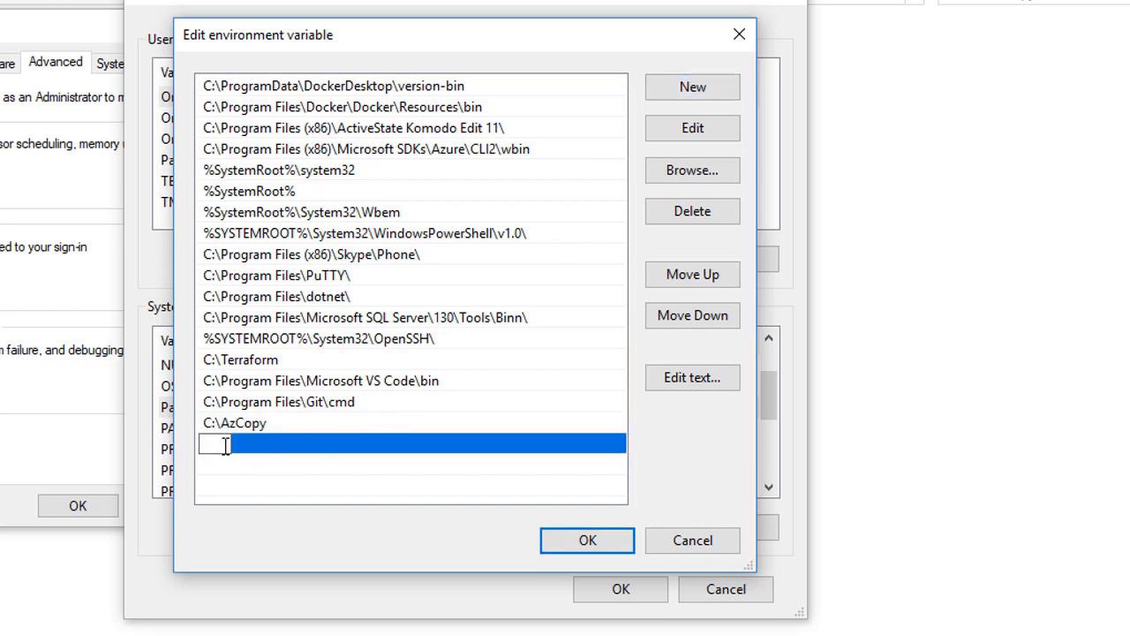
text(C:\Tem)
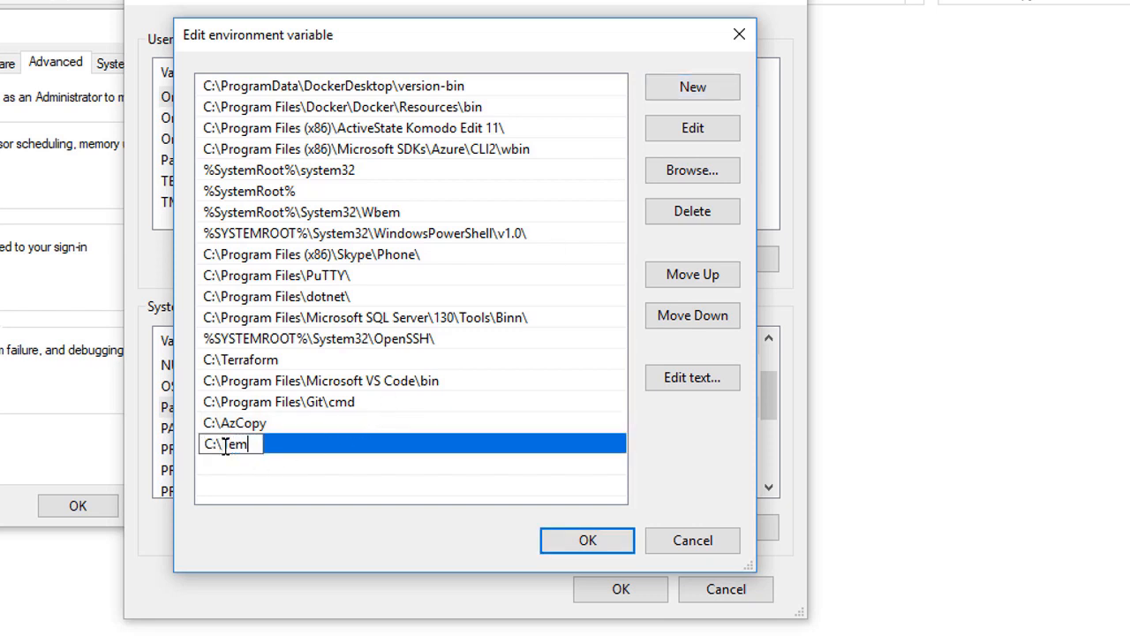
text(p)
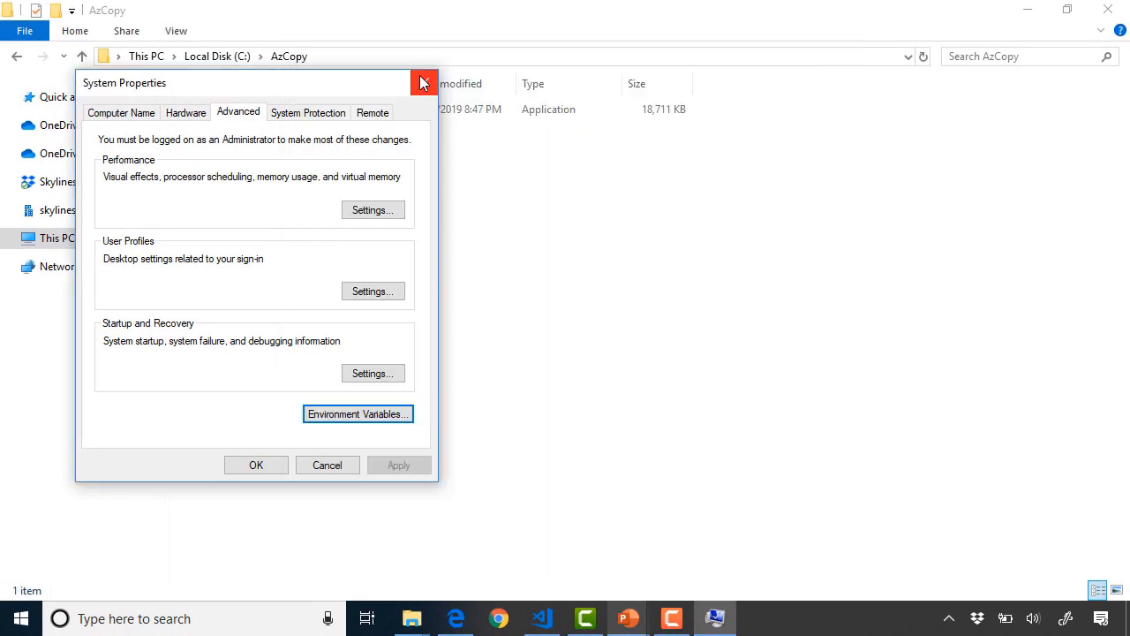
Close System Properties and bring AZCopy Reference.txt forward in Visual Studio Code.
click(424, 83)
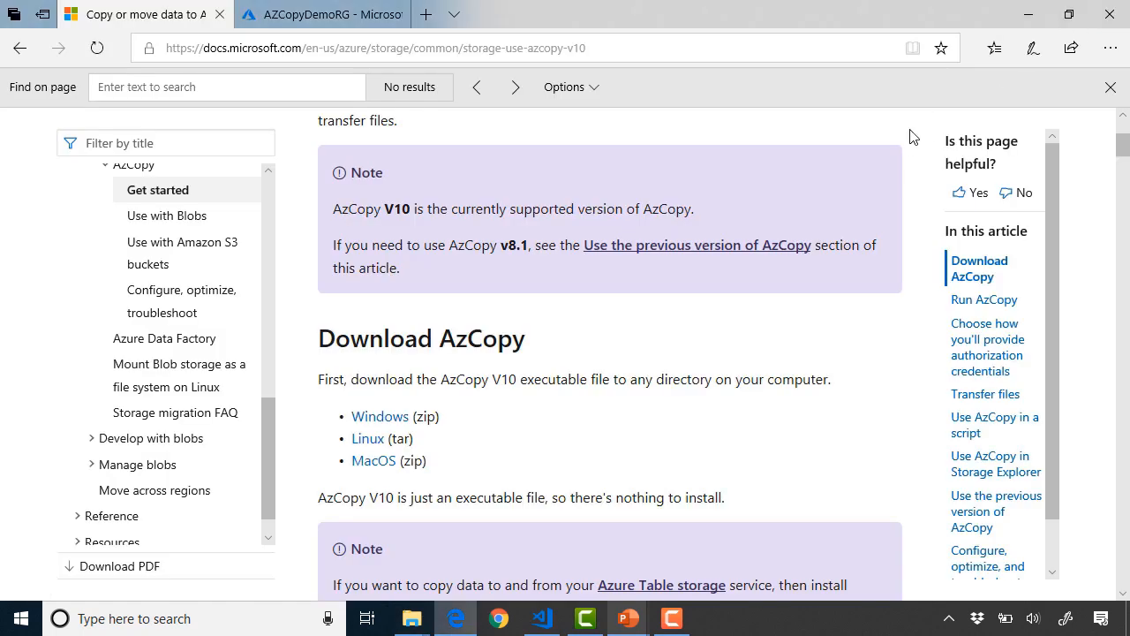
mouse_move(547, 558)
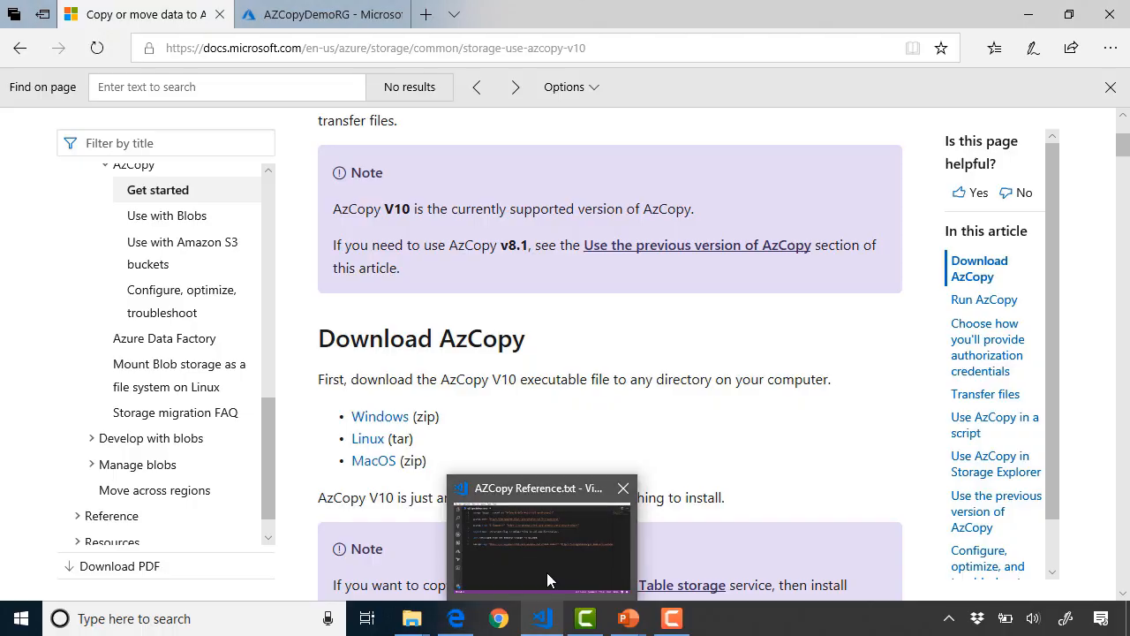
click(541, 539)
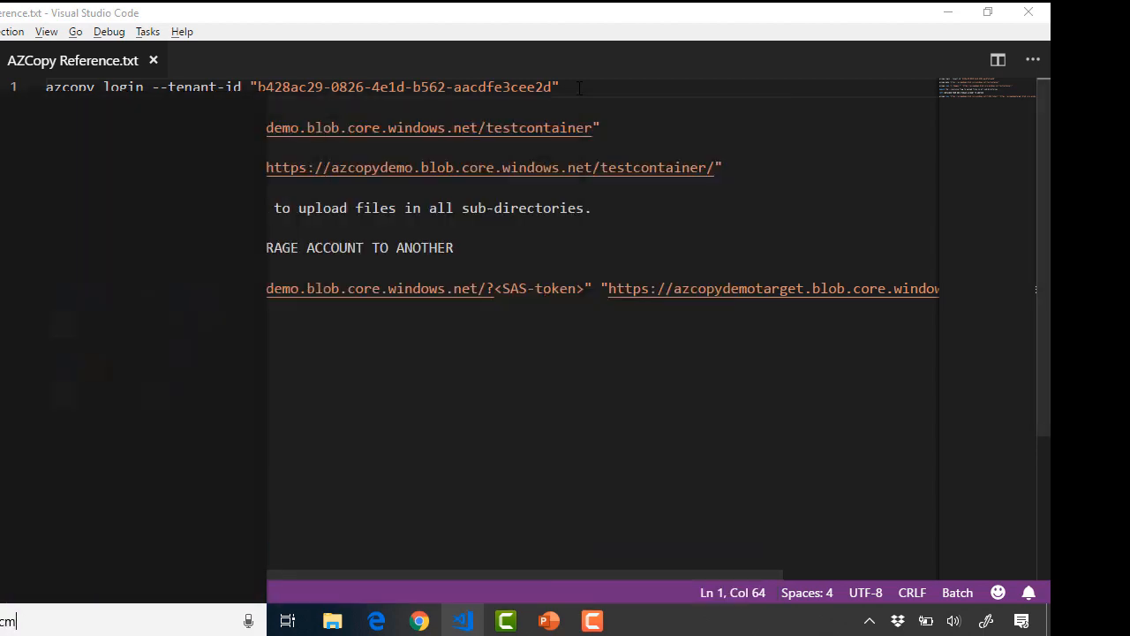
Run azcopy in Command Prompt, change to C:\AzCopy and run the azcopy login --tenant-id command.
click(635, 622)
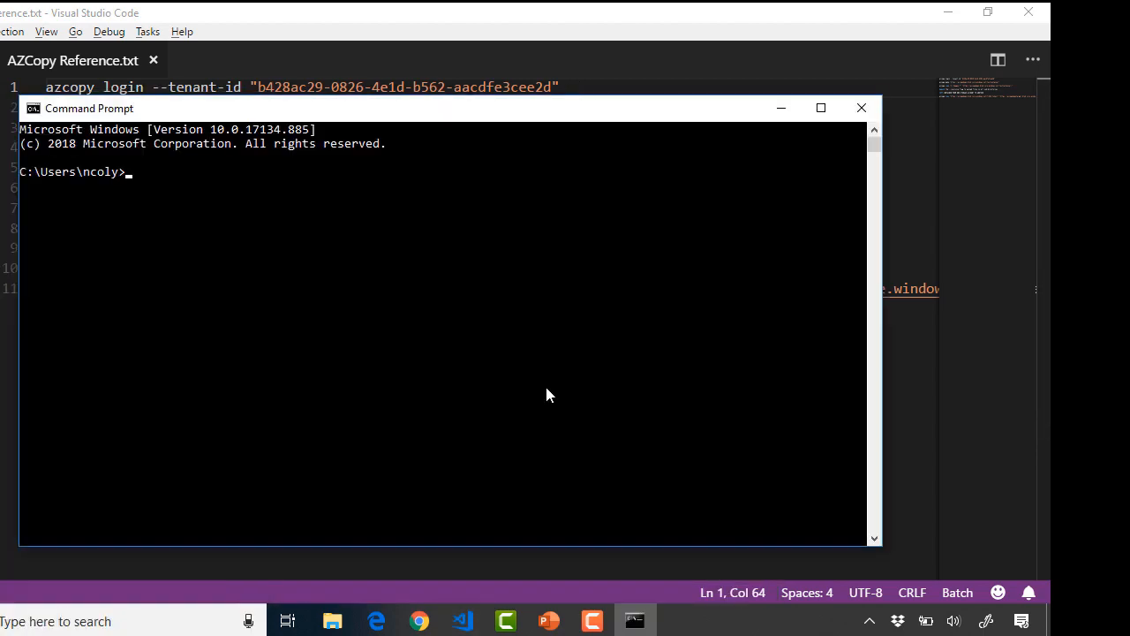
text(azop)
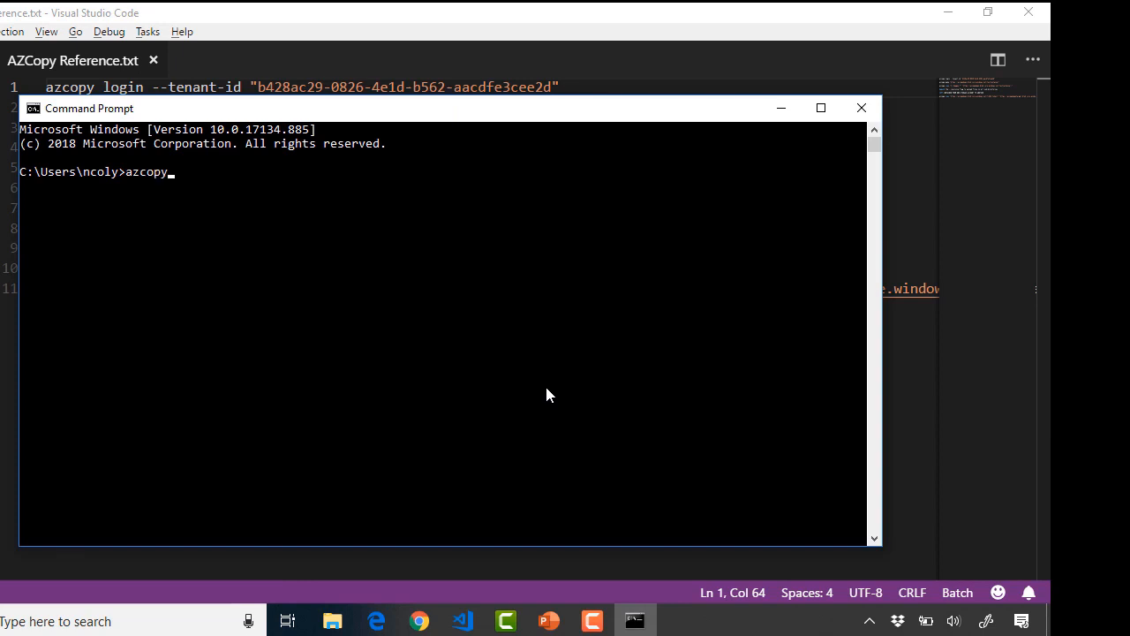
key(Return)
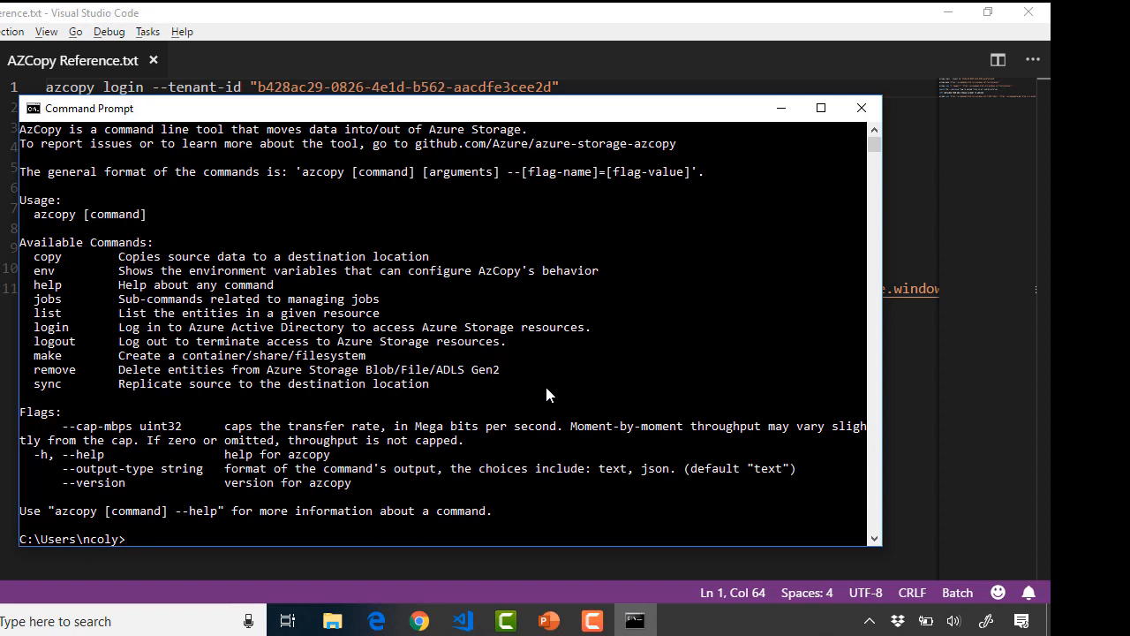
text(cd)
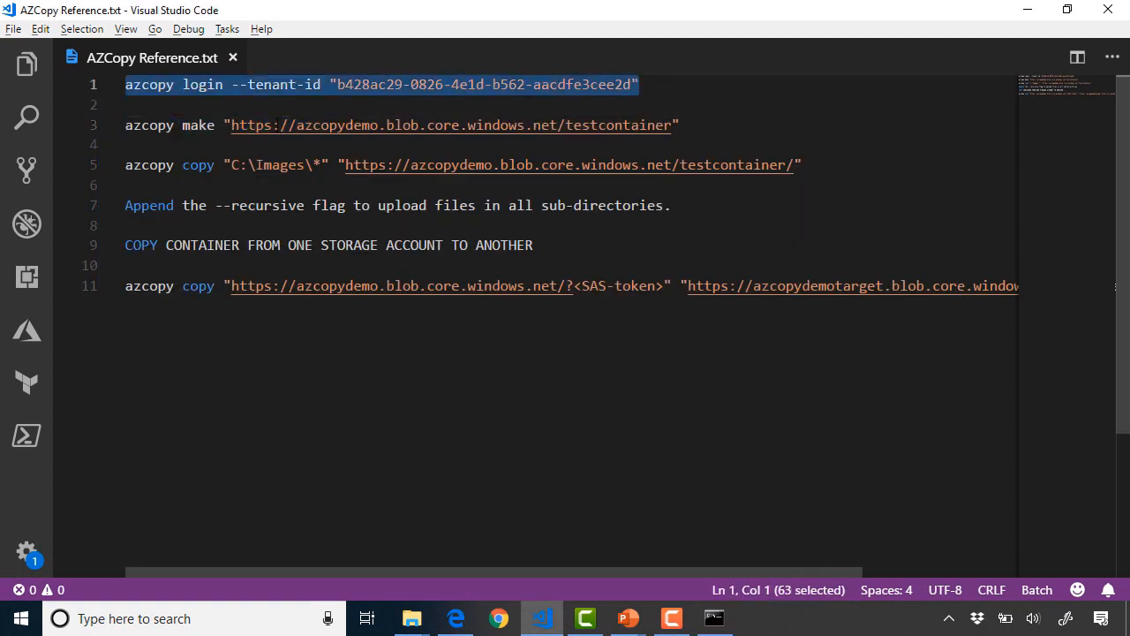
key(alt+tab)
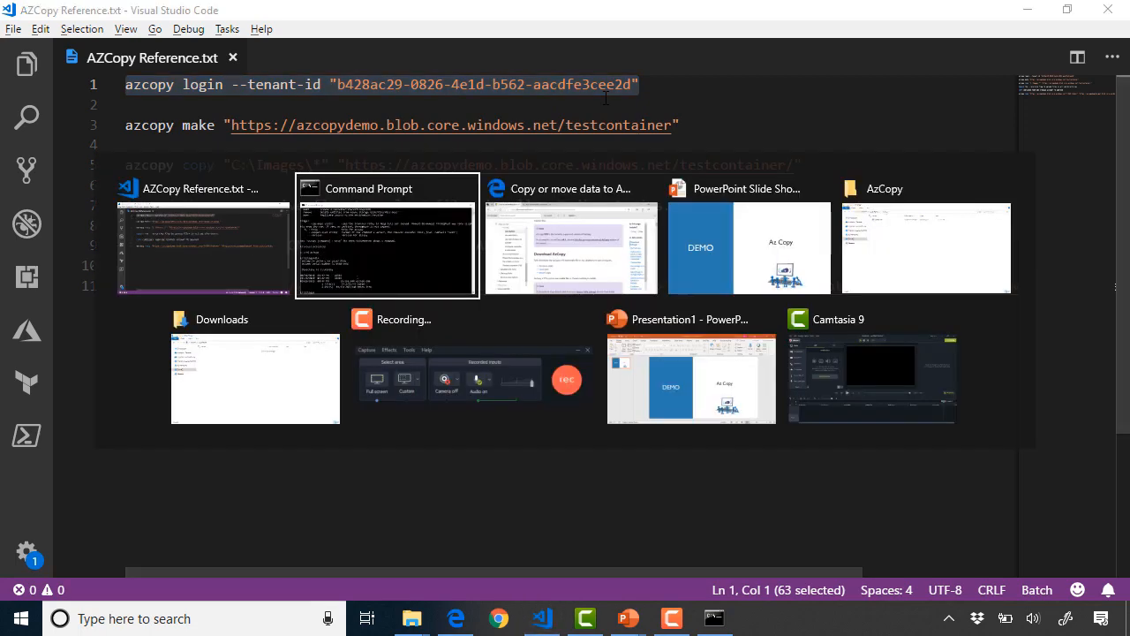
click(385, 247)
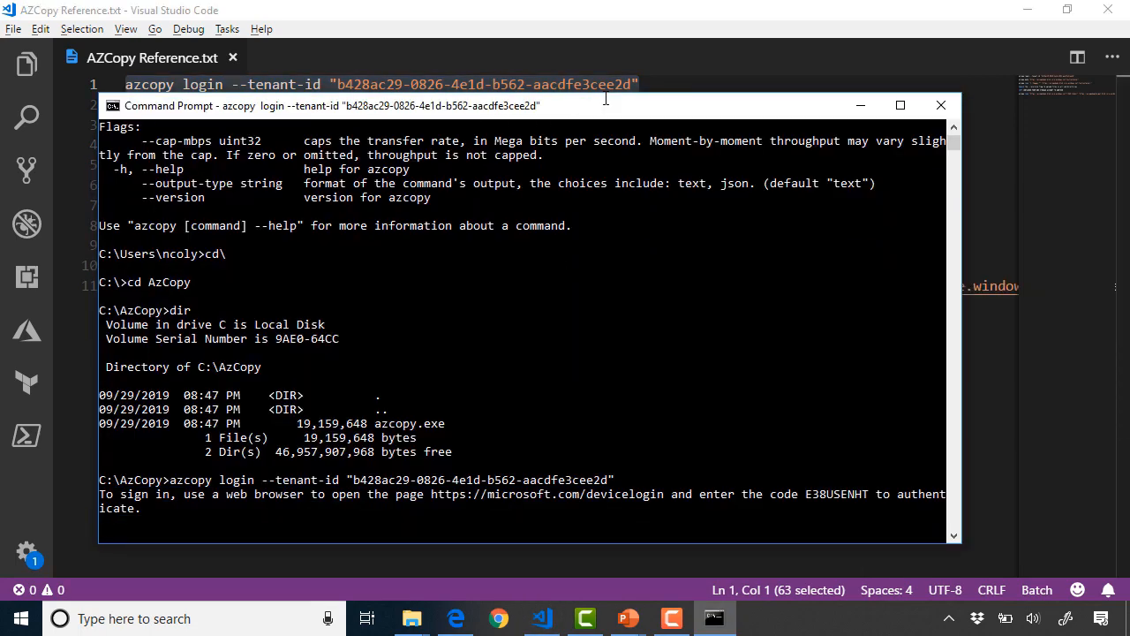
mouse_move(458, 488)
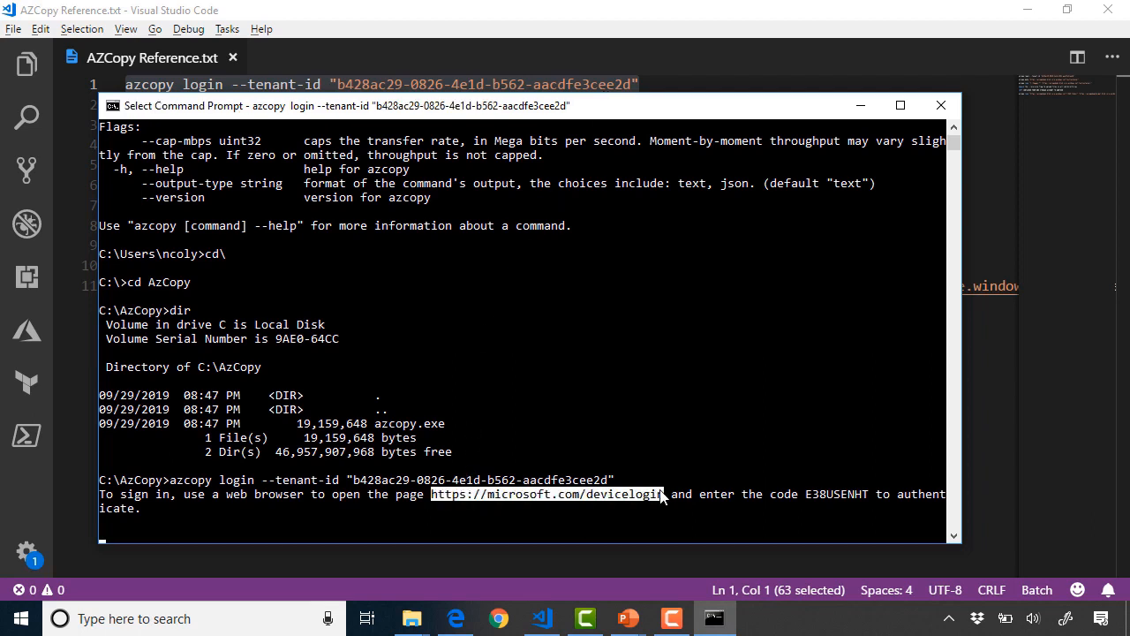
mouse_move(720, 410)
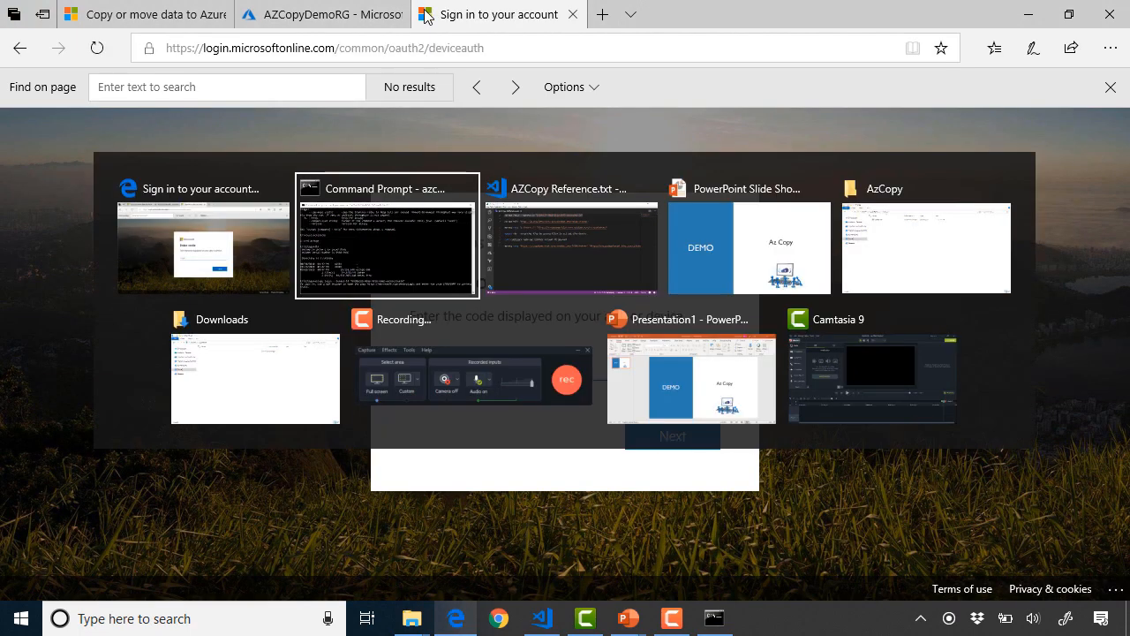
click(385, 247)
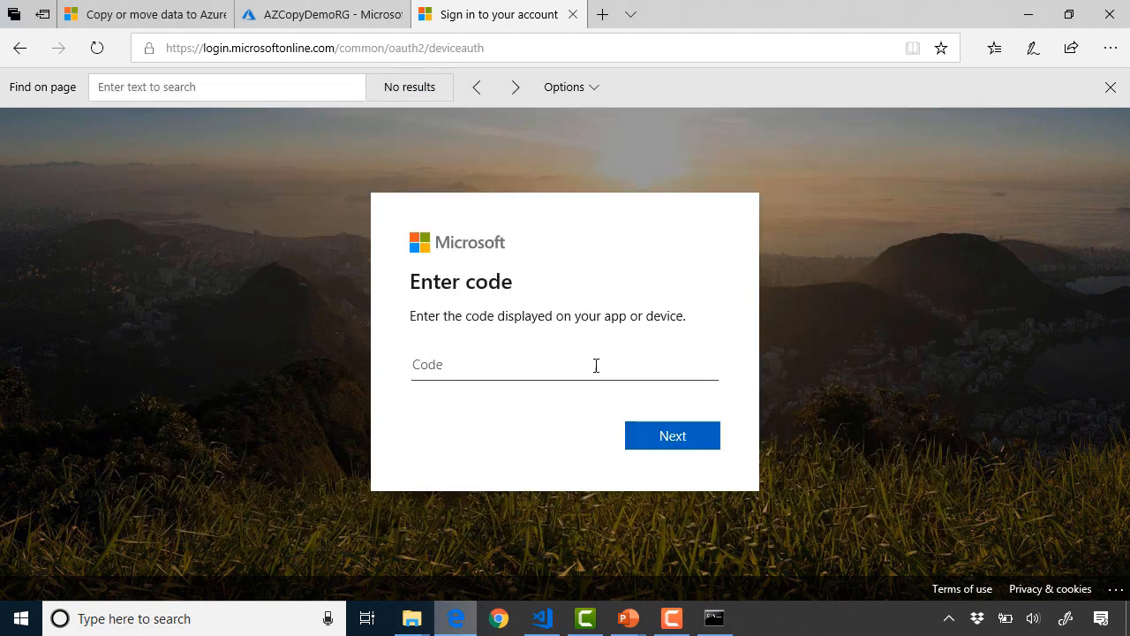
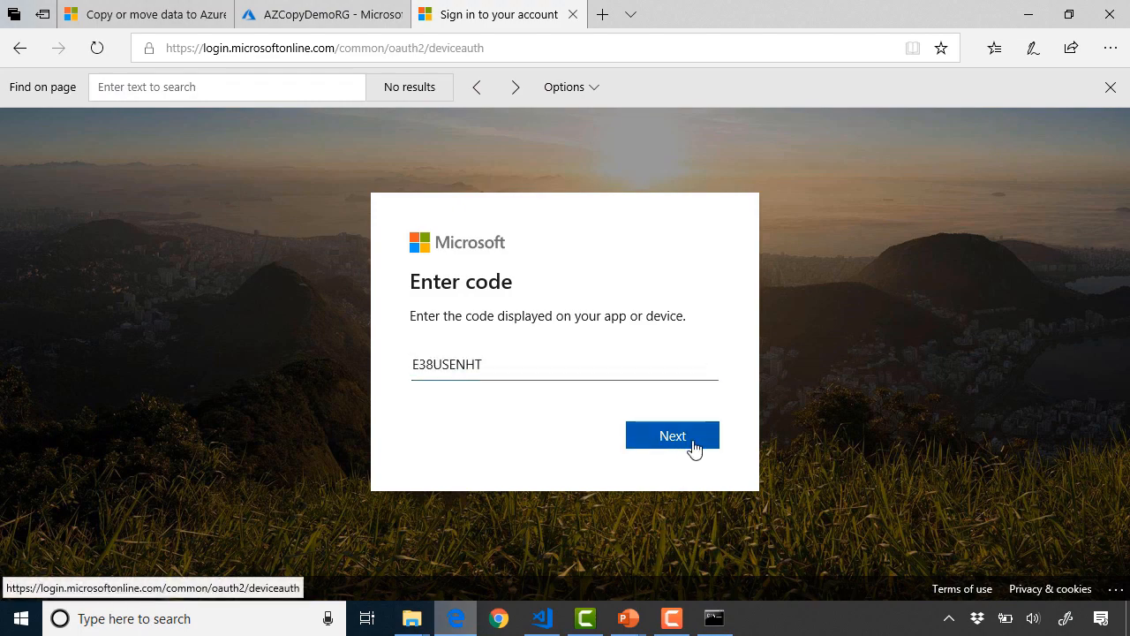
click(671, 435)
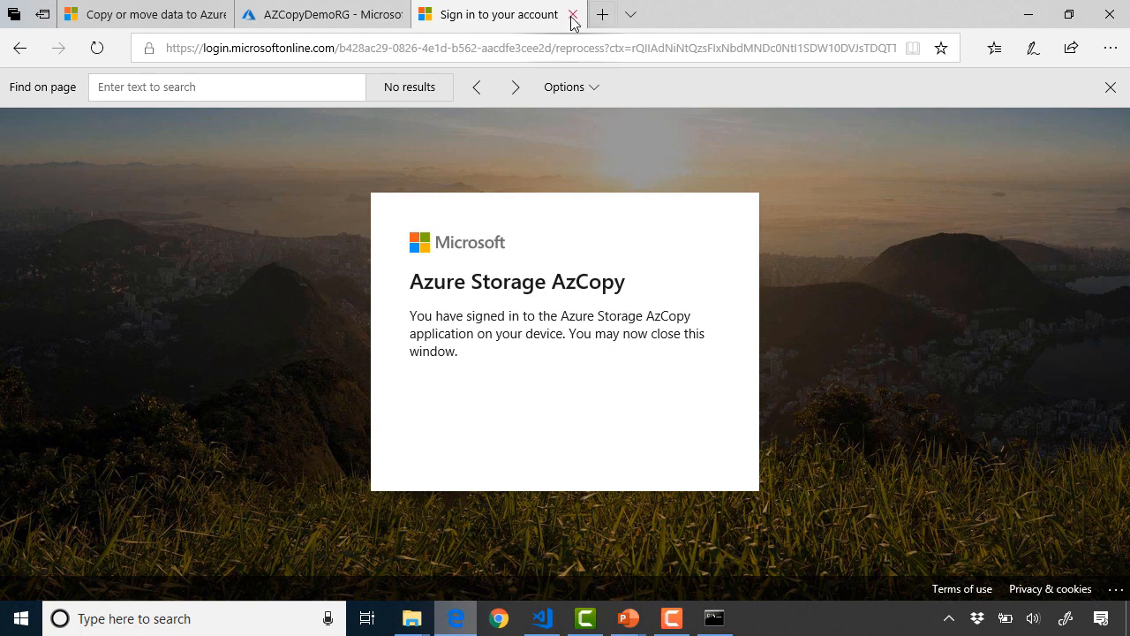
click(573, 14)
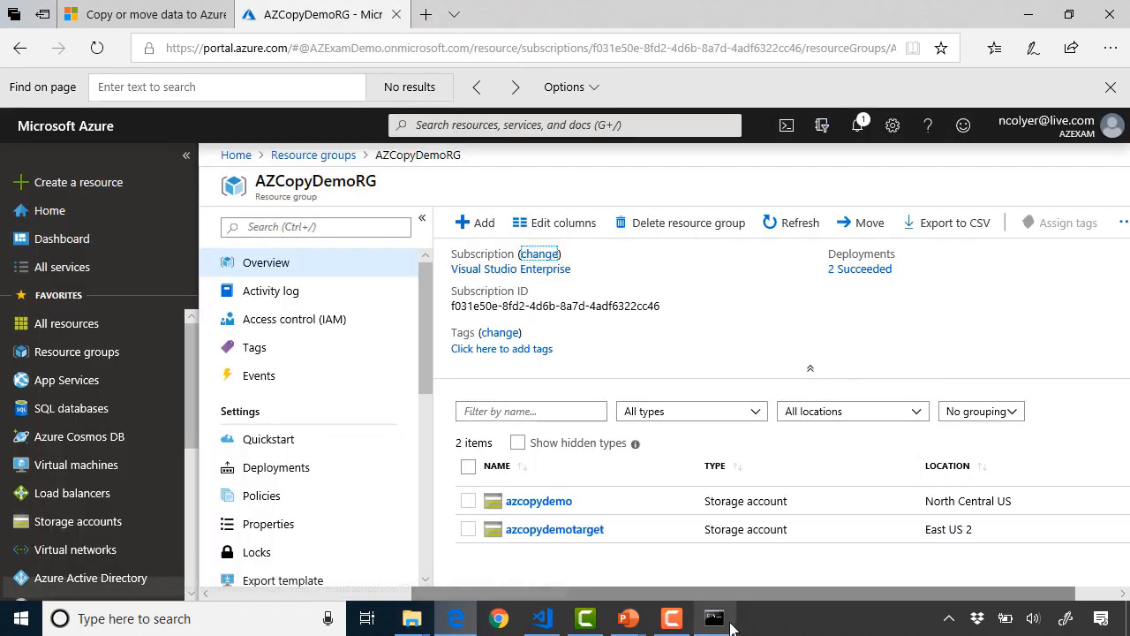
click(714, 618)
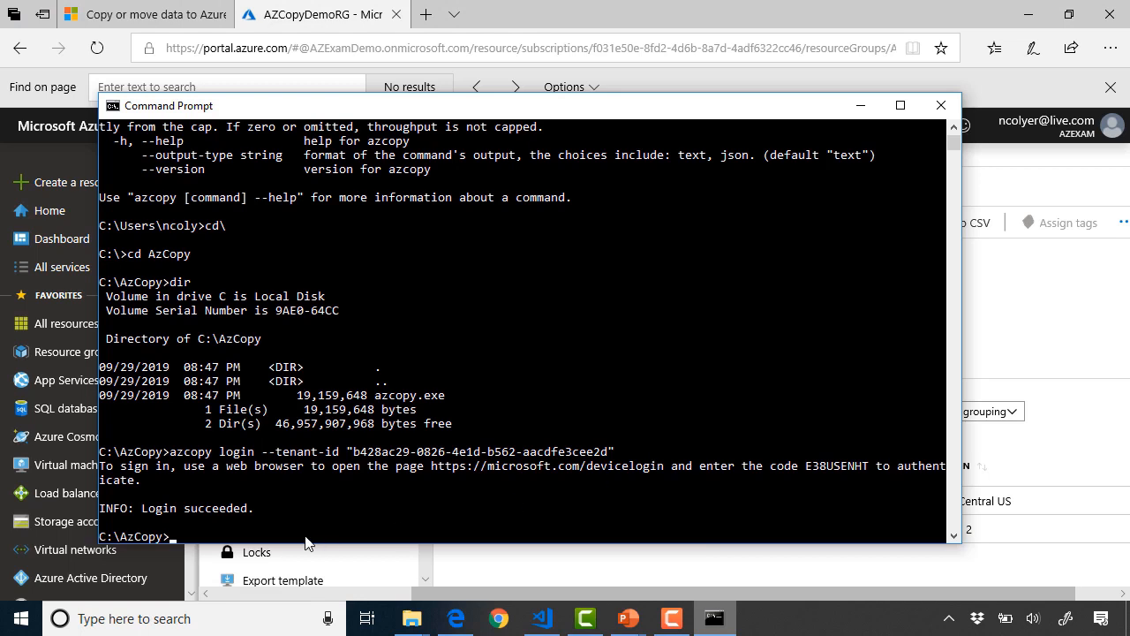
mouse_move(407, 519)
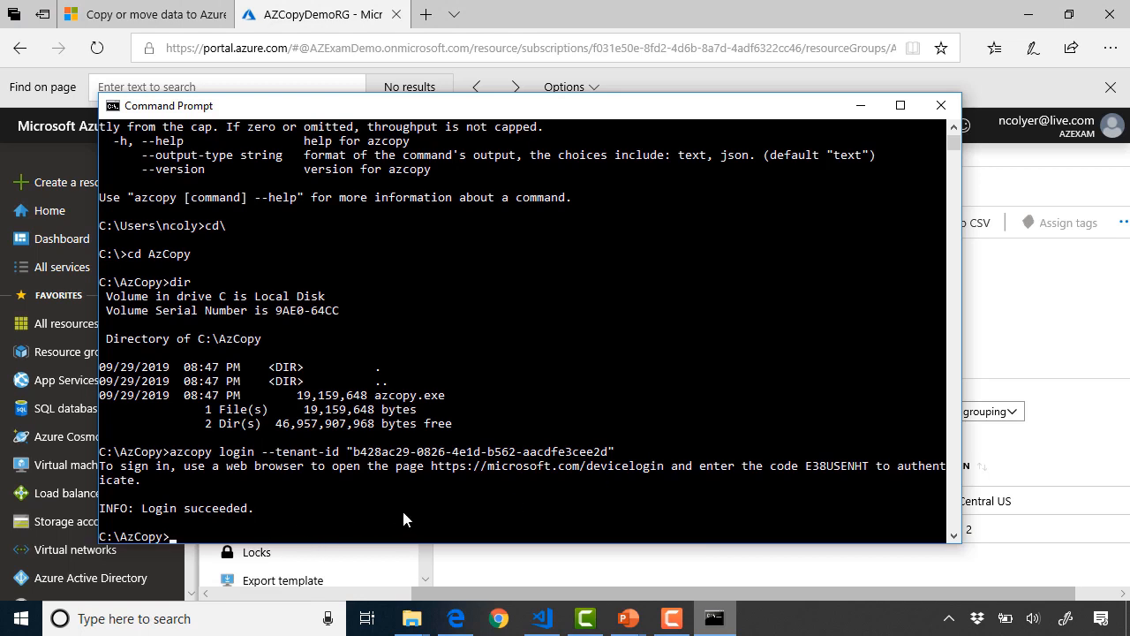
mouse_move(629, 411)
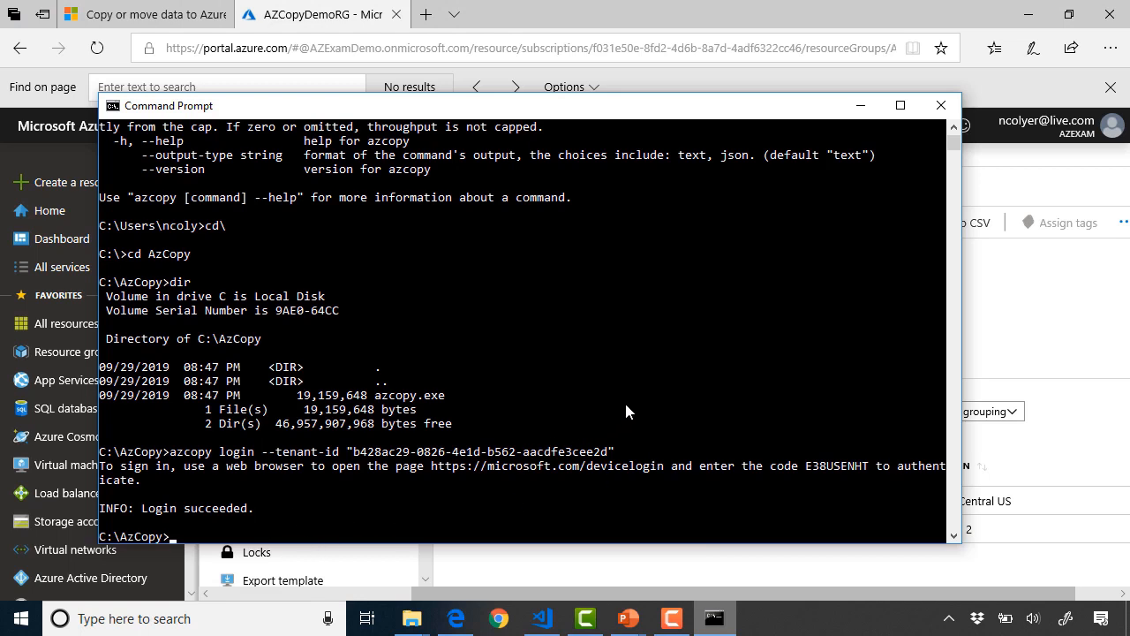
mouse_move(940, 318)
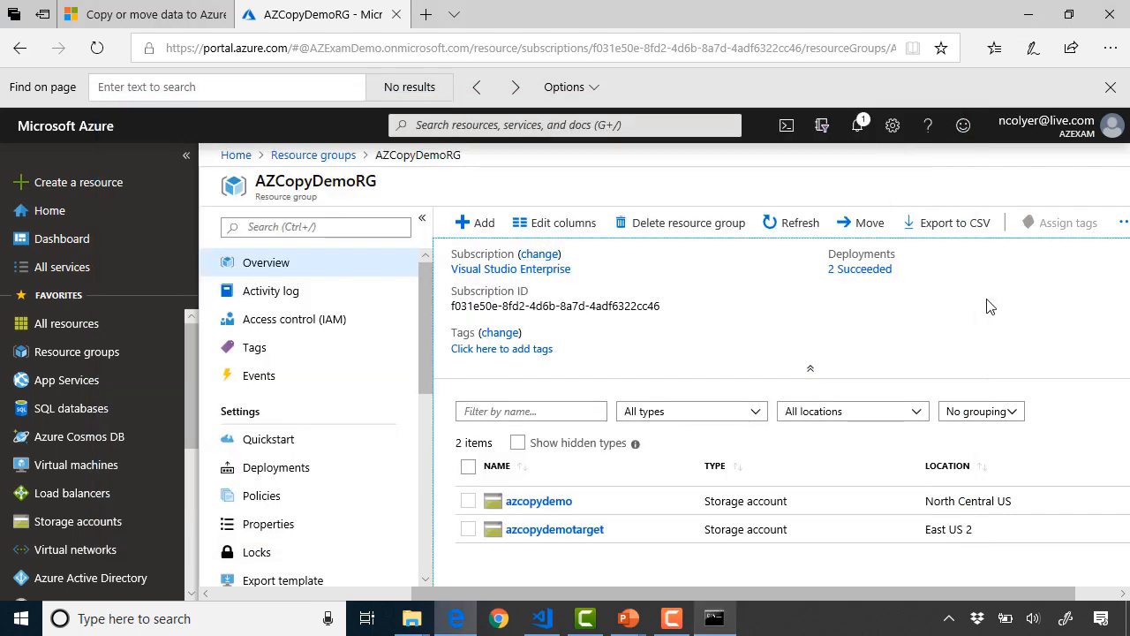
mouse_move(636, 500)
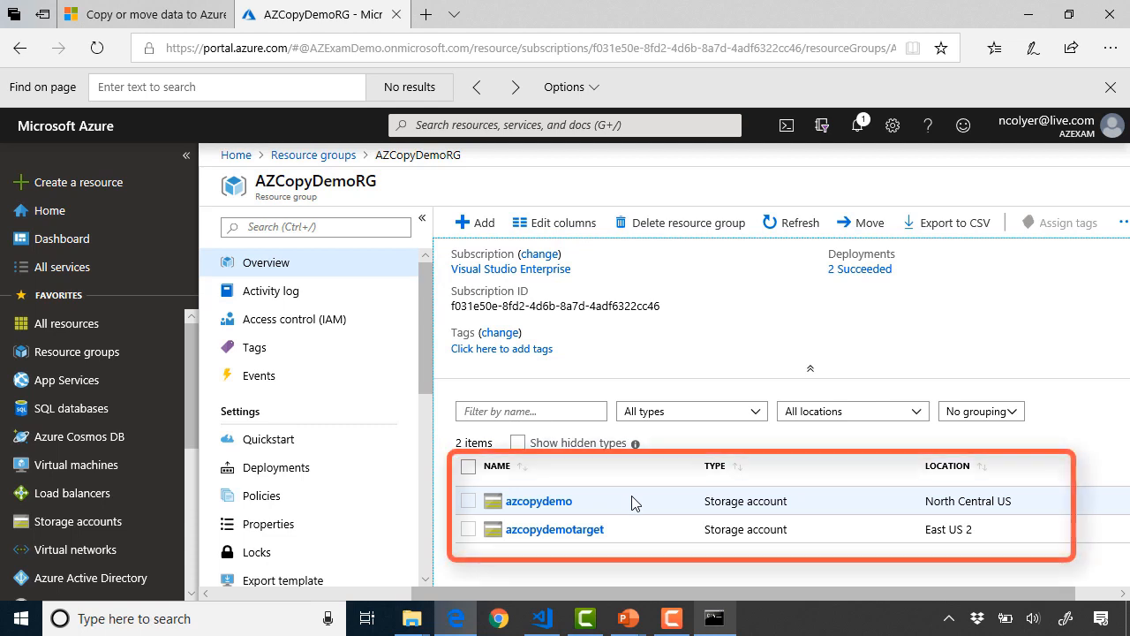
mouse_move(652, 517)
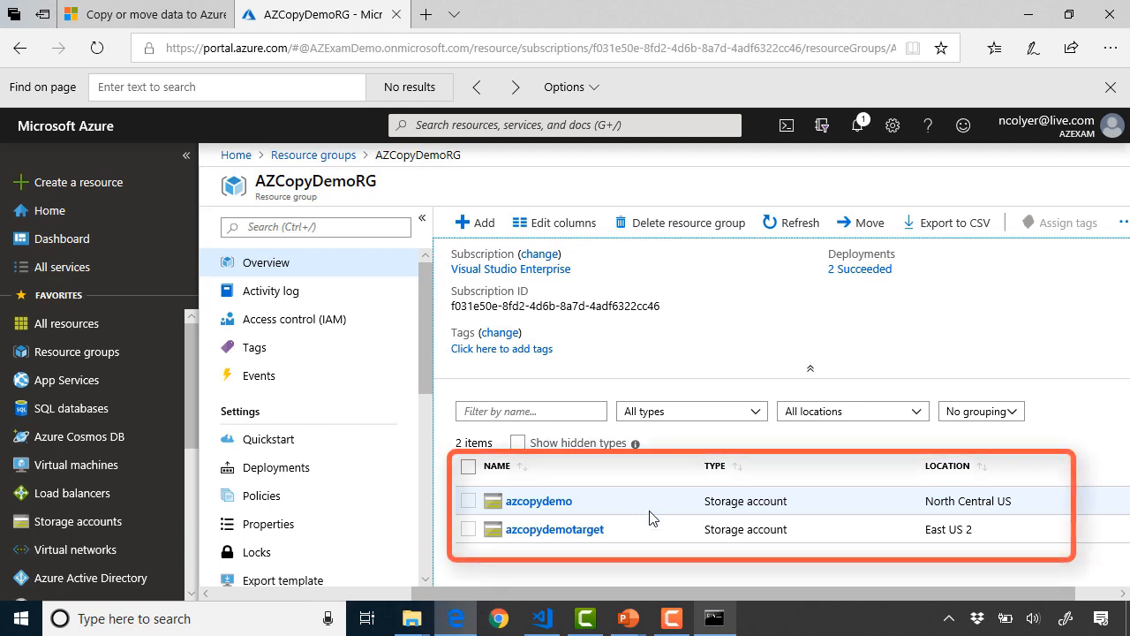
mouse_move(669, 533)
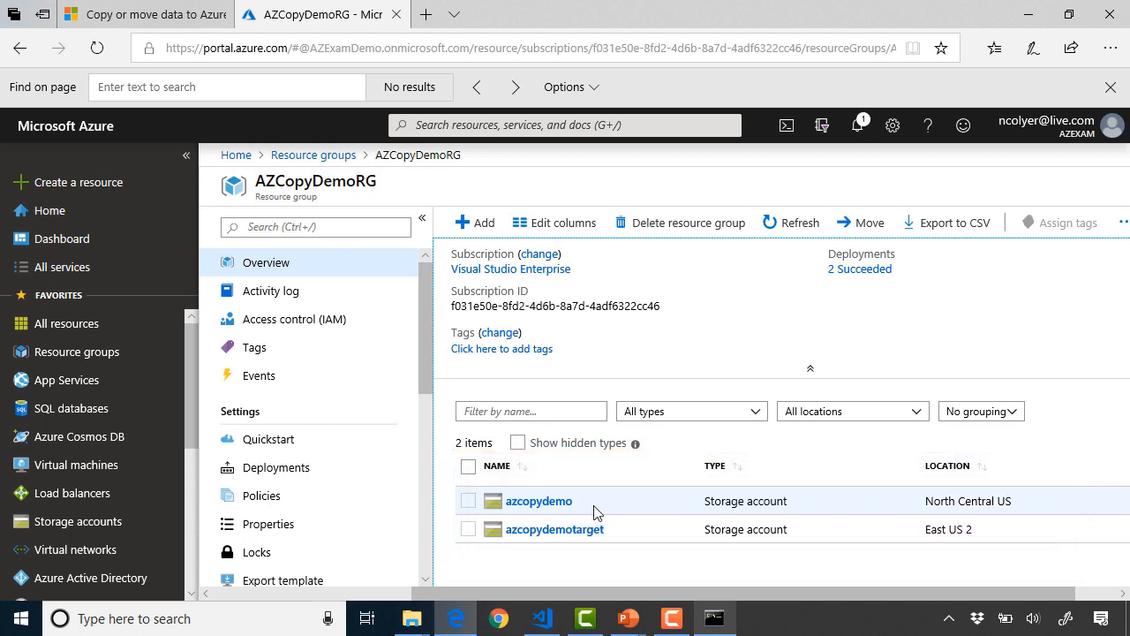
mouse_move(636, 537)
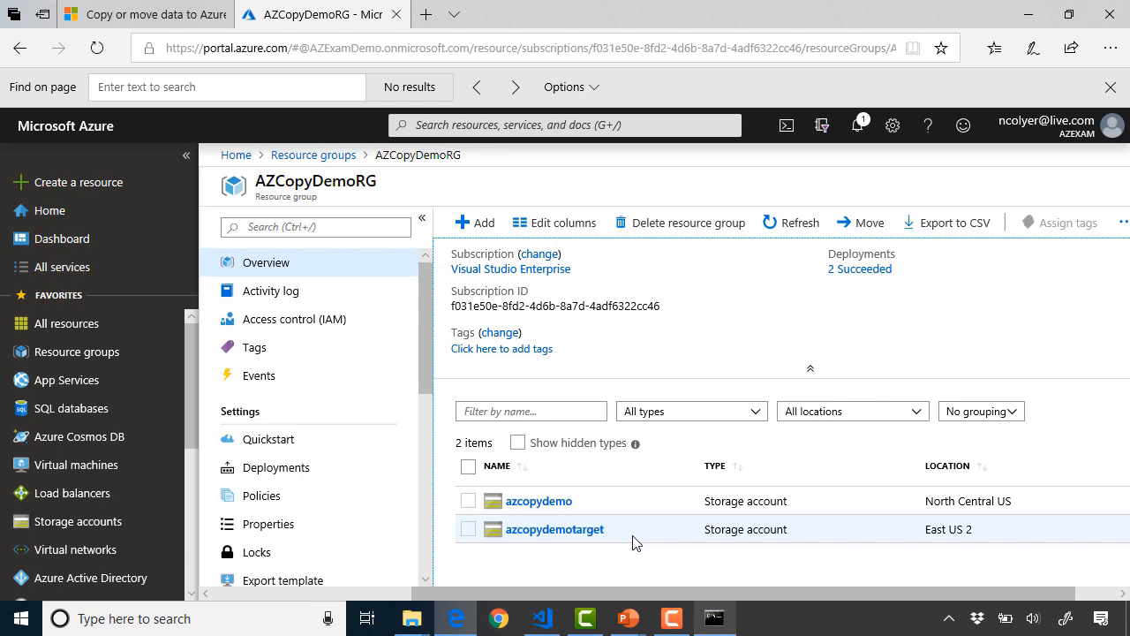
mouse_move(539, 501)
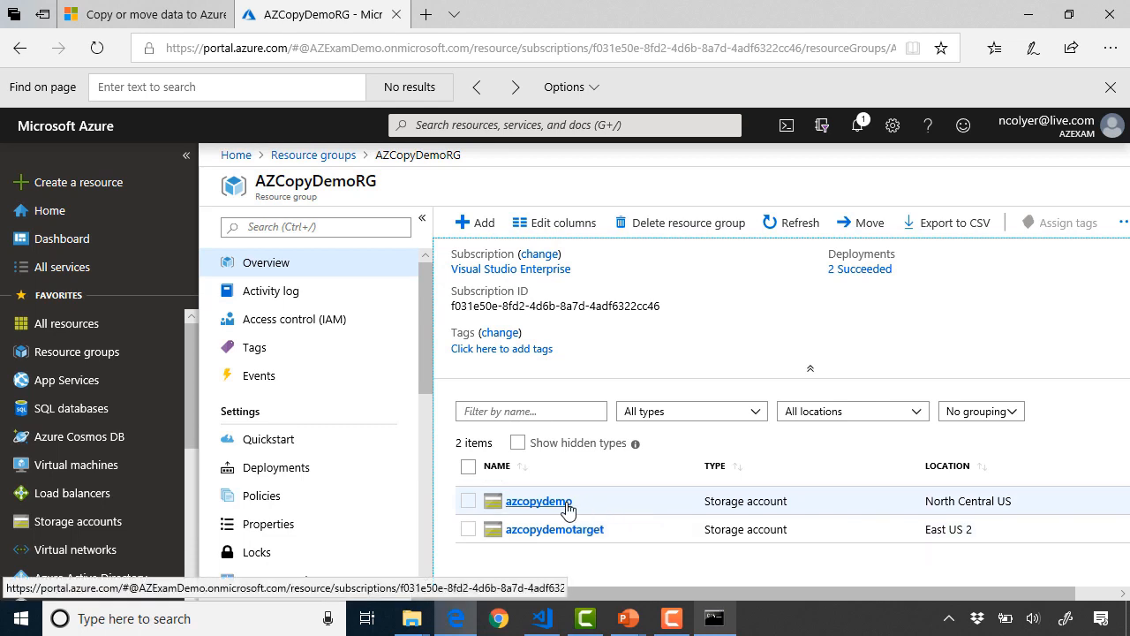
Open the azcopydemo storage account overview from the AZCopyDemoRG resource group.
click(539, 502)
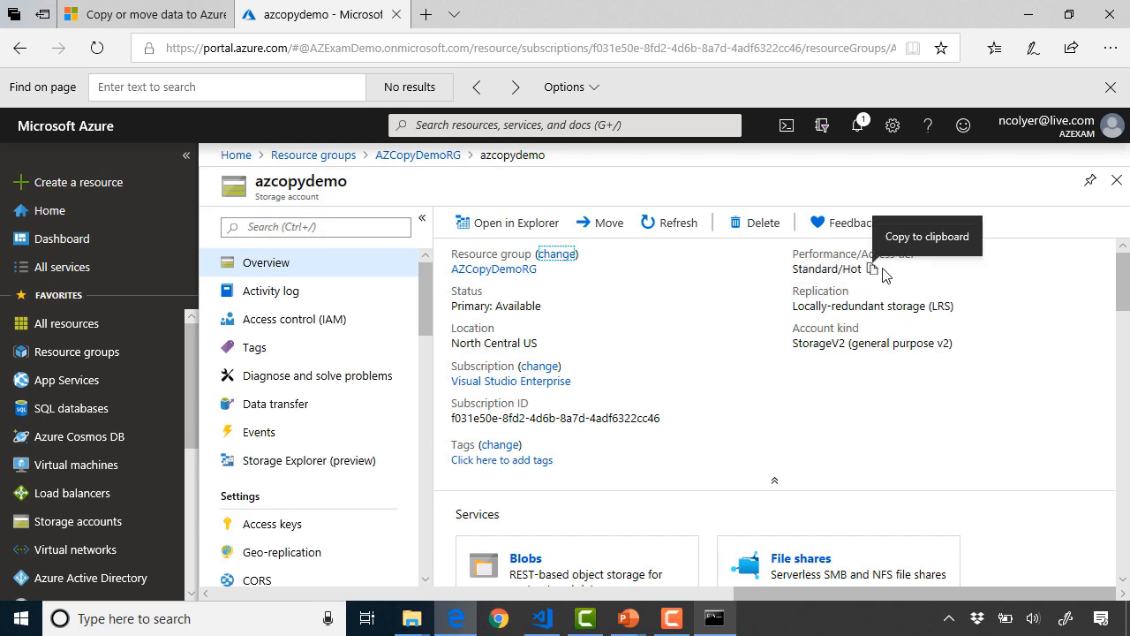
mouse_move(927, 375)
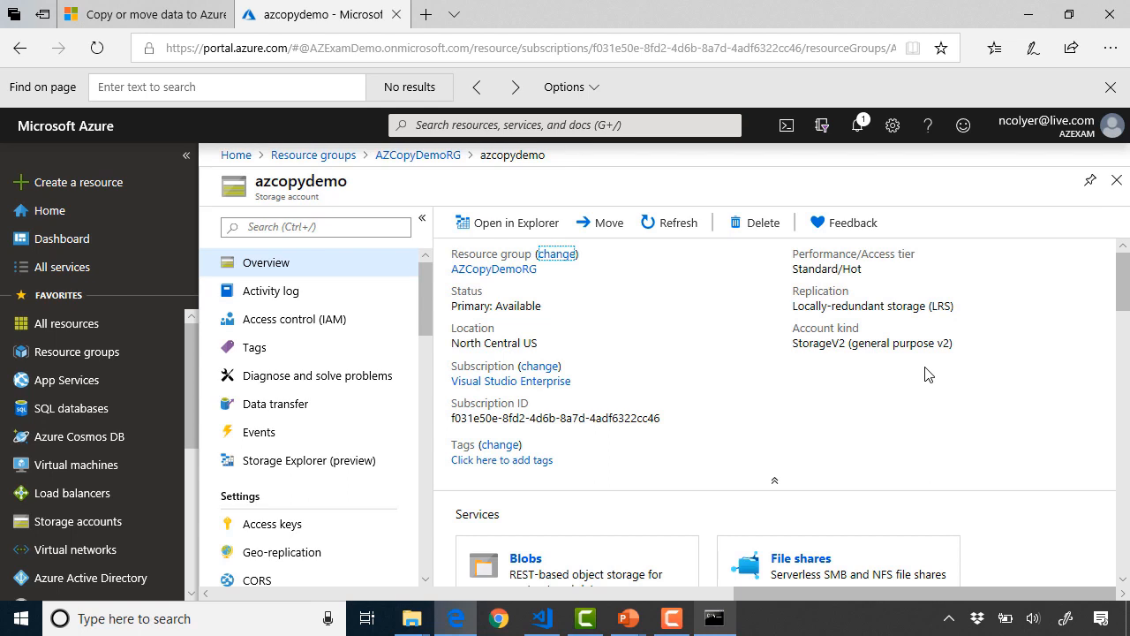
mouse_move(618, 440)
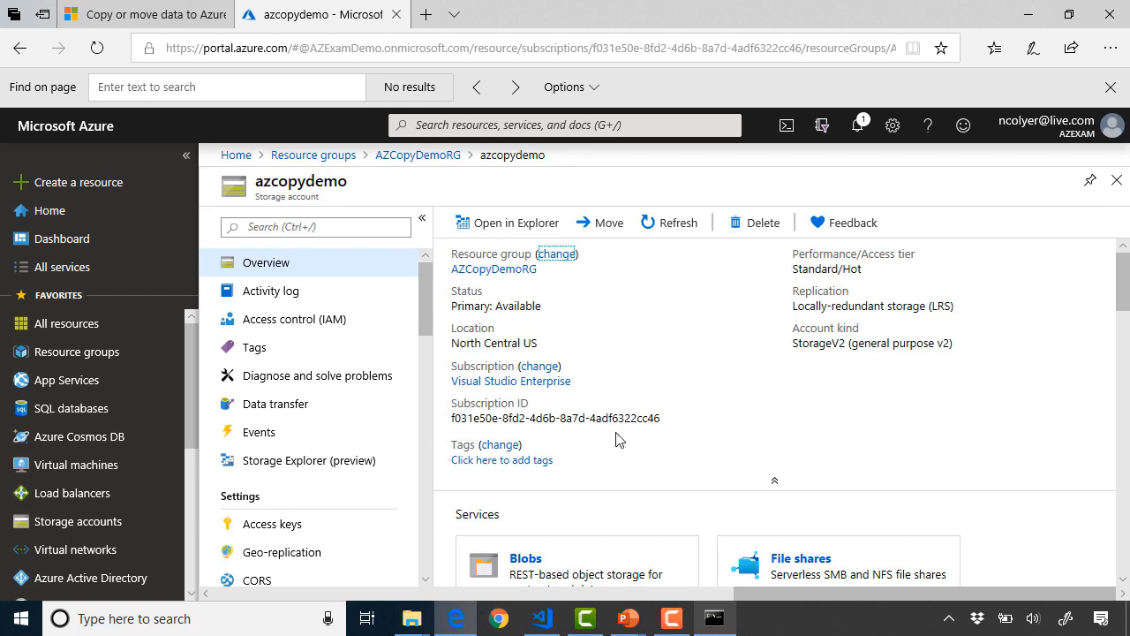
Create a new blob container named testcontainer in the azcopydemo storage account.
click(525, 558)
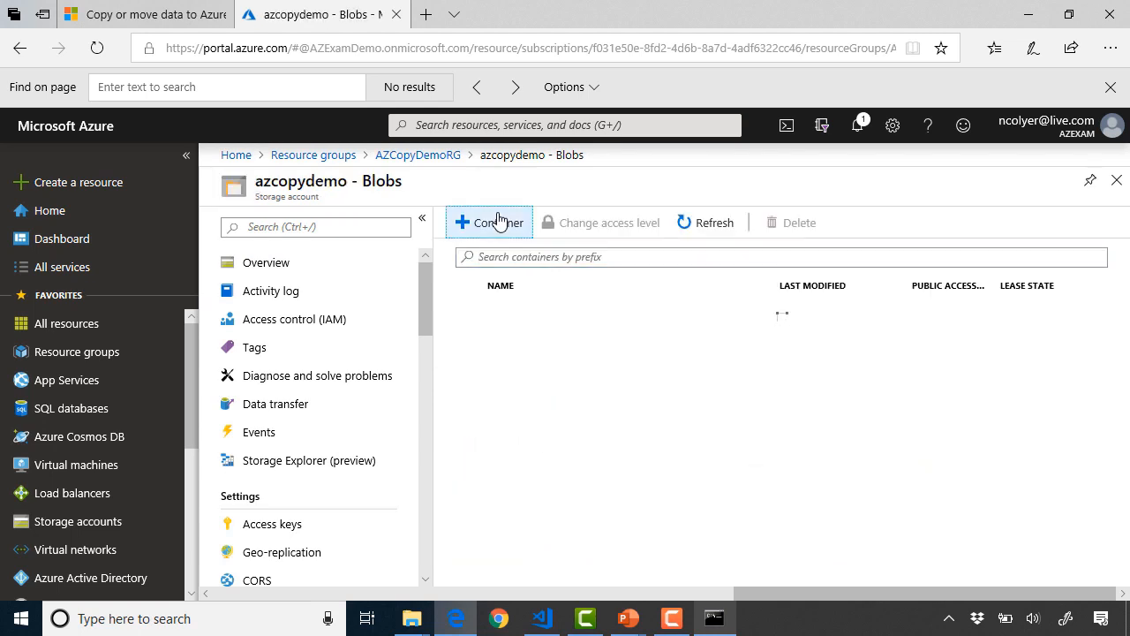
click(489, 223)
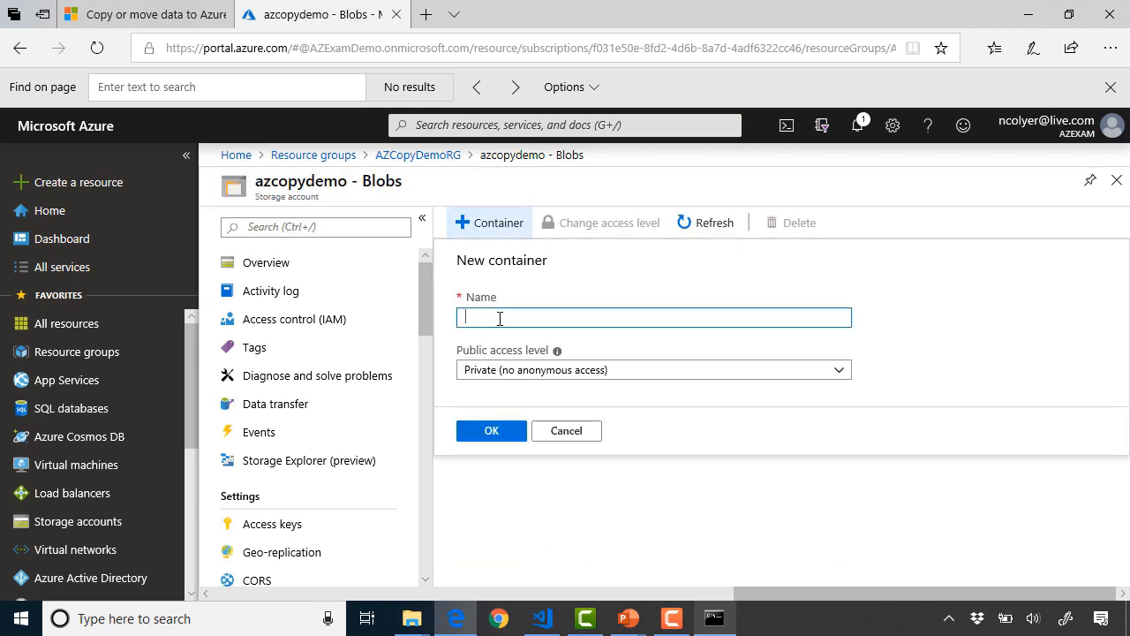
text(testcont)
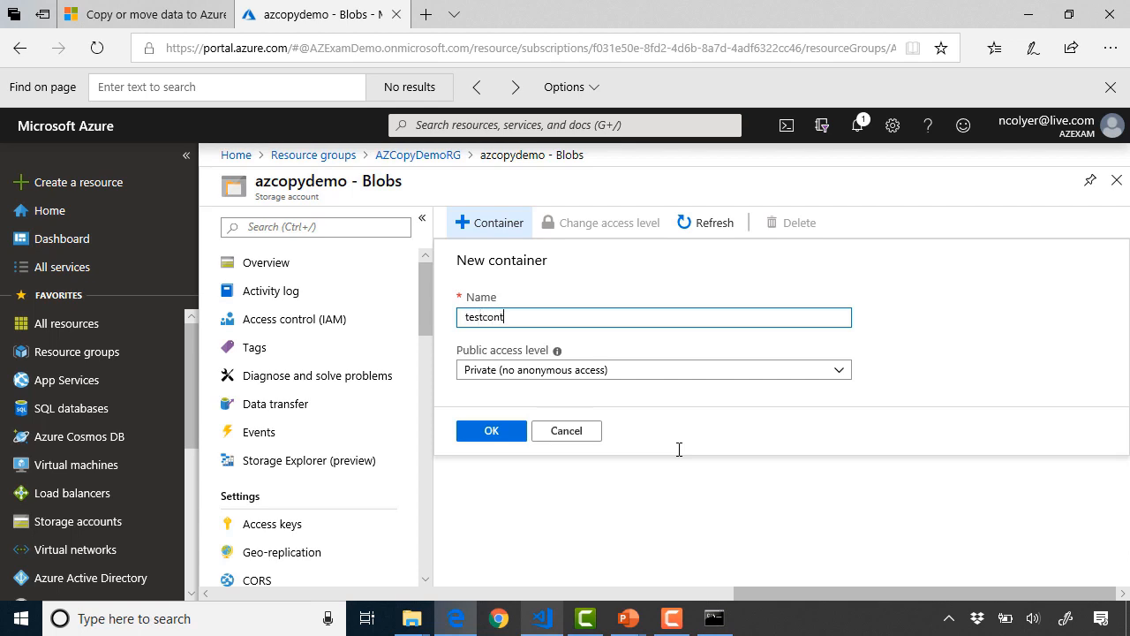
text(ainer)
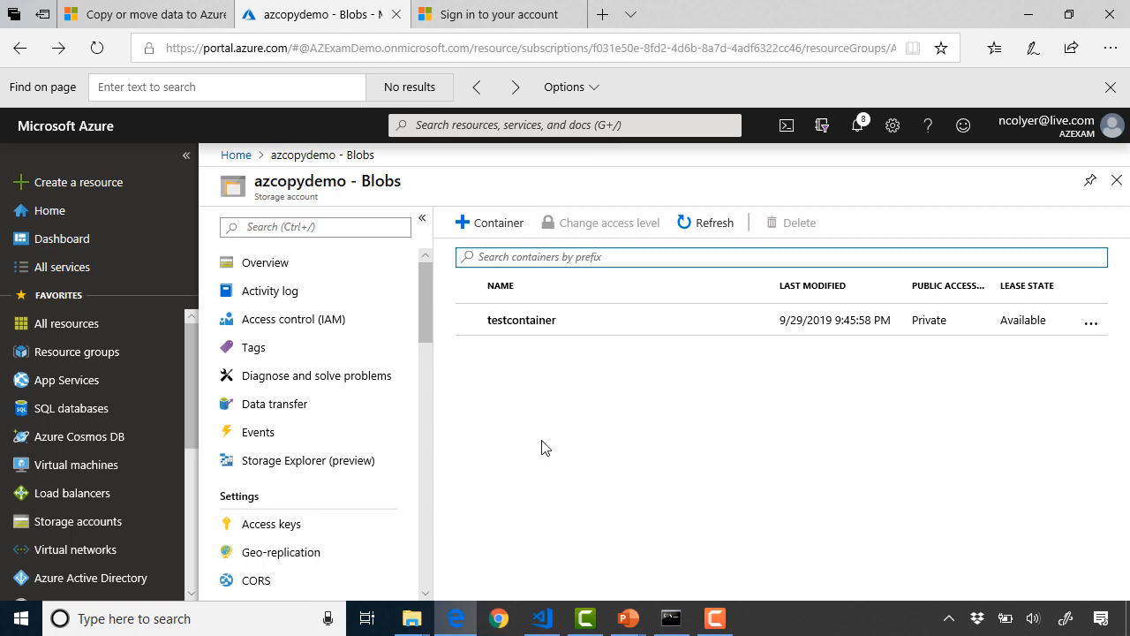
mouse_move(534, 440)
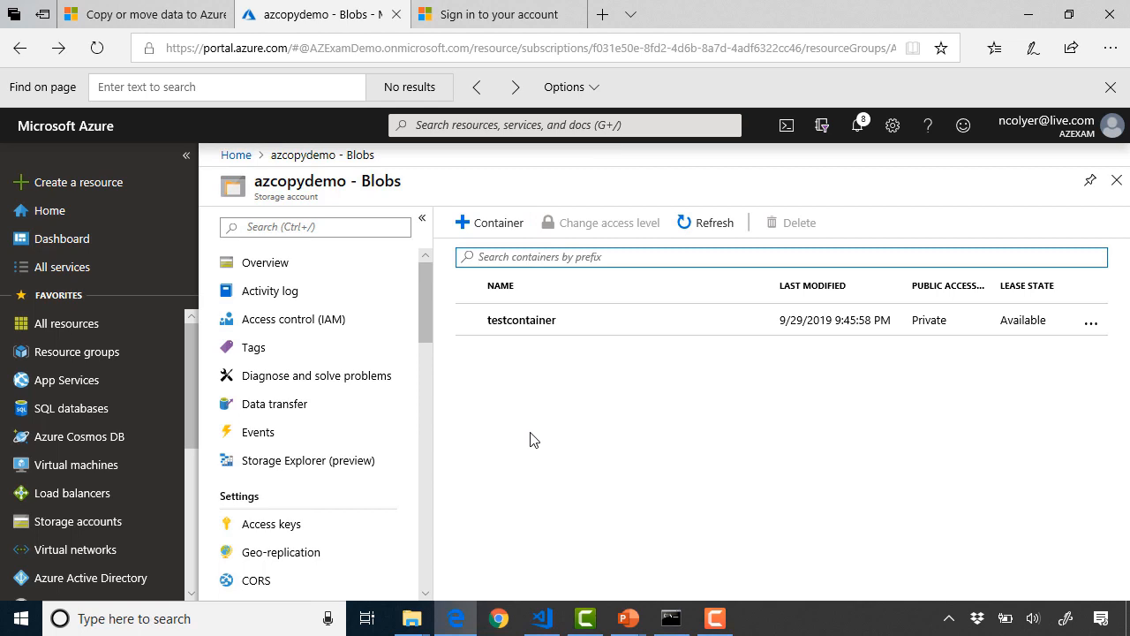
mouse_move(523, 421)
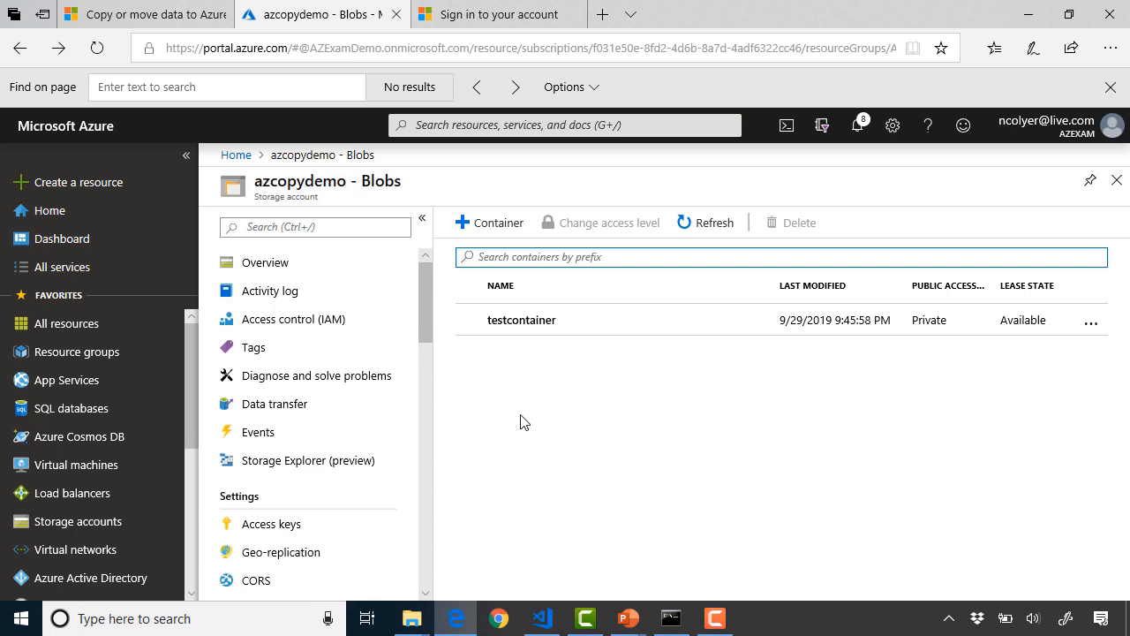
mouse_move(474, 392)
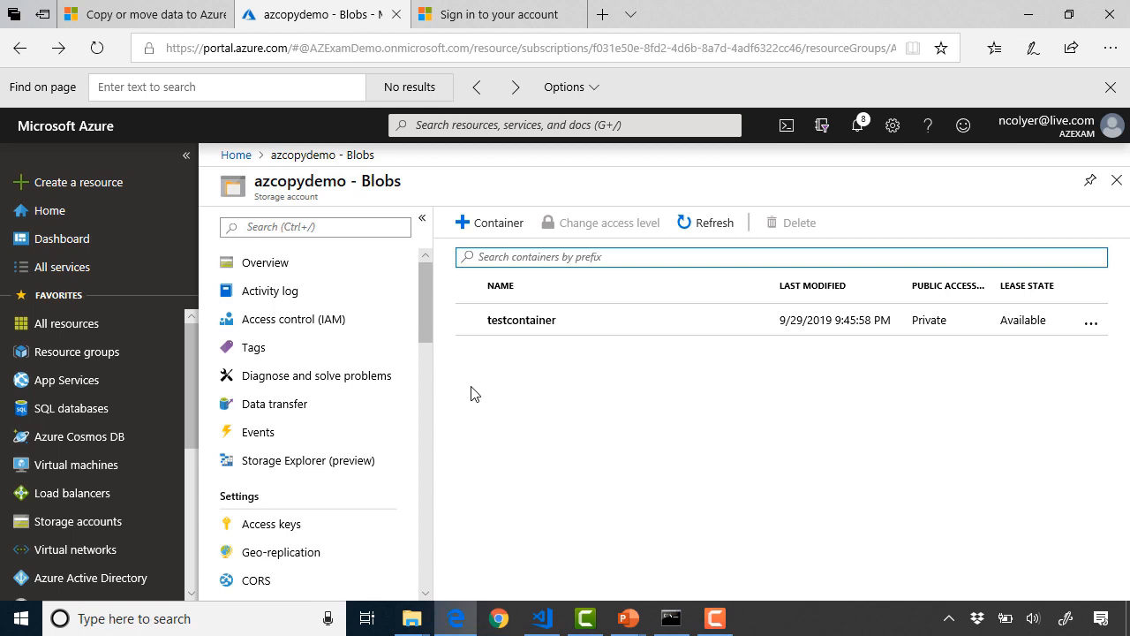
Show the Access control (IAM) role assignments for azcopydemo and start the + Add dropdown.
click(293, 318)
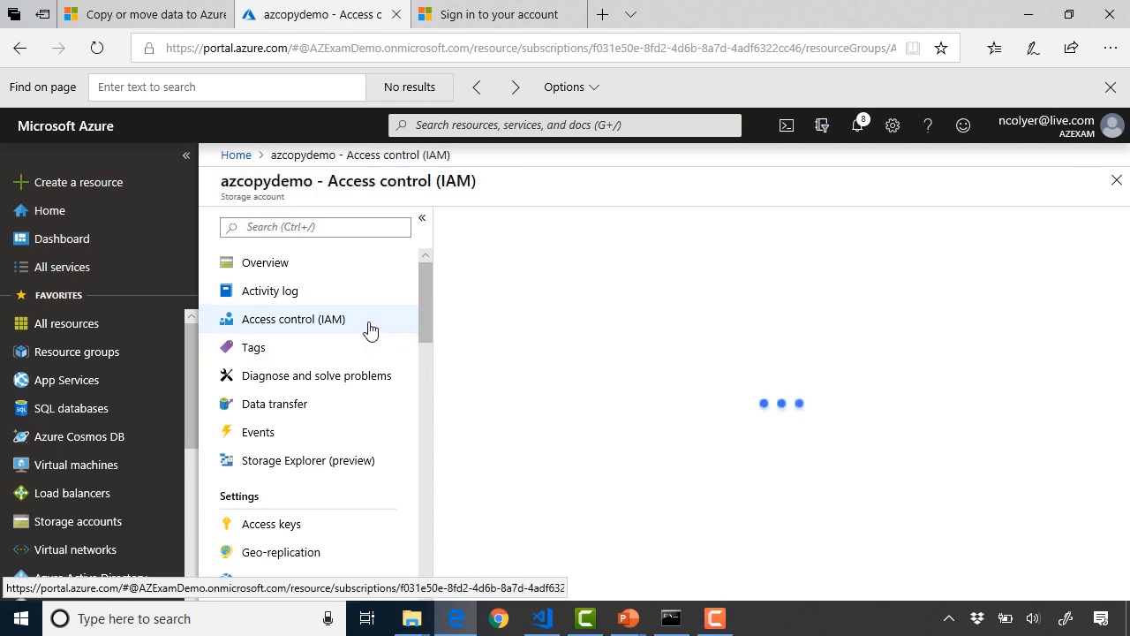
click(293, 318)
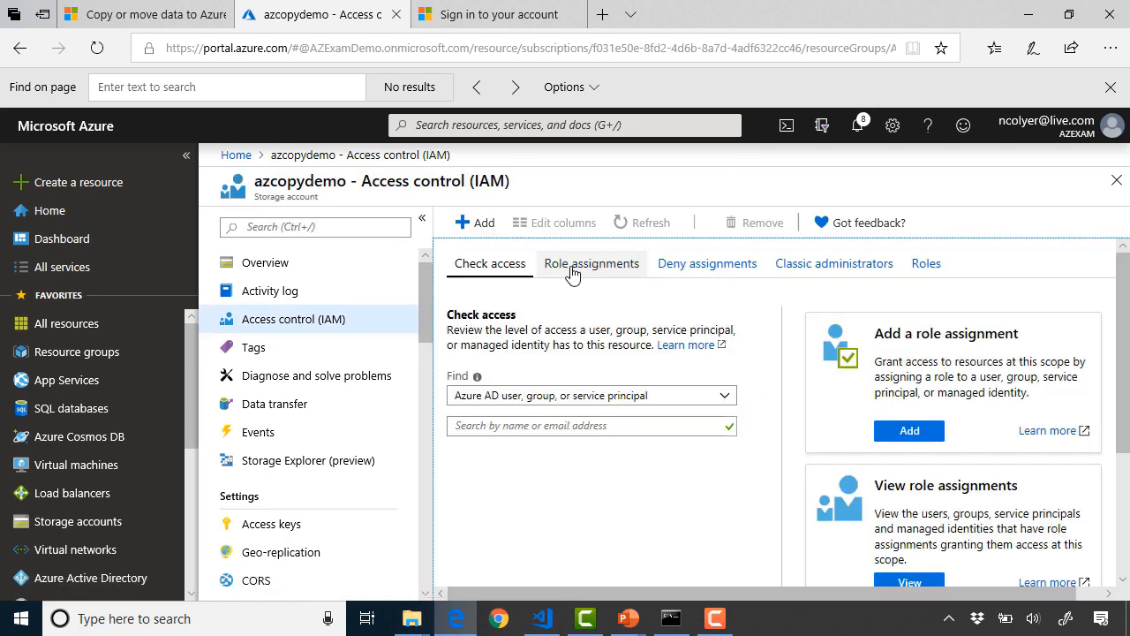
click(590, 264)
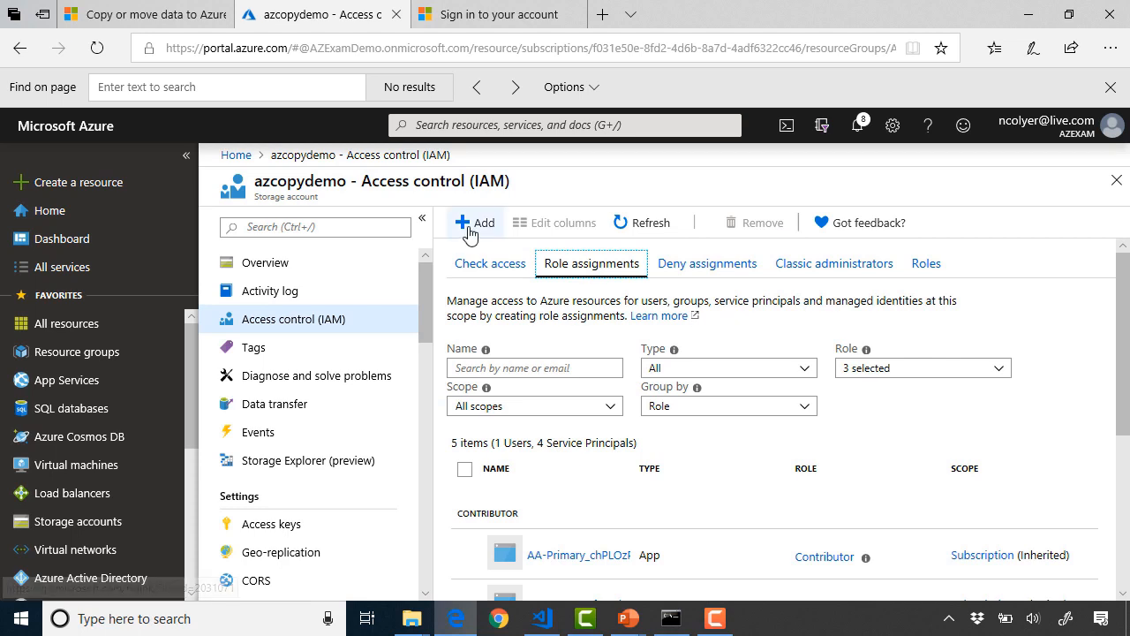
click(474, 223)
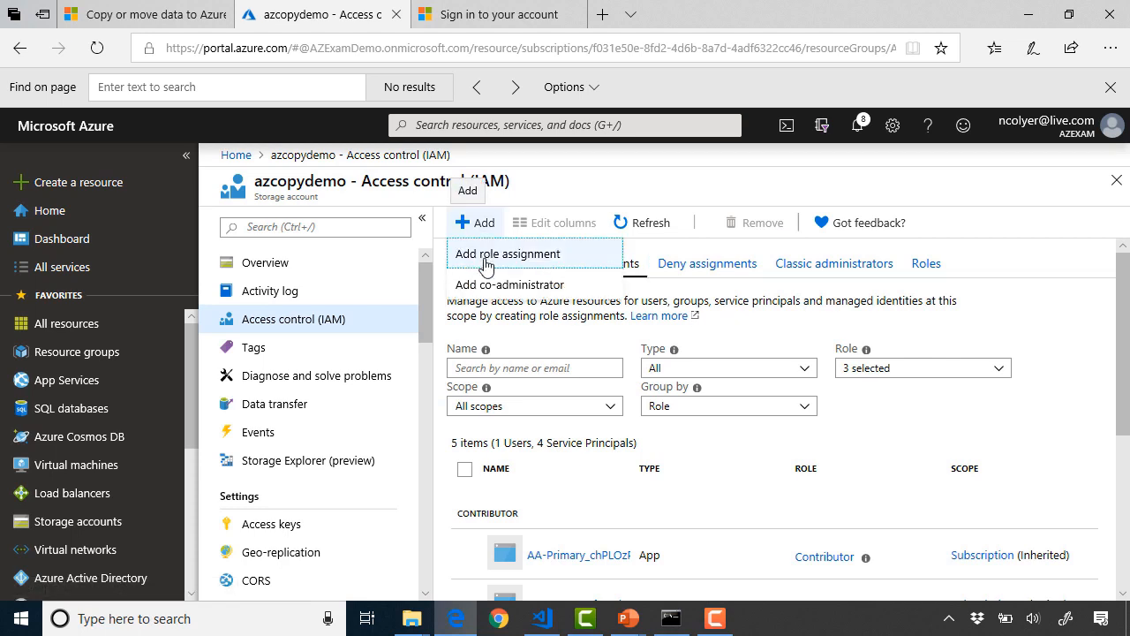
Start a role assignment and select the Storage Blob Data Contributor role.
click(507, 255)
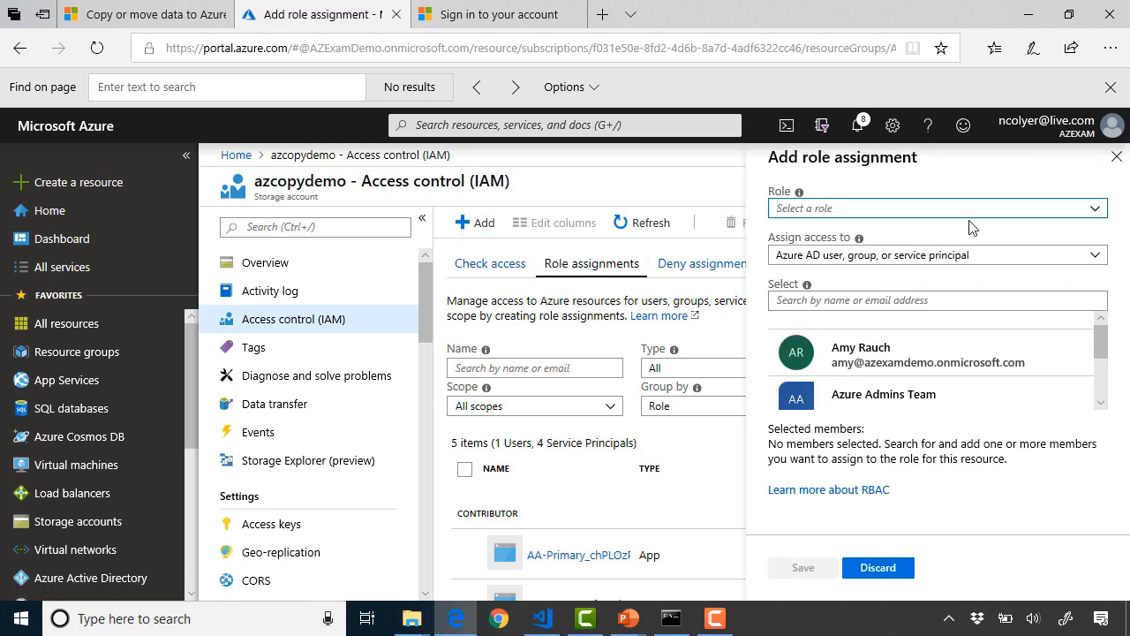
text(b)
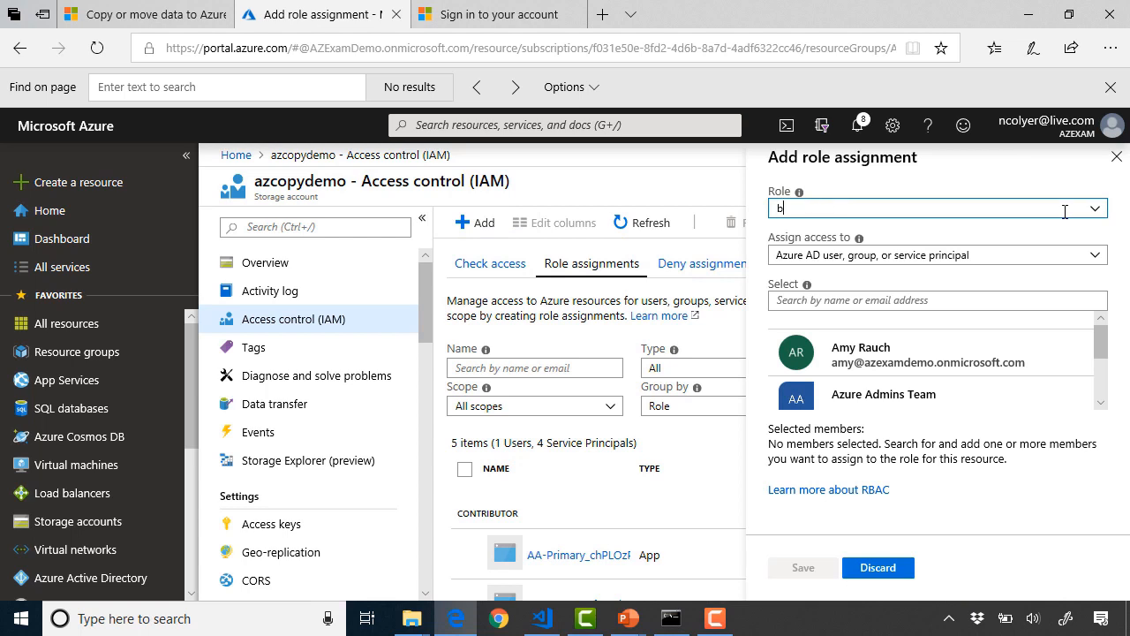
text(lob)
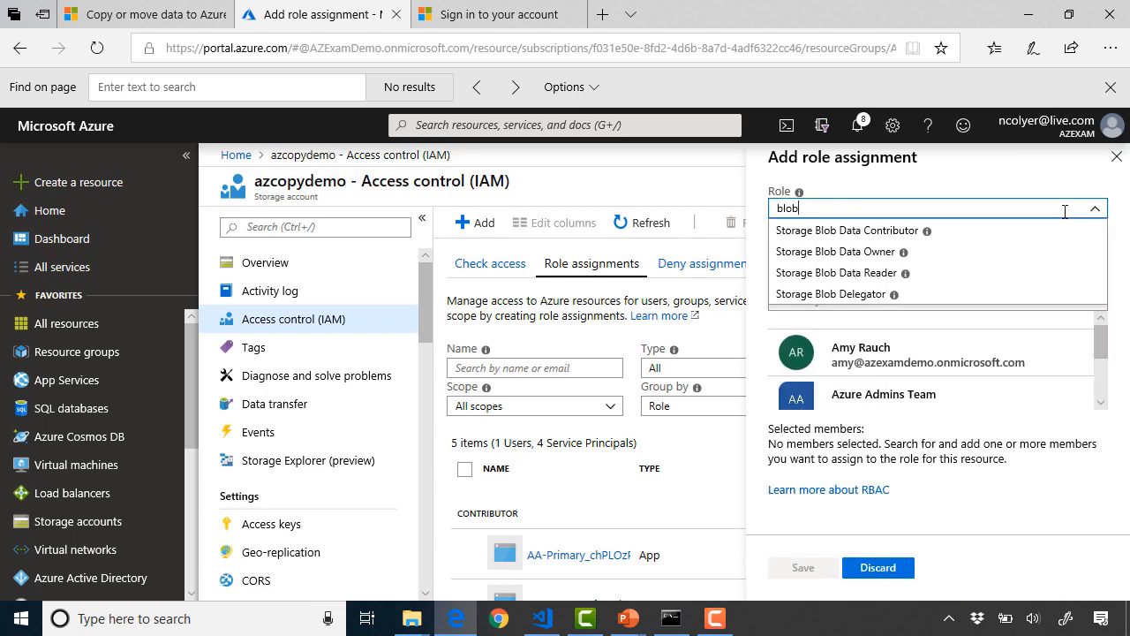
mouse_move(1000, 230)
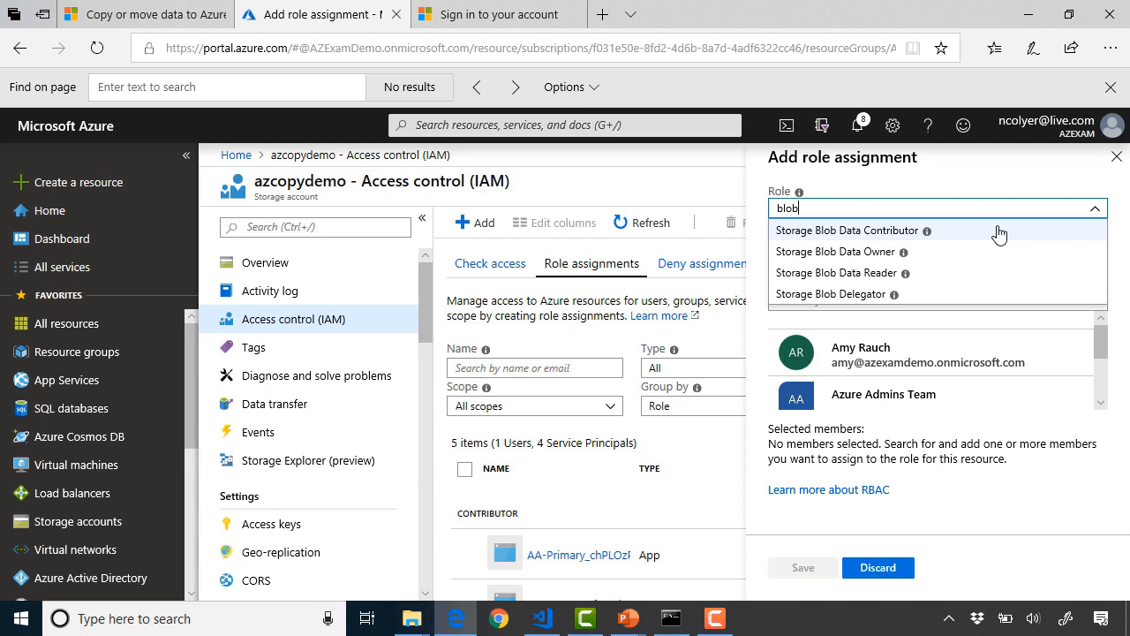
click(848, 229)
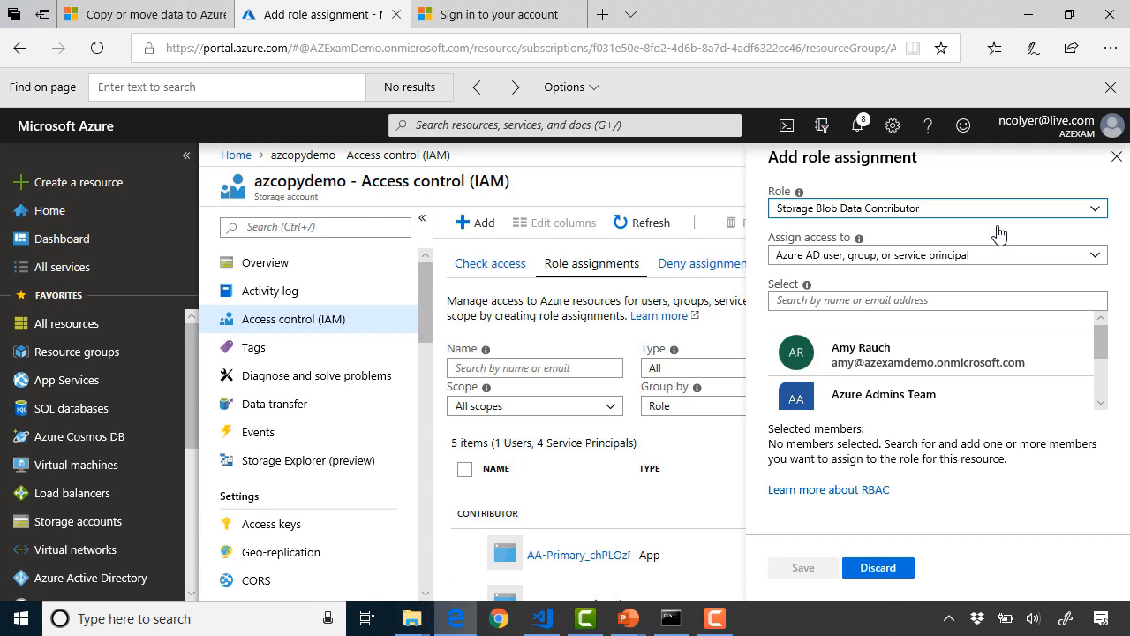
click(937, 300)
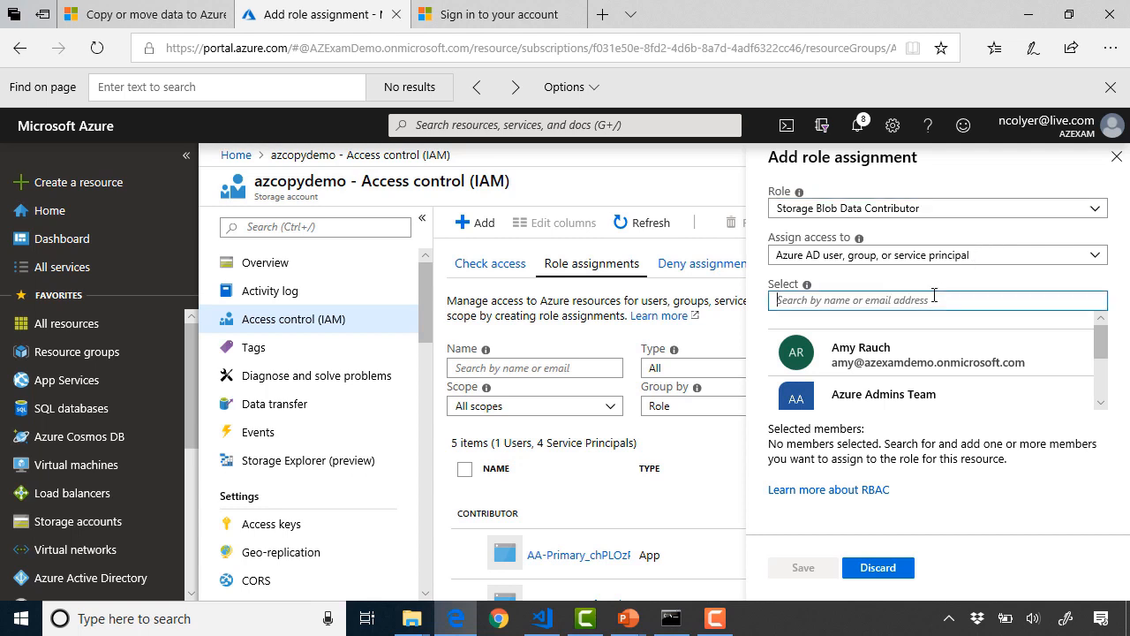
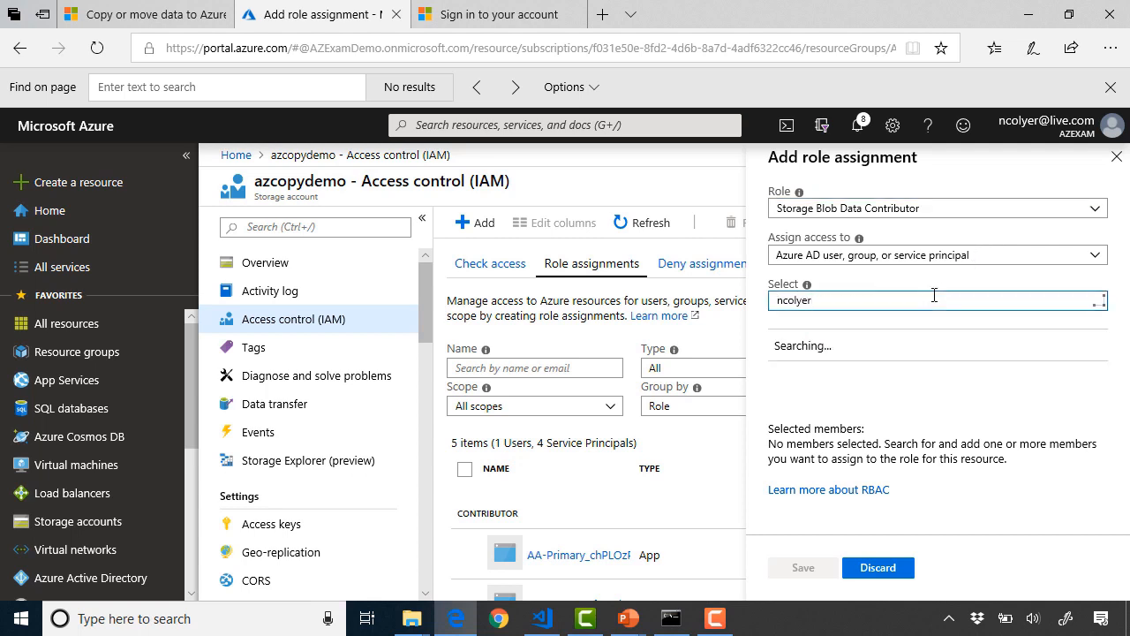
click(894, 314)
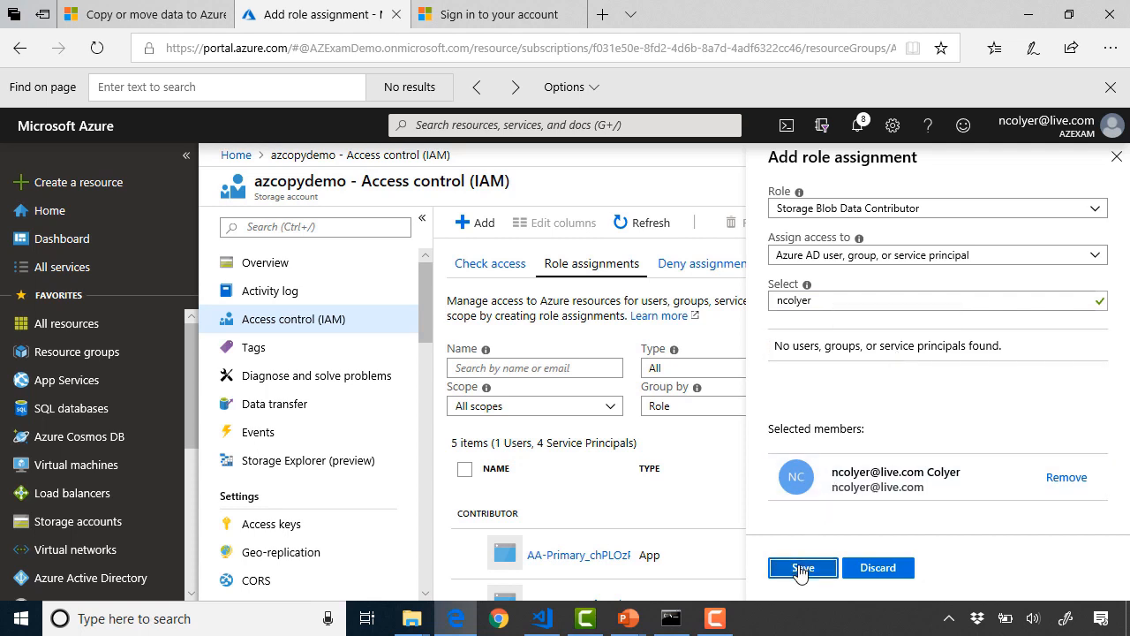
click(802, 569)
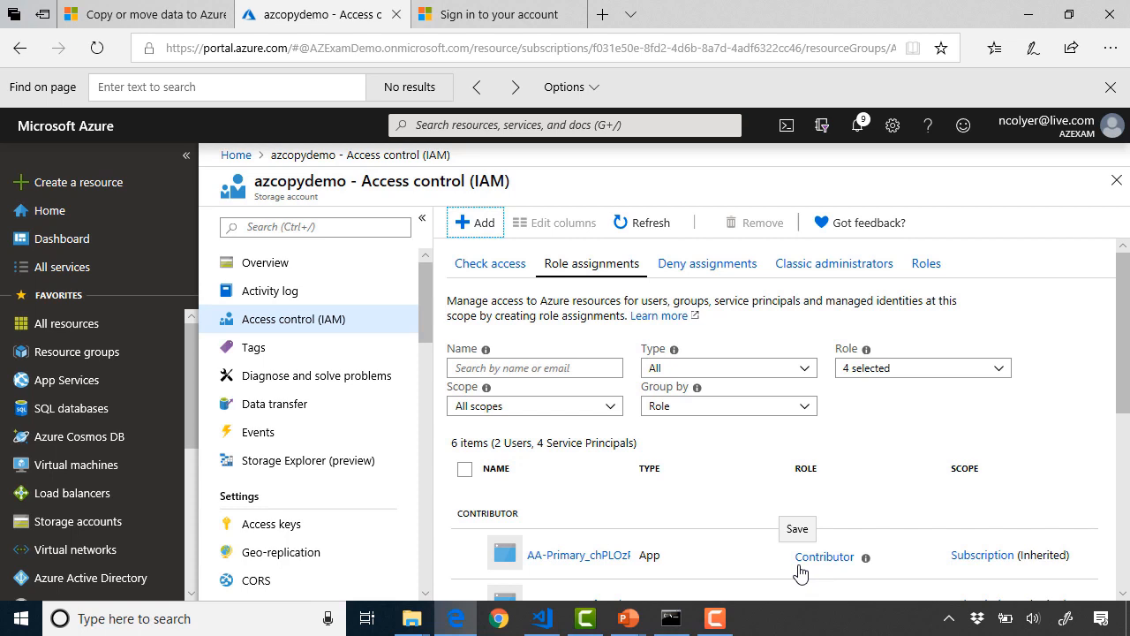
mouse_move(544, 539)
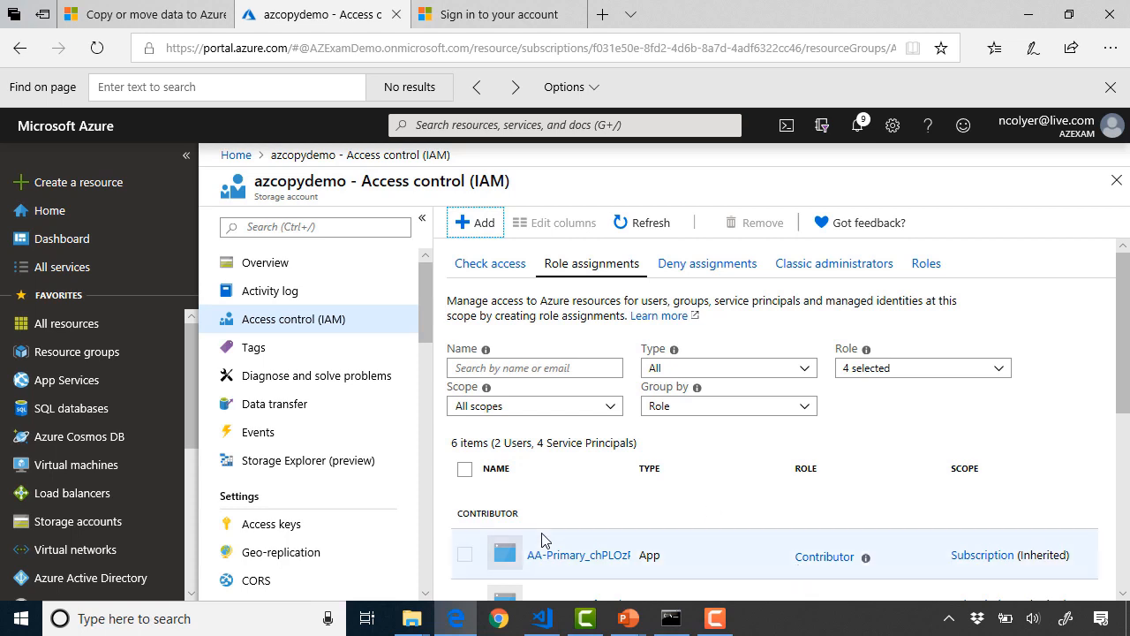
mouse_move(409, 618)
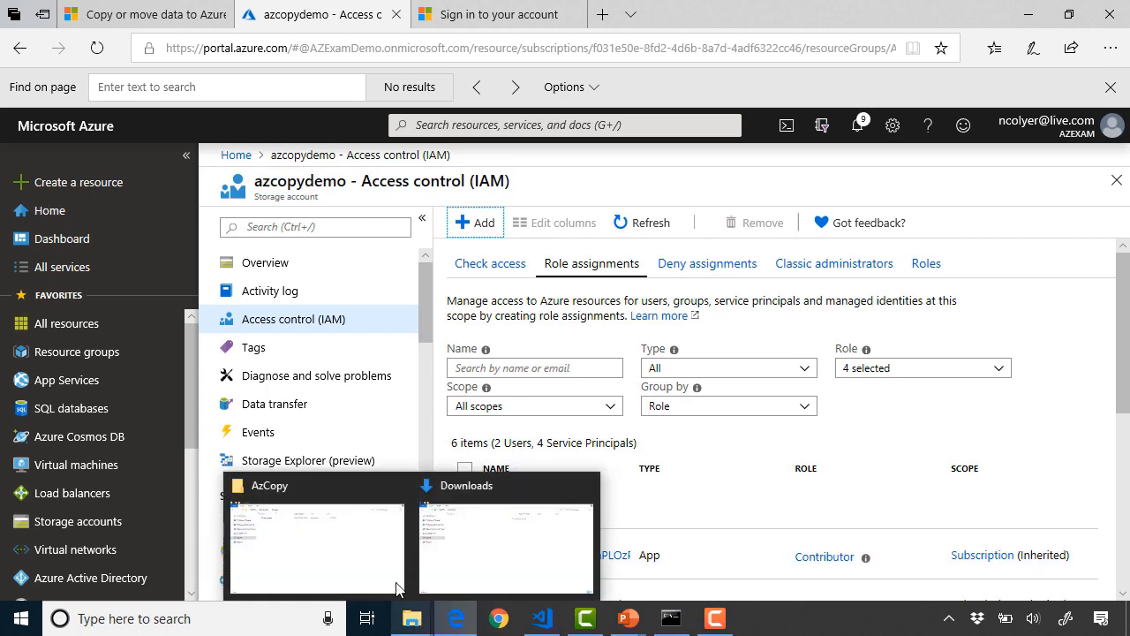
Browse from drive C into the Images folder and select its photos.
click(314, 548)
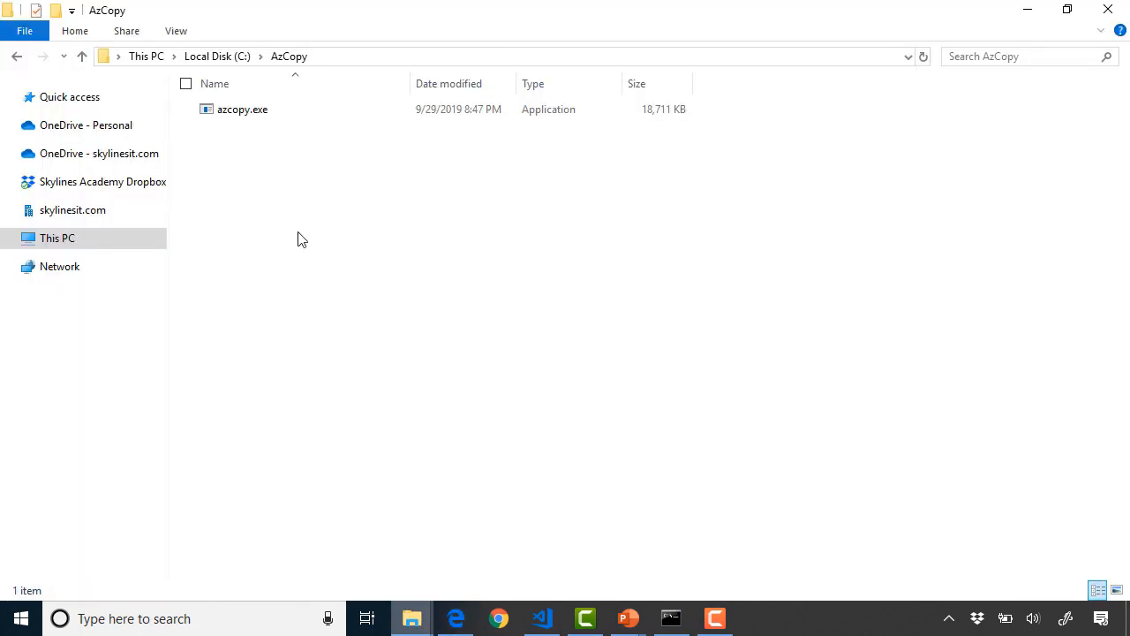
click(215, 55)
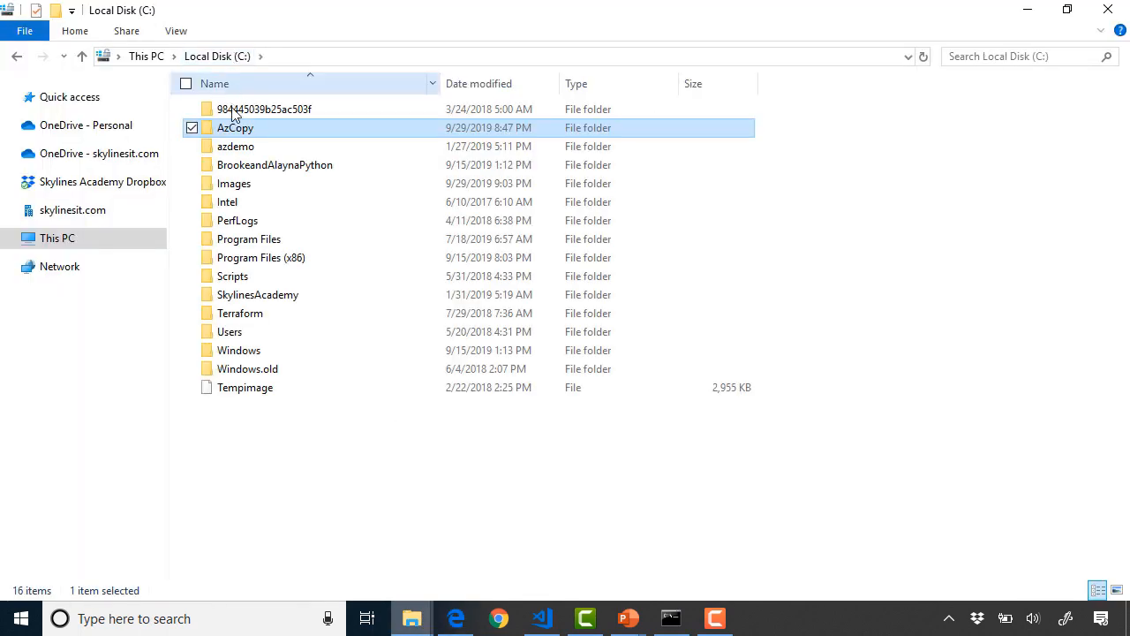
double_click(233, 182)
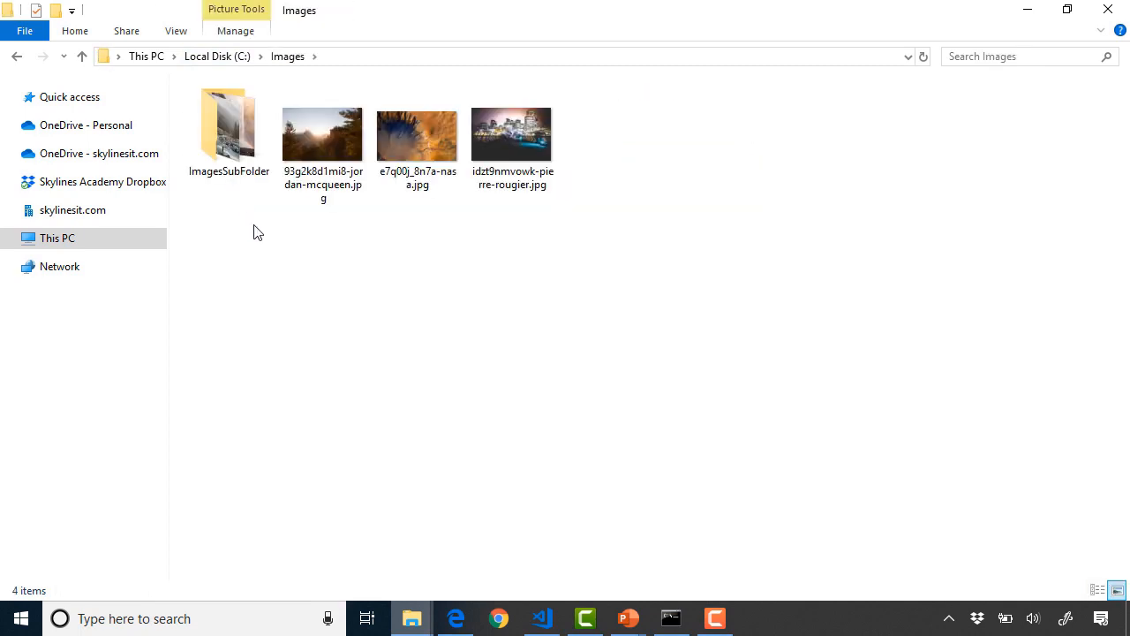
click(321, 142)
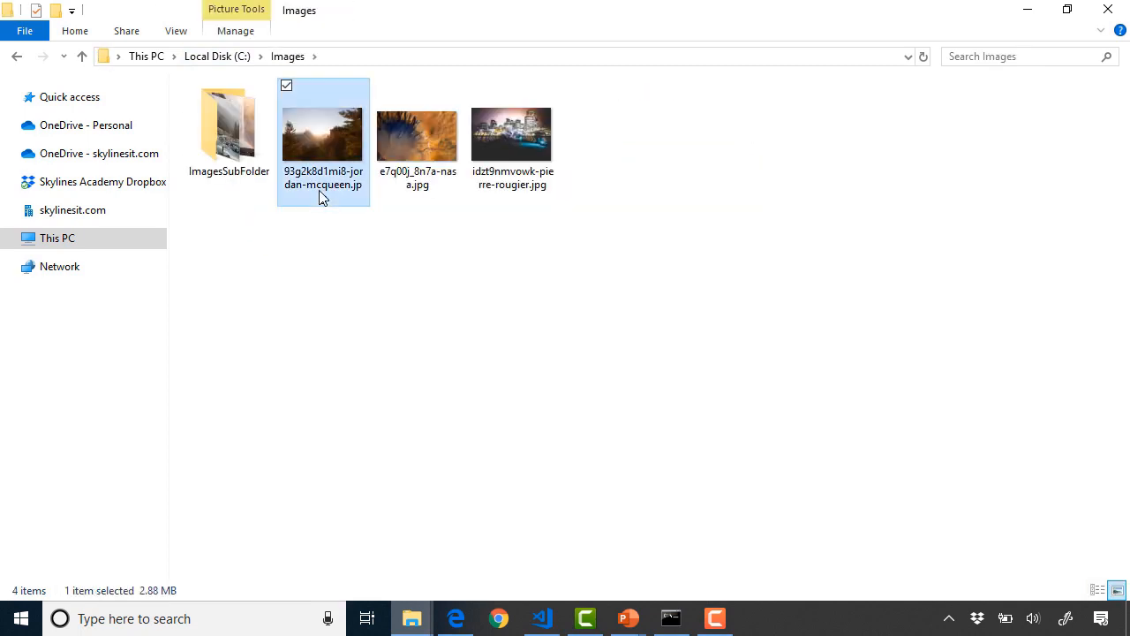
click(513, 135)
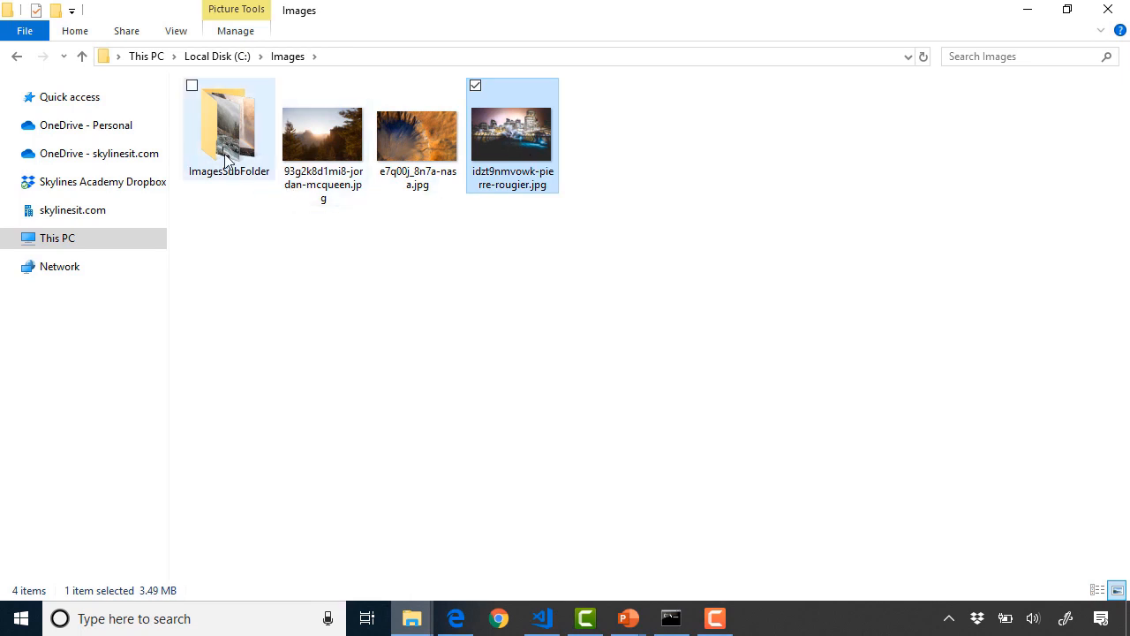
mouse_move(219, 191)
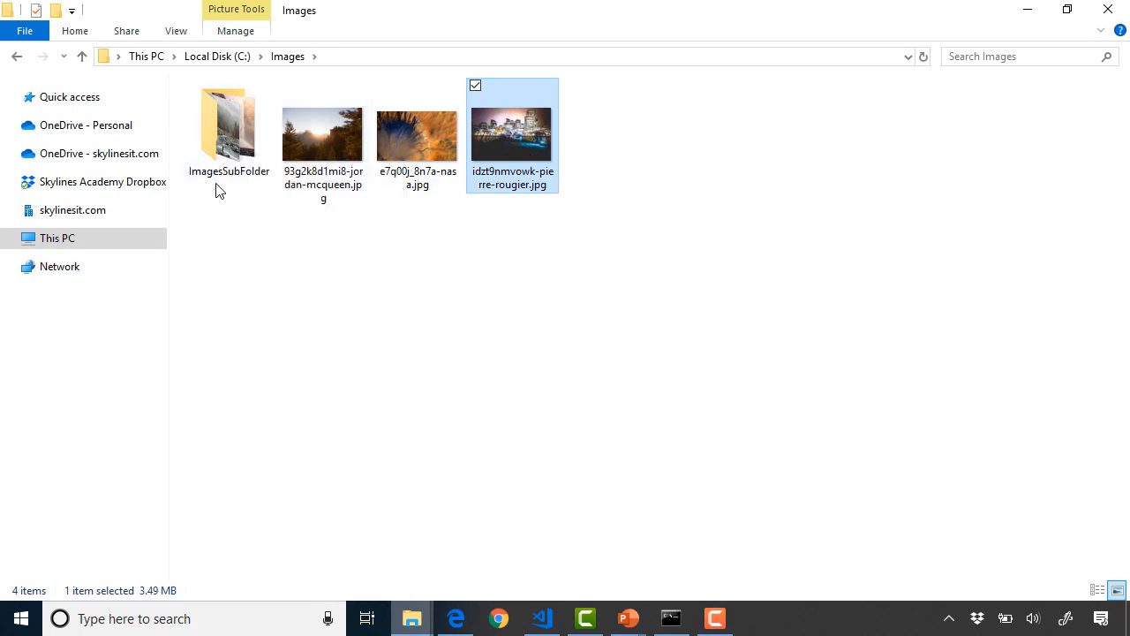
Open ImagesSubFolder inside Images to reveal its four photos.
click(230, 127)
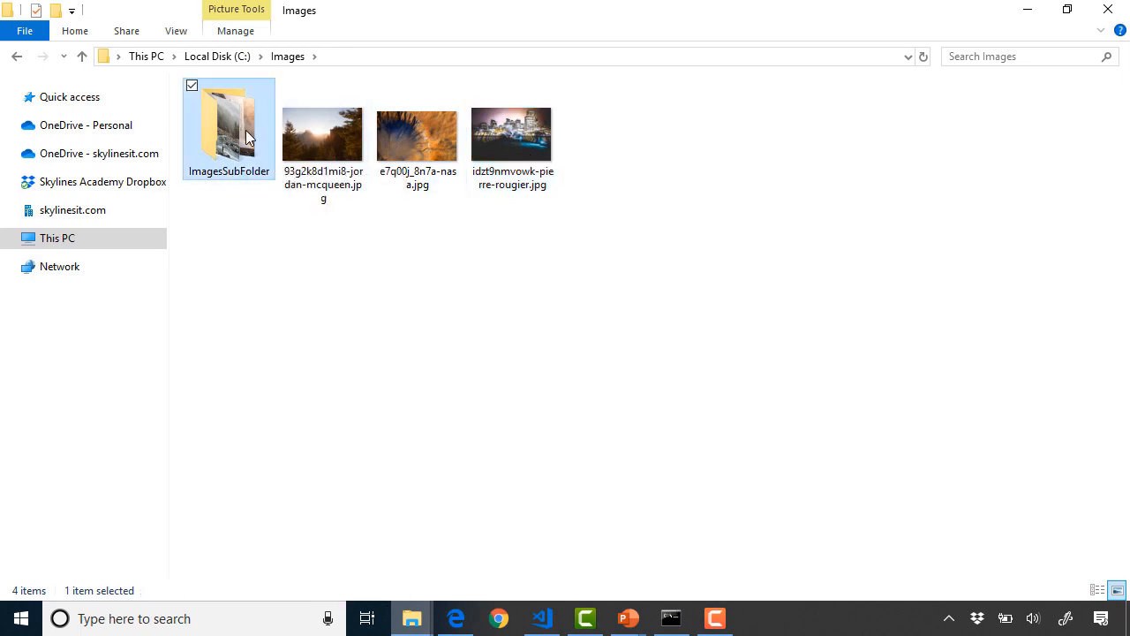
double_click(230, 127)
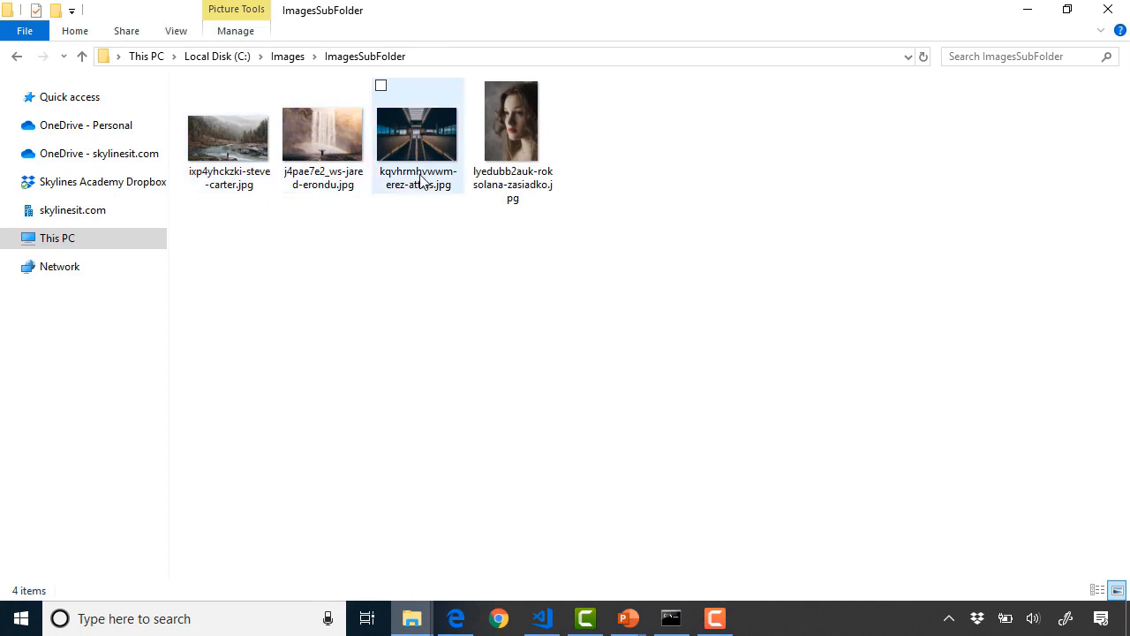
mouse_move(475, 169)
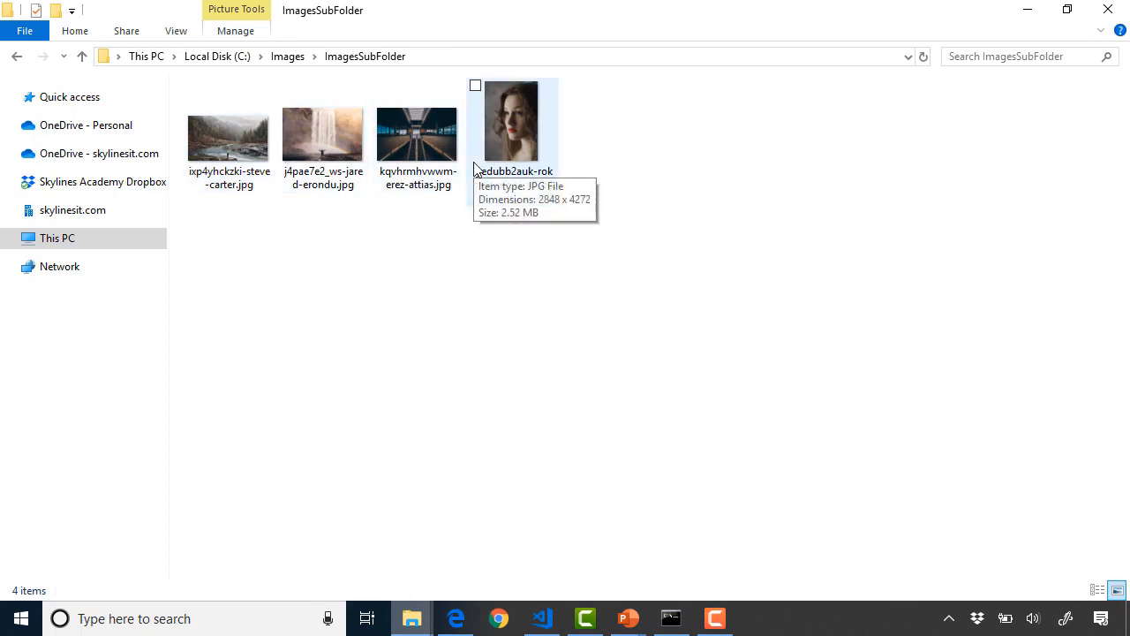
mouse_move(456, 618)
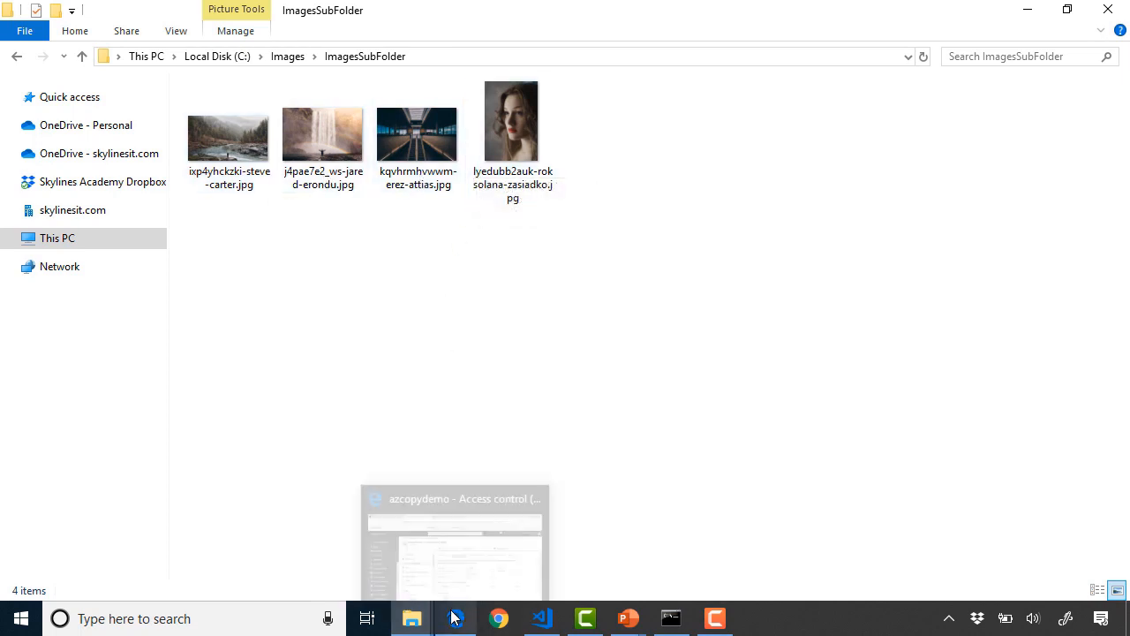
Open Blobs in the azcopydemo storage account and view the empty testcontainer.
click(454, 544)
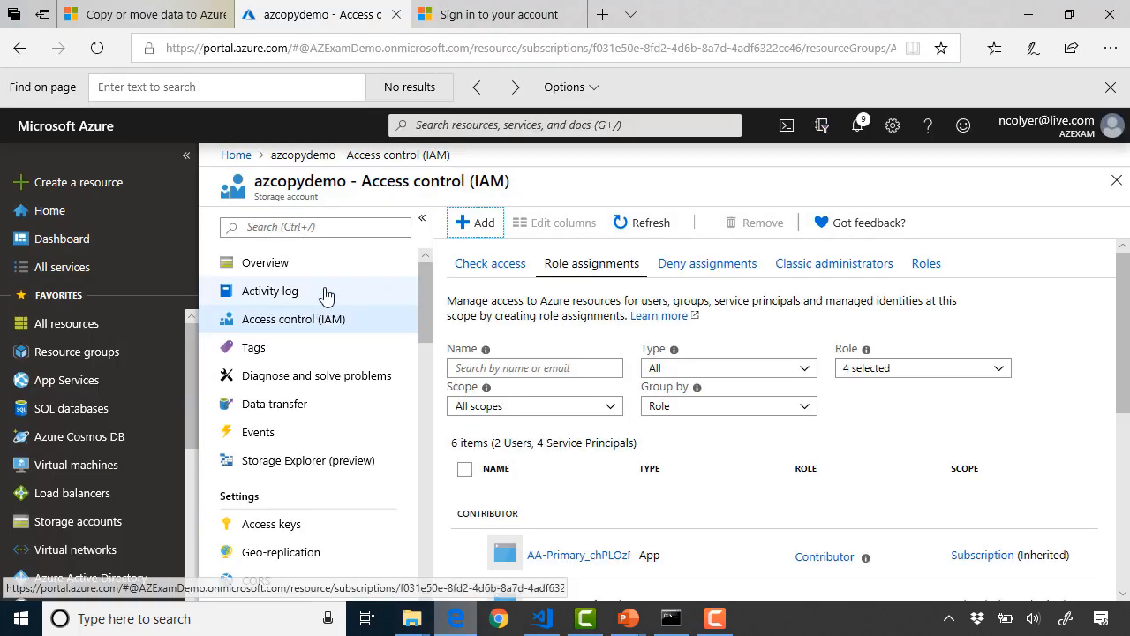
scroll(down, 3)
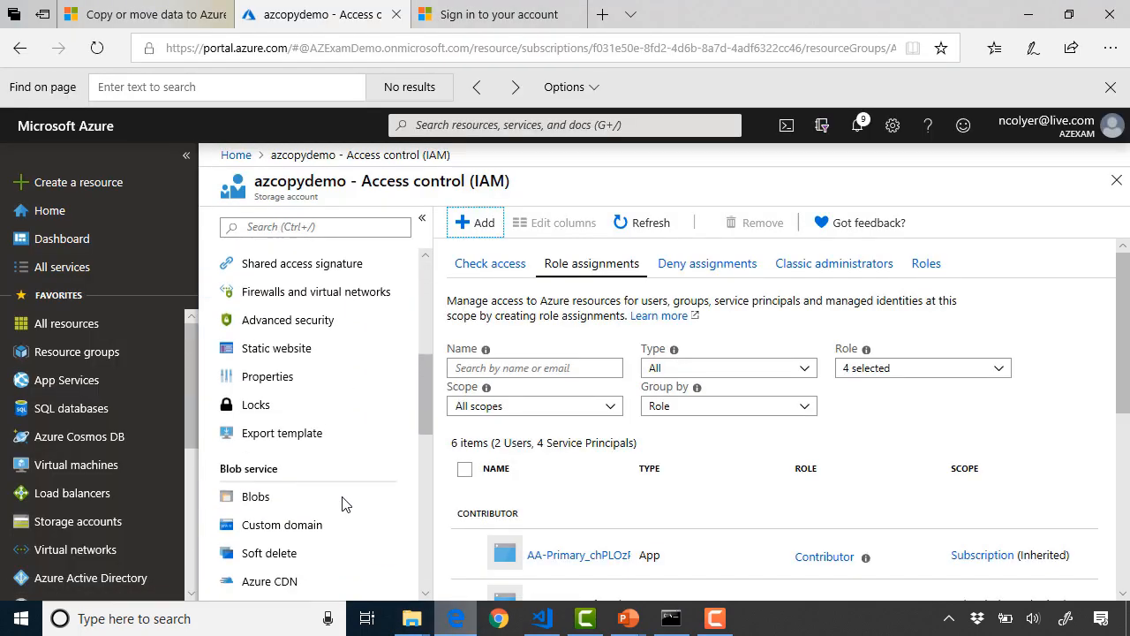
click(254, 496)
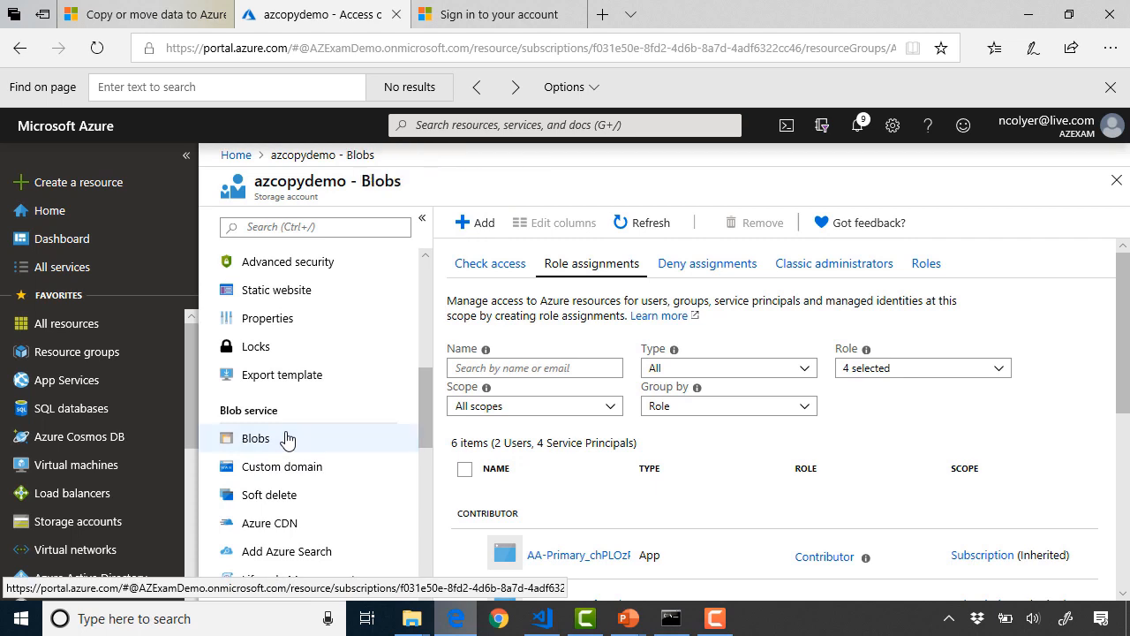
click(254, 438)
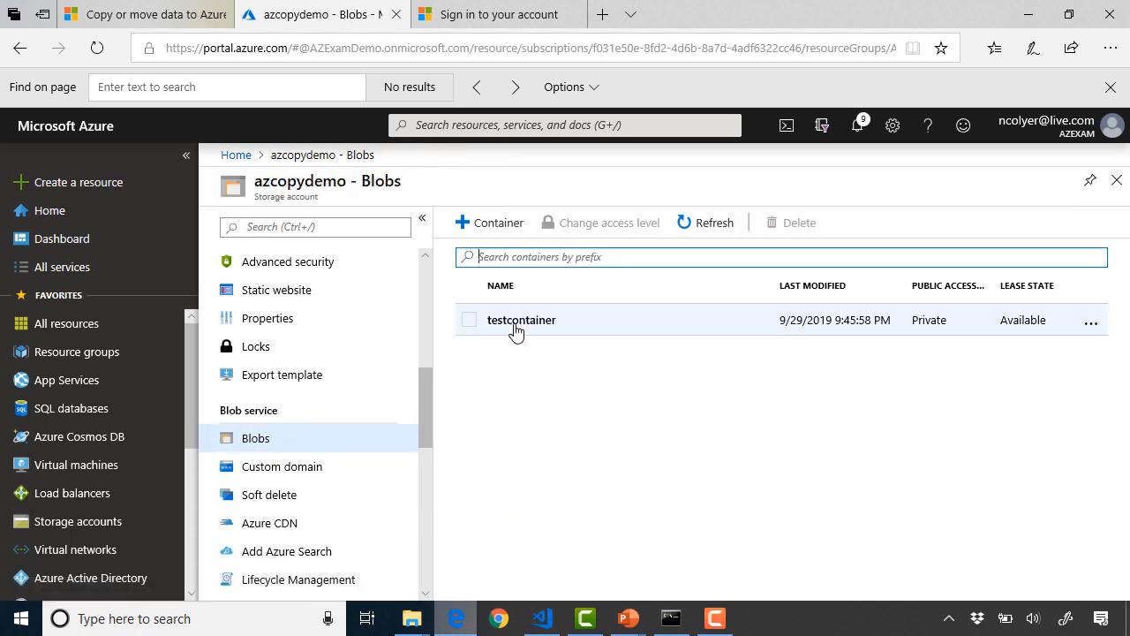
click(521, 319)
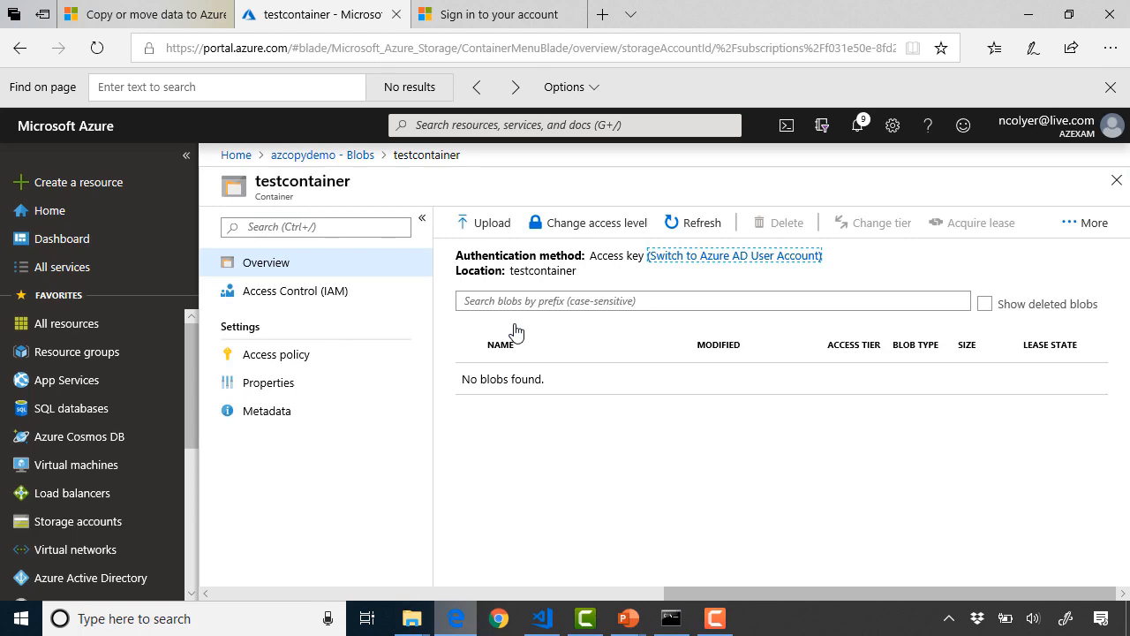
mouse_move(540, 618)
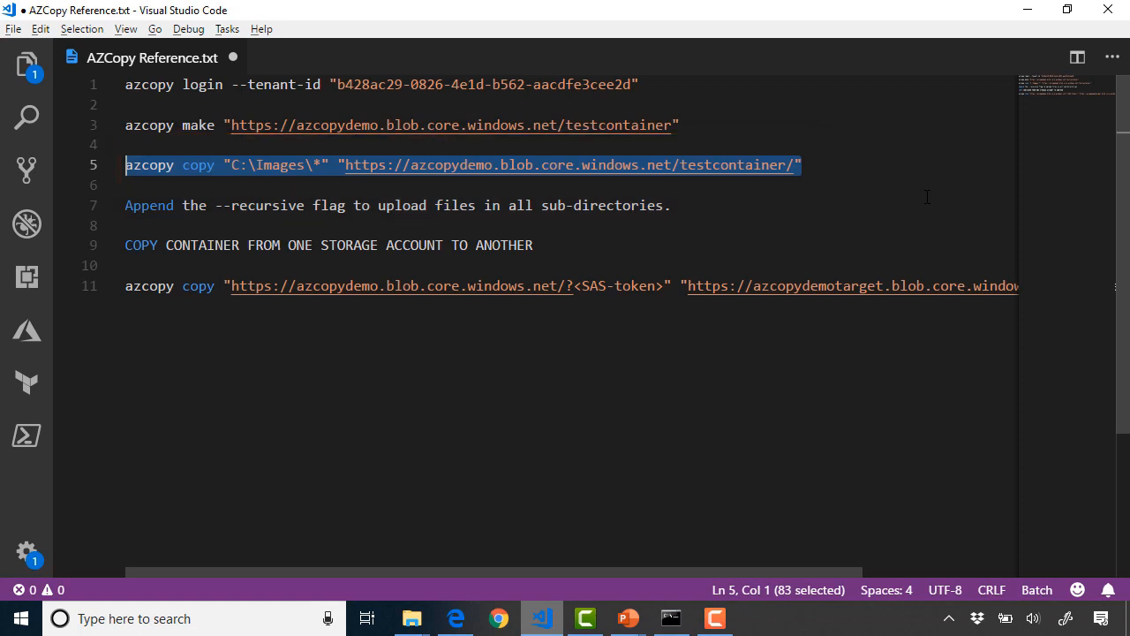
Enter the azcopy copy command from C:\Images\* to the testcontainer URL.
click(671, 618)
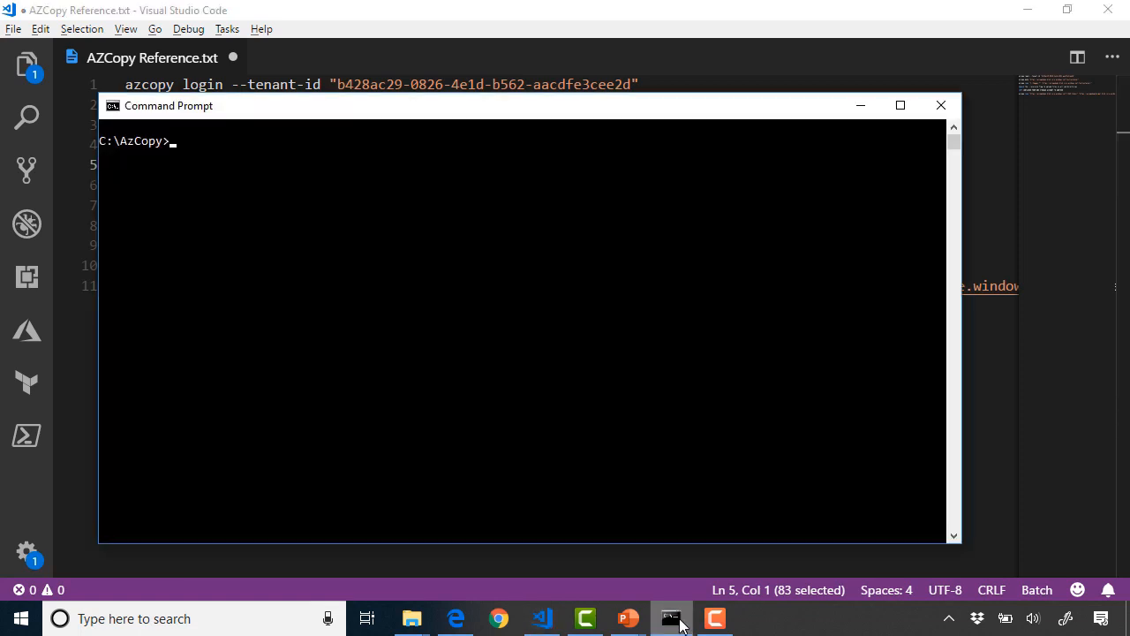
text(azcopy copy "C:\Images\*" "https://azcopydemo.blob.core.windows.net/testcontainer/")
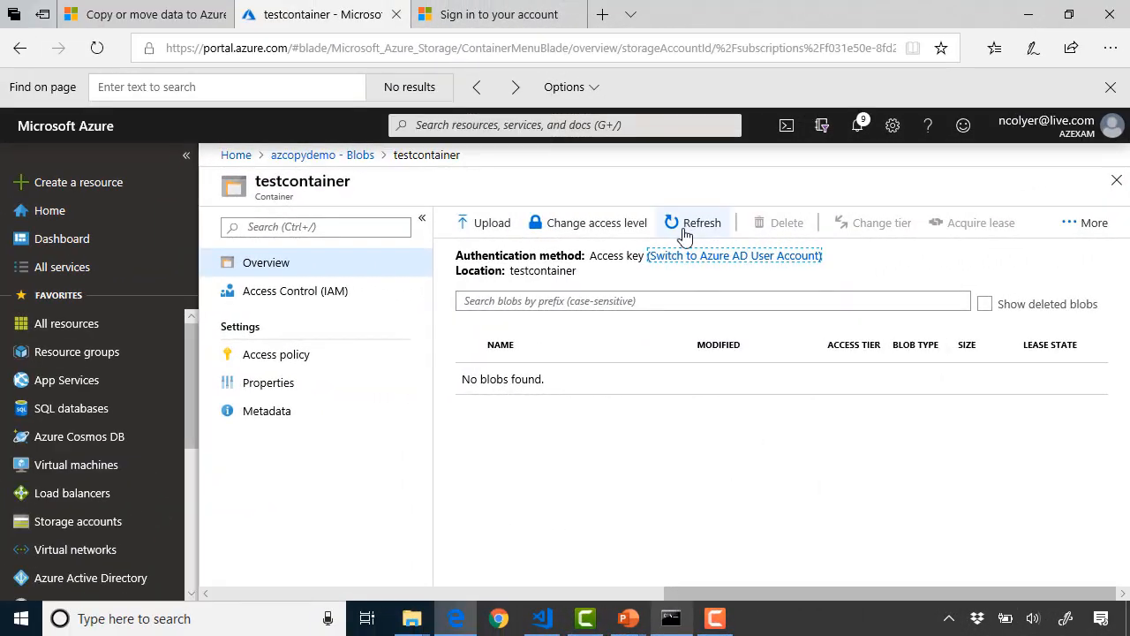
Refresh testcontainer to list the three uploaded .jpg blobs.
click(701, 222)
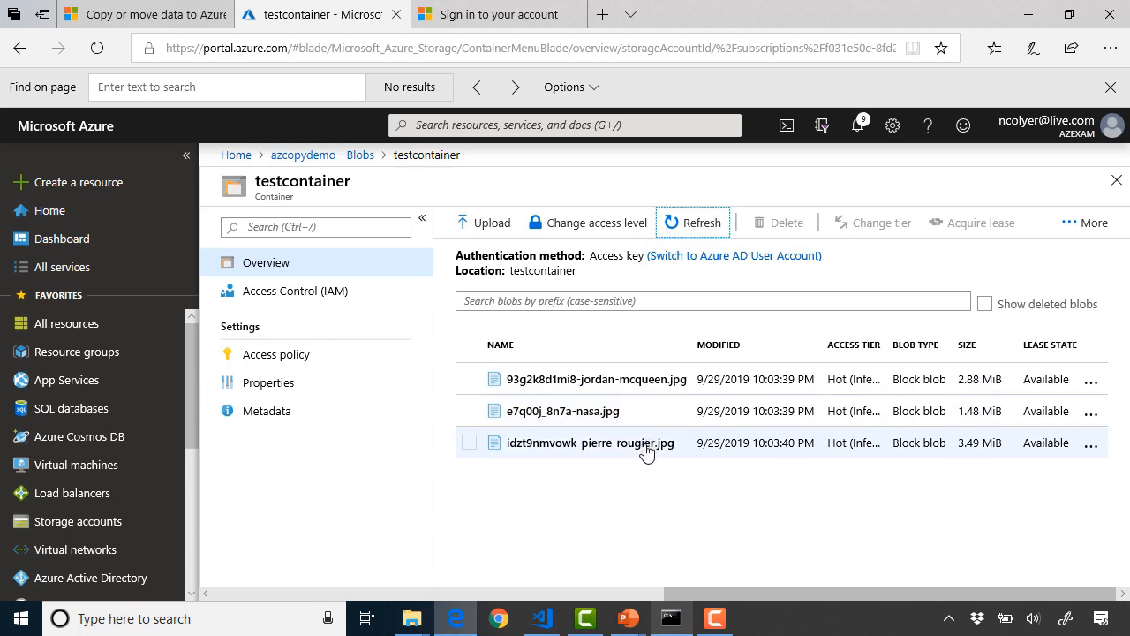
Run the azcopy copy of C:\Images\* to testcontainer again with --recursive.
click(672, 618)
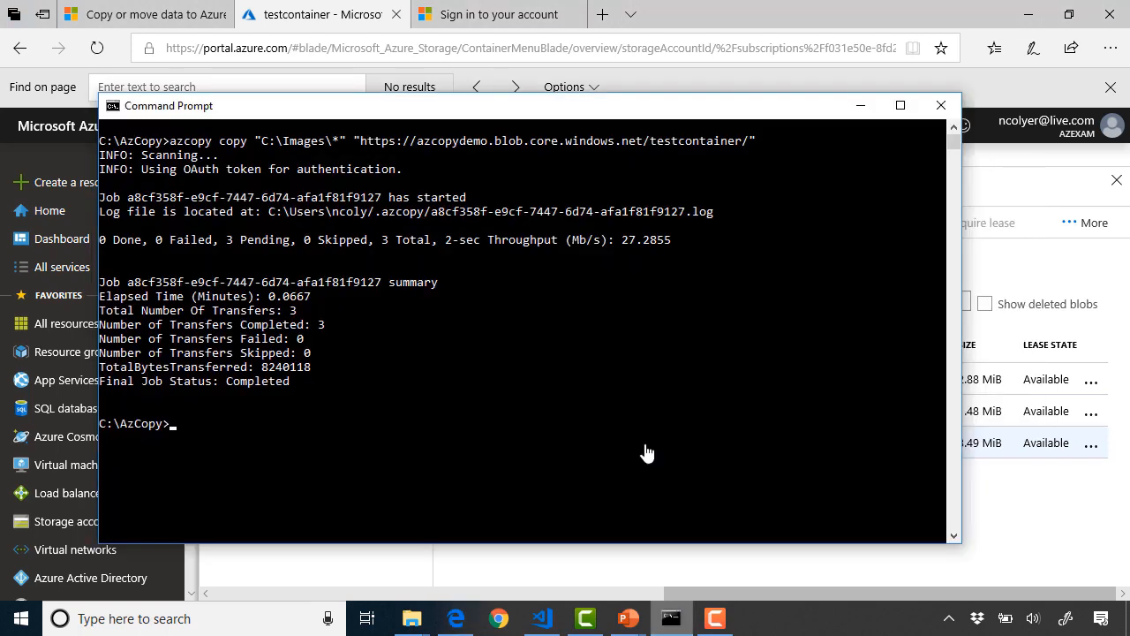
text(azcopy copy "C:\Images\*" "https://azcopydemo.blob.core.windows.net/testcontainer/" --)
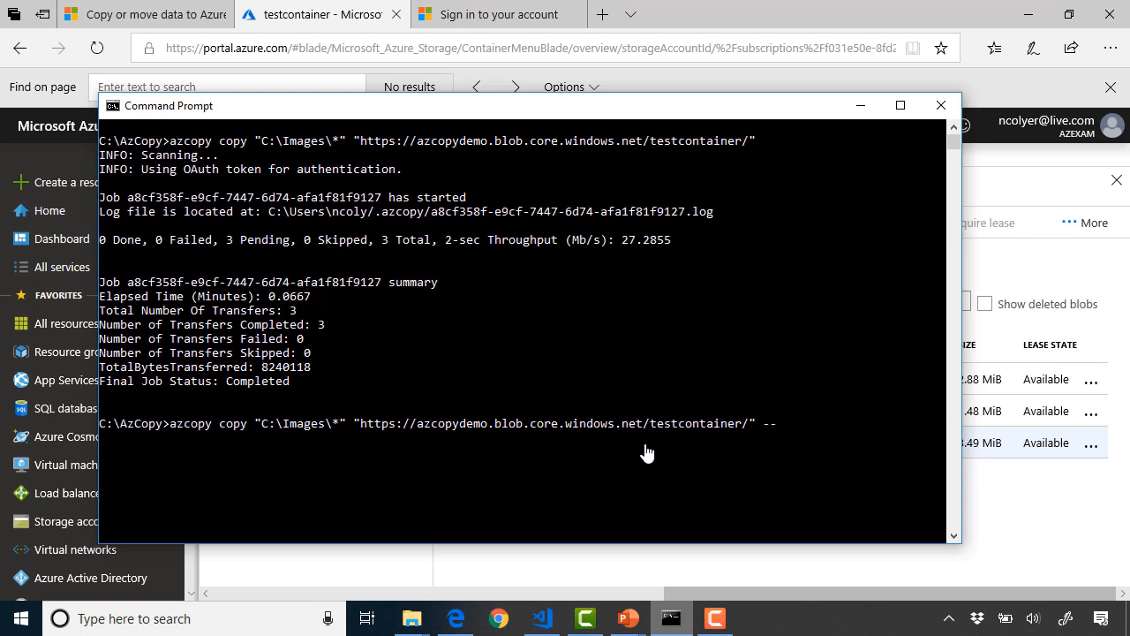
text(recursive)
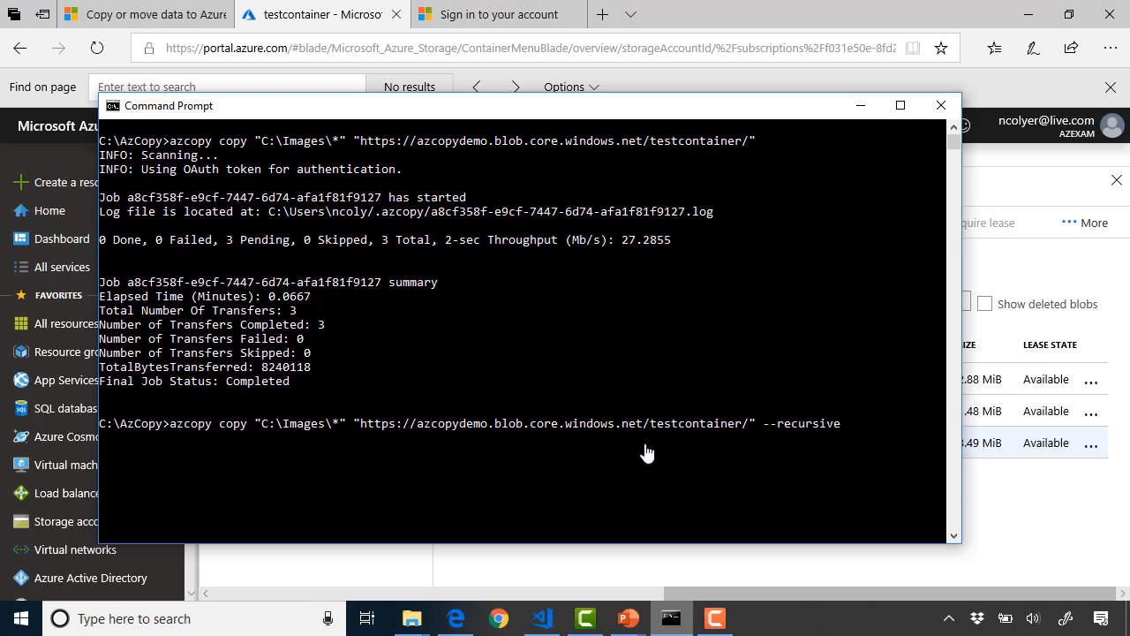
key(Return)
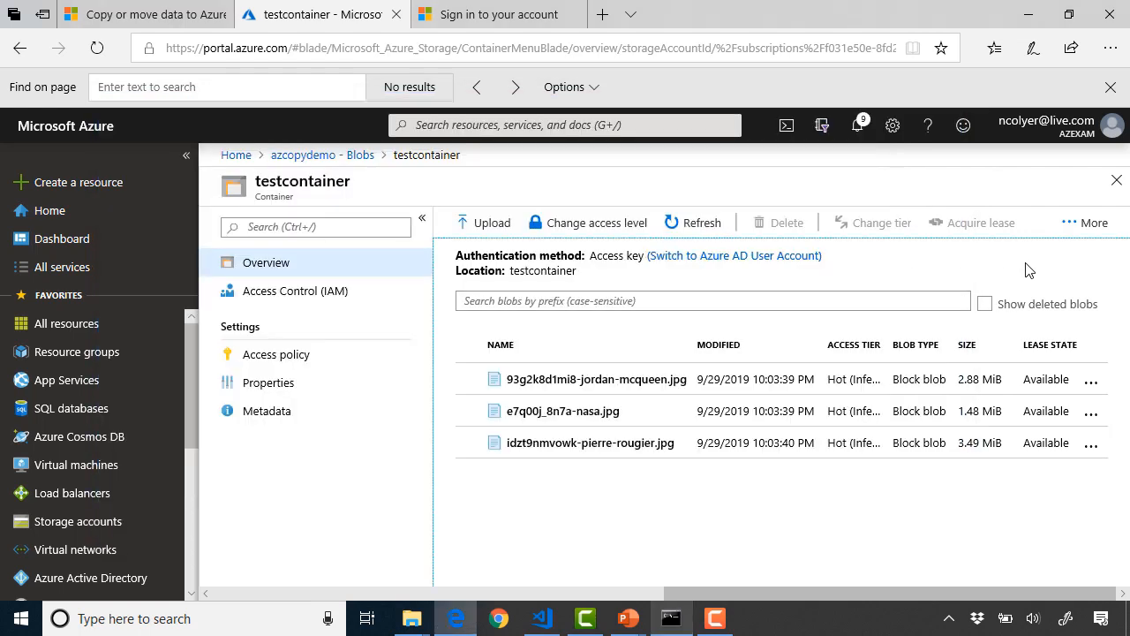
Refresh testcontainer and open ImagesSubFolder to see its four uploaded images.
click(703, 223)
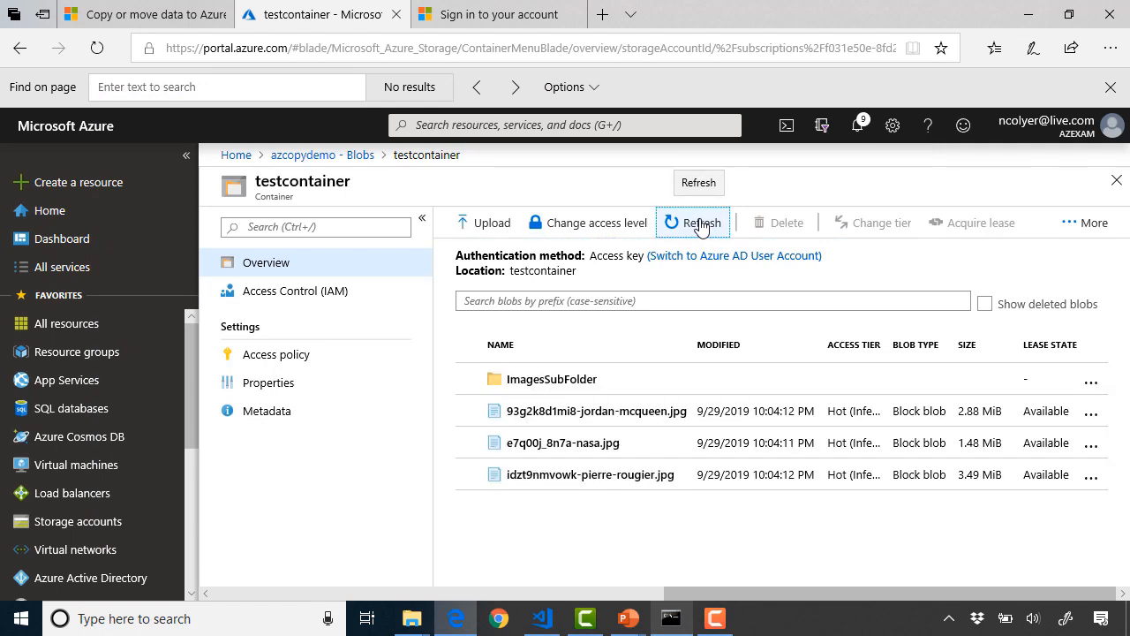
mouse_move(590, 389)
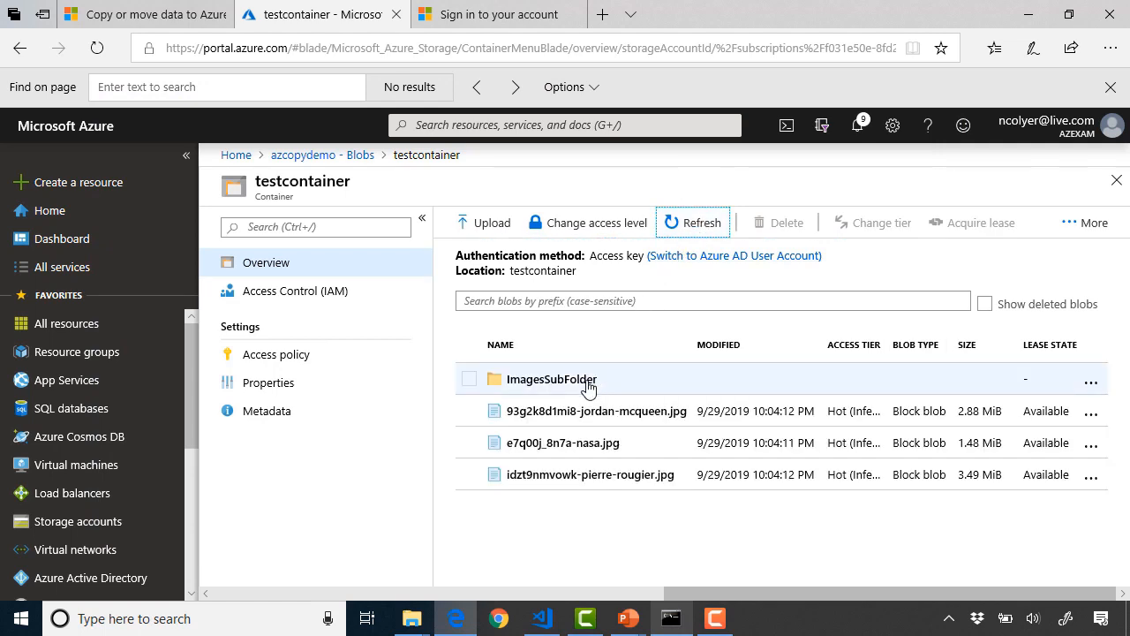
click(551, 378)
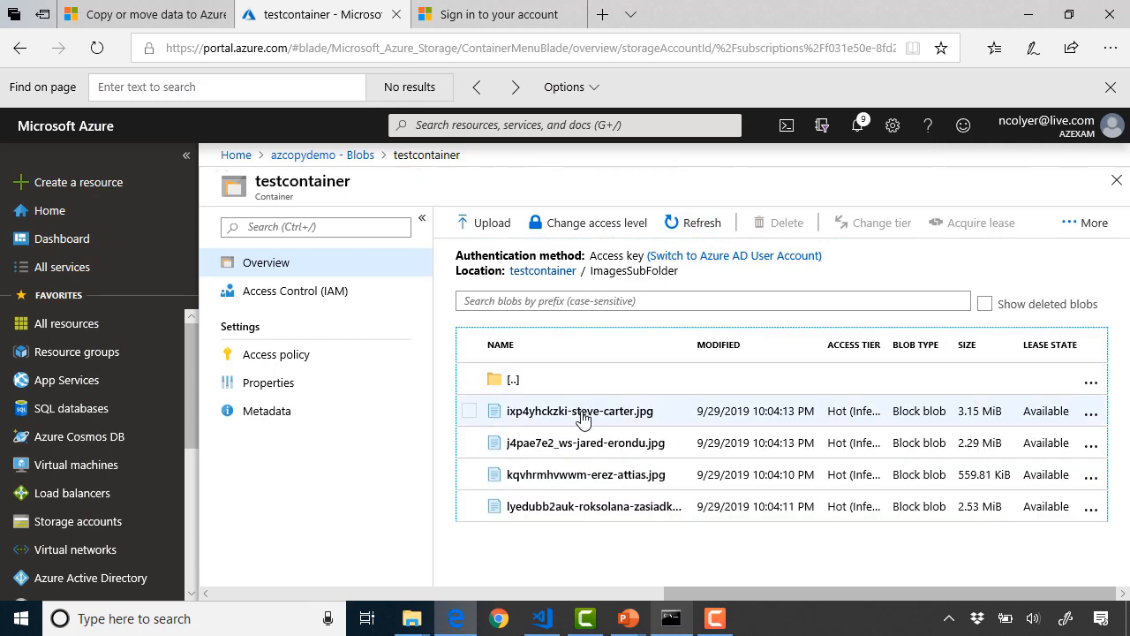
mouse_move(572, 527)
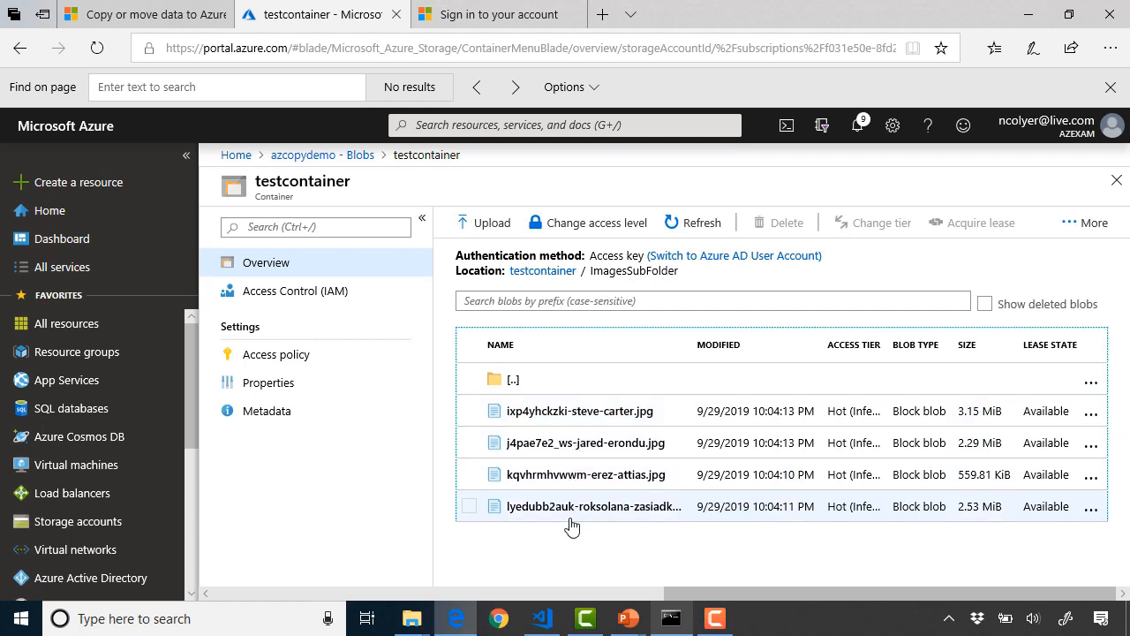
mouse_move(618, 403)
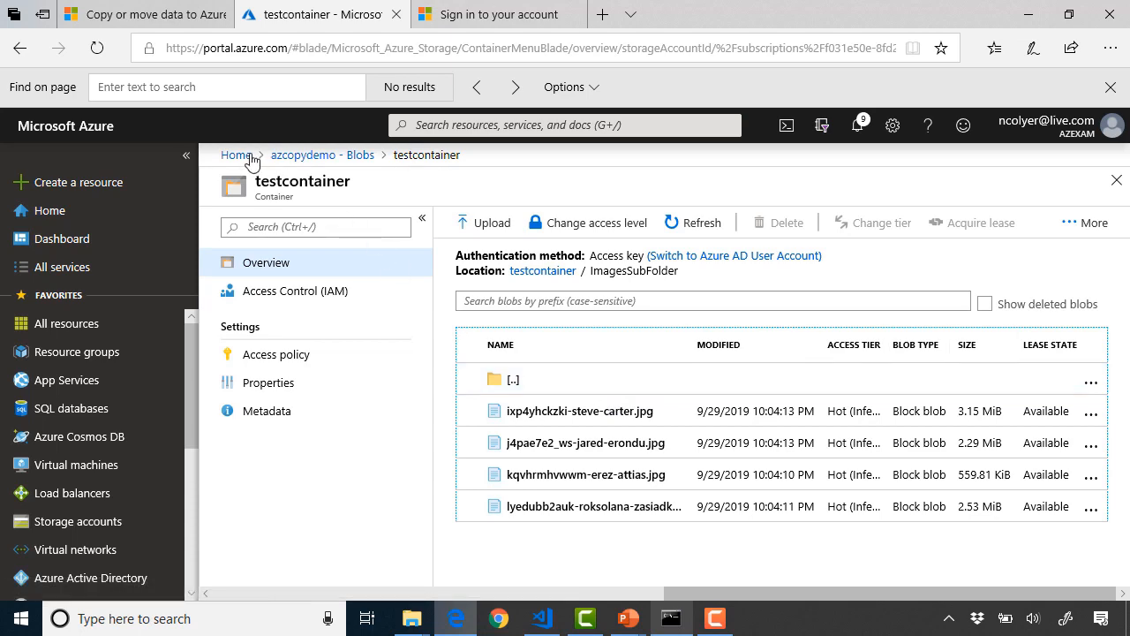
Navigate home and open the azcopydemotarget storage account.
click(321, 156)
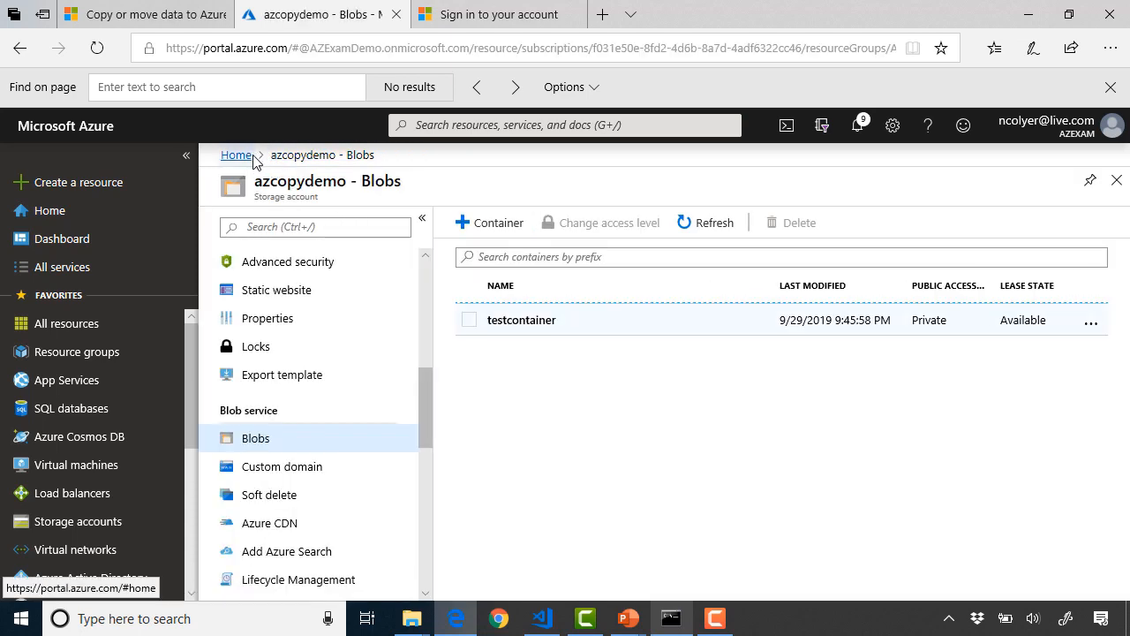
click(236, 156)
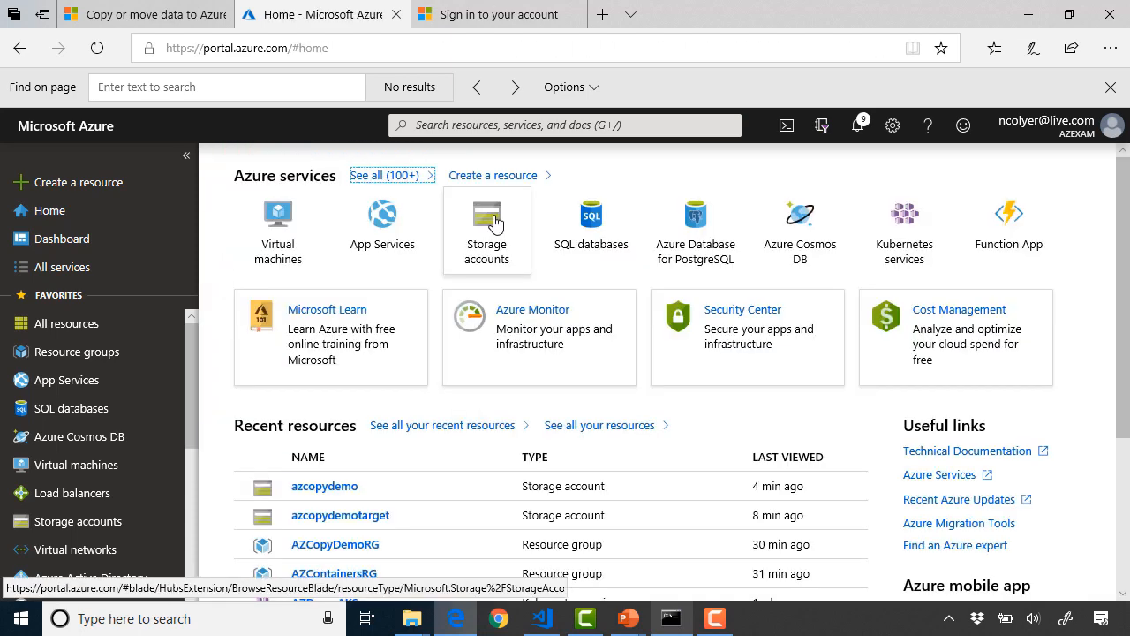
click(487, 222)
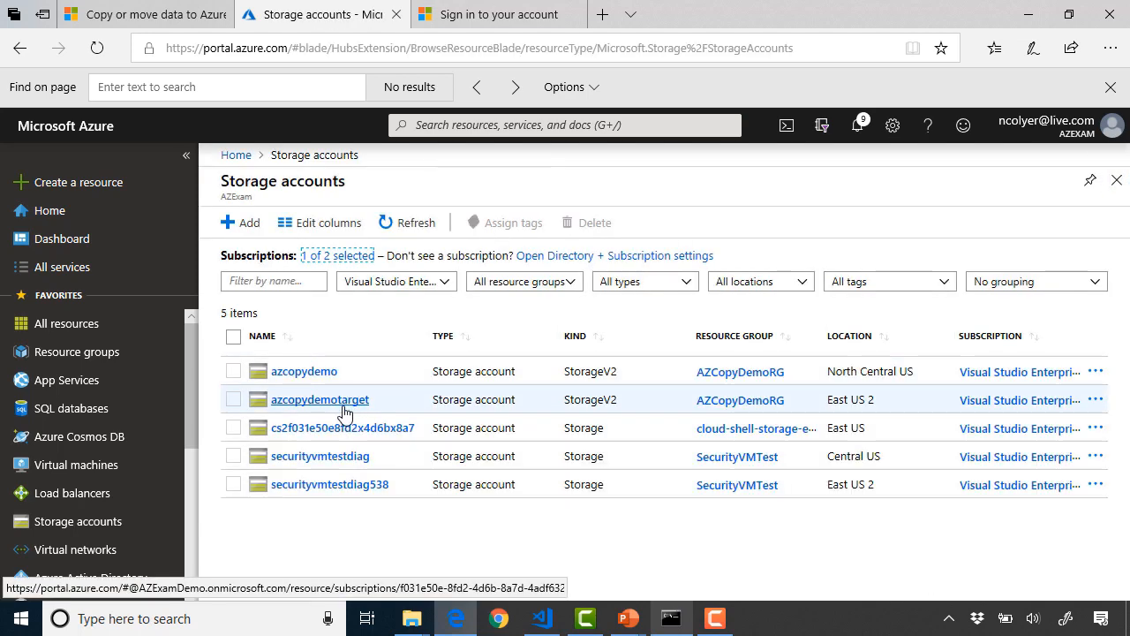
click(320, 400)
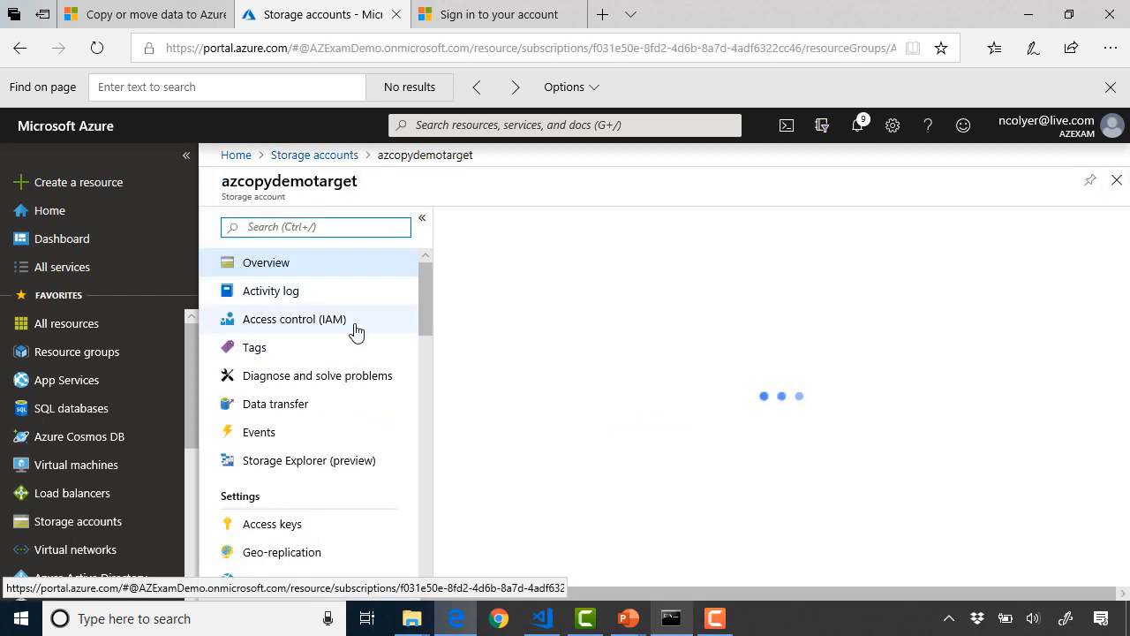
Show Access control (IAM) role assignments for azcopydemotarget.
click(294, 318)
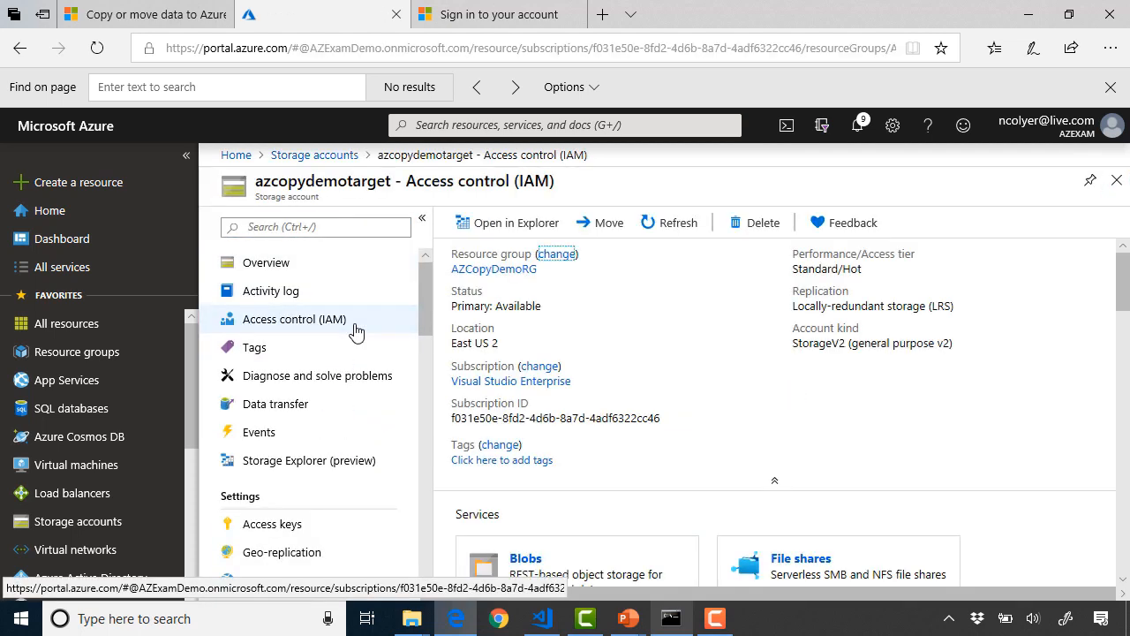
click(293, 318)
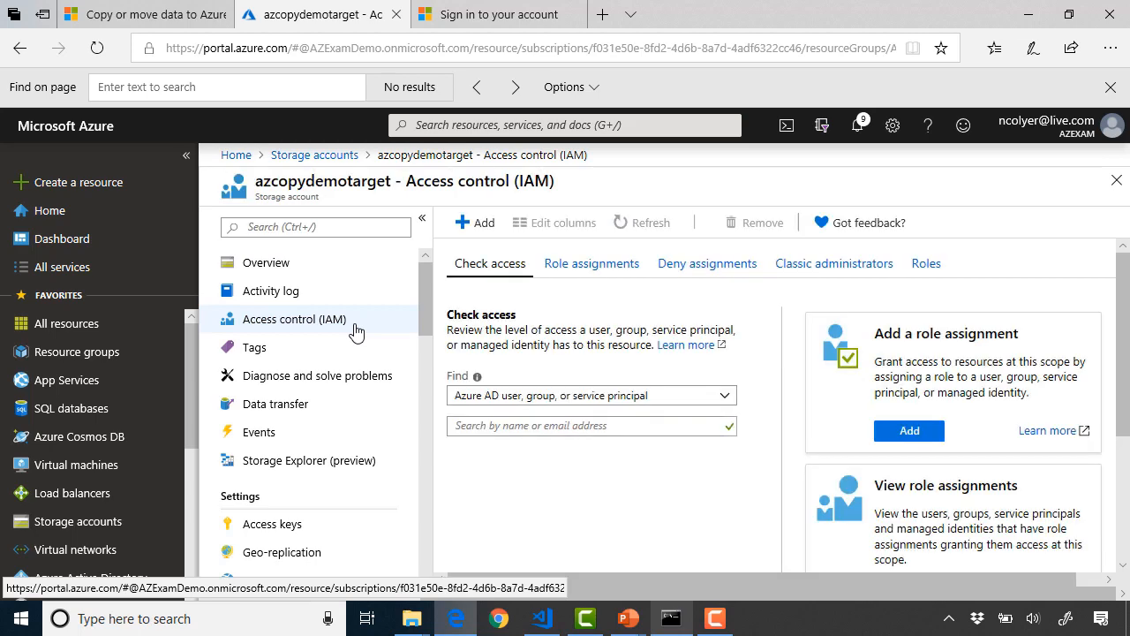
mouse_move(591, 263)
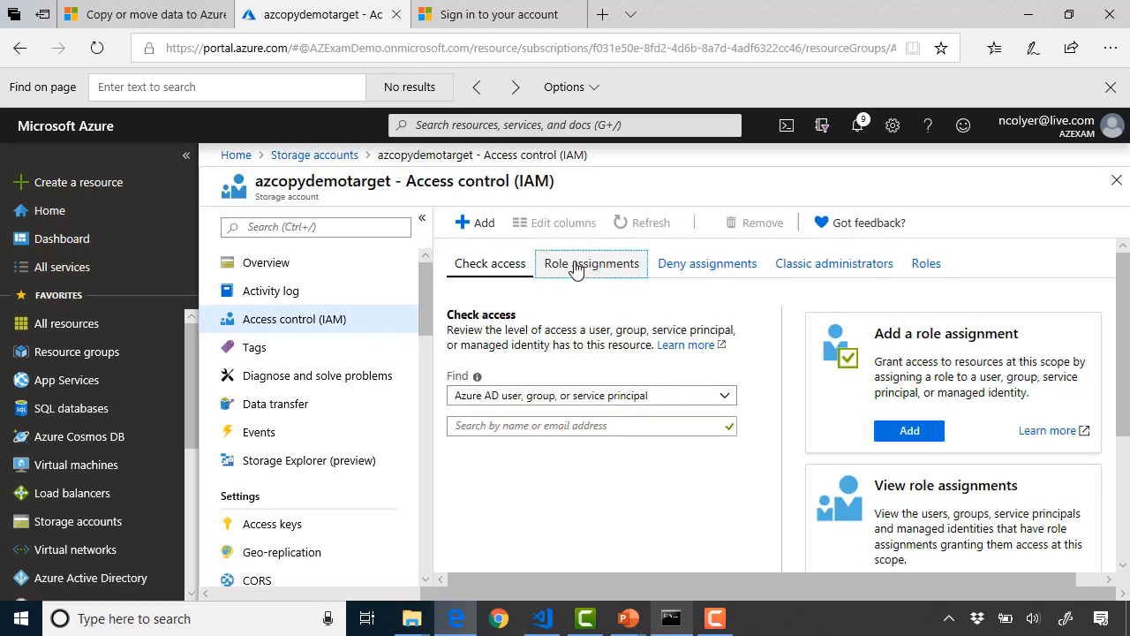
click(590, 263)
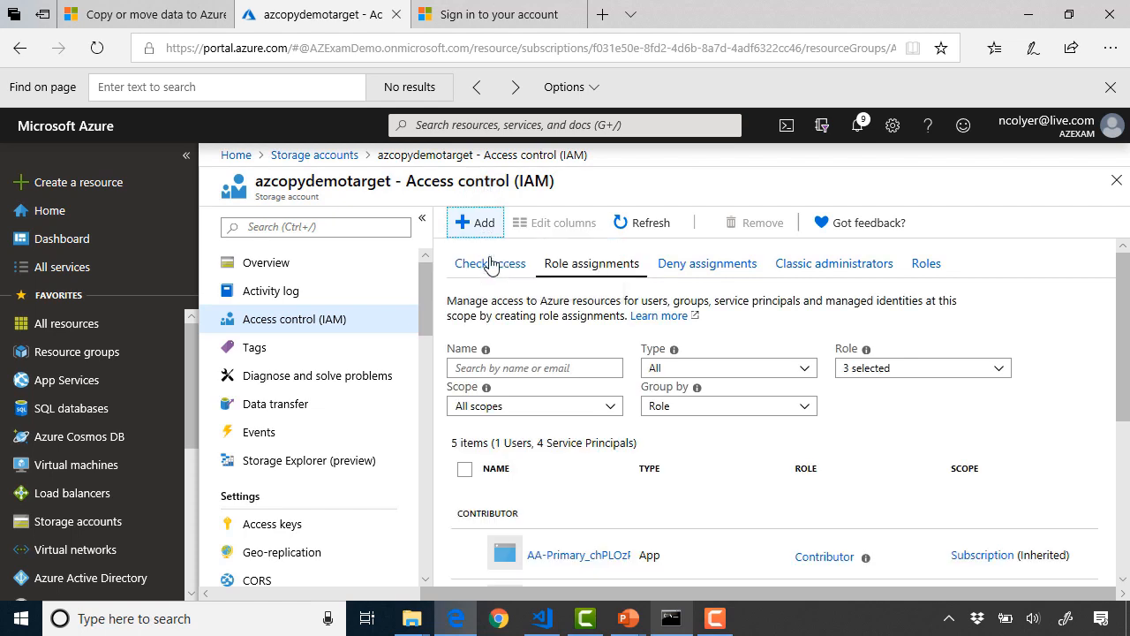
Assign Storage Blob Data Contributor to user ncolyer on azcopydemotarget and save.
click(473, 223)
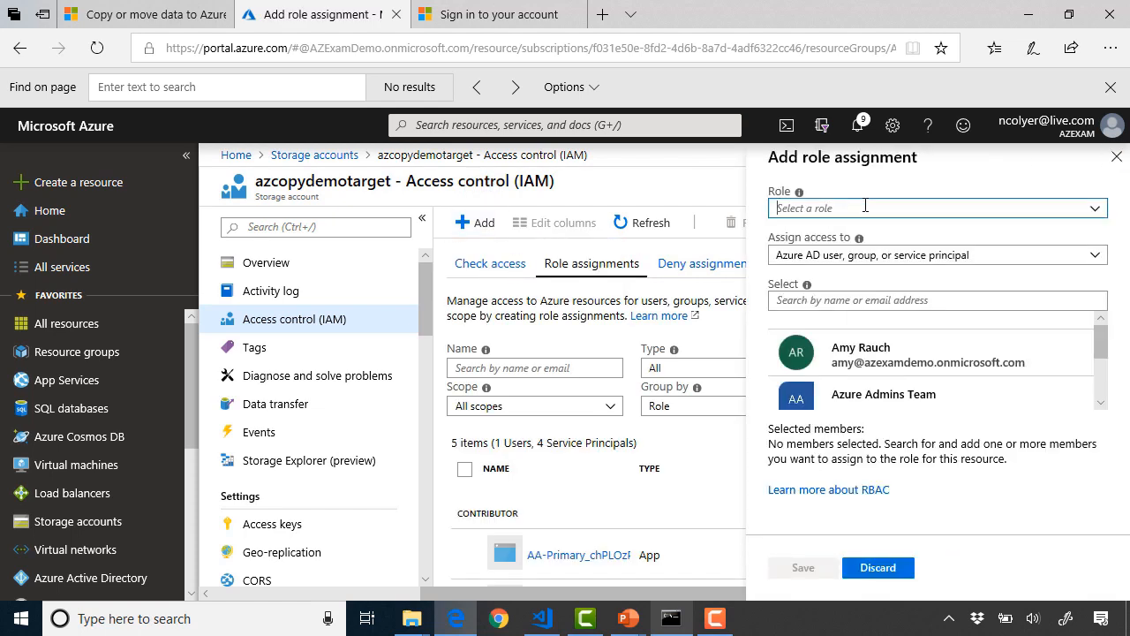
text(blob)
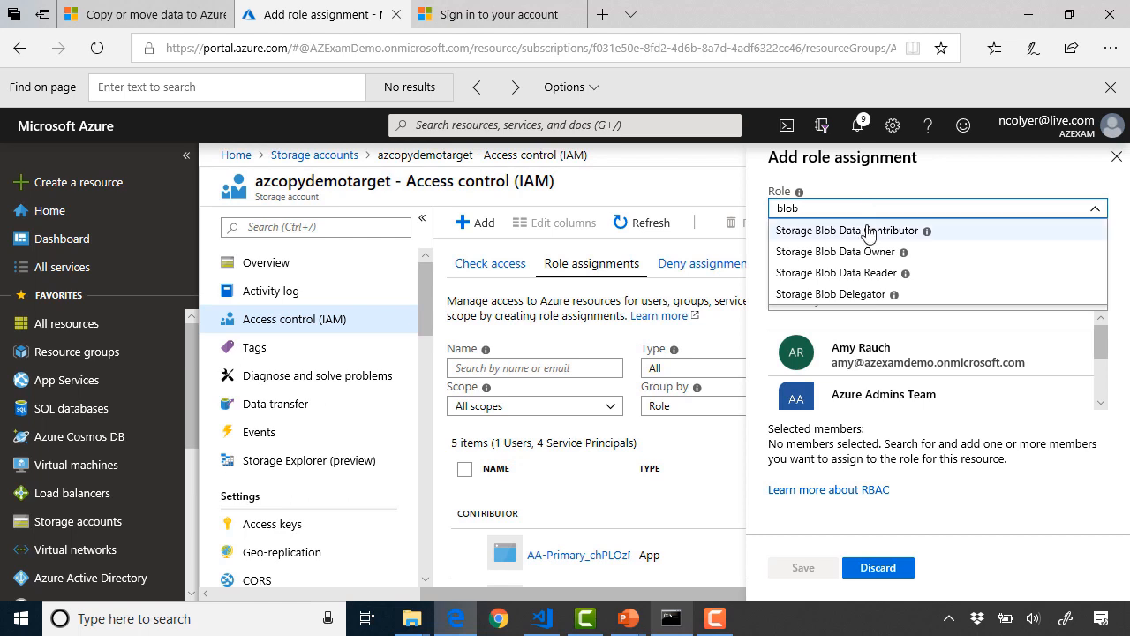
click(848, 229)
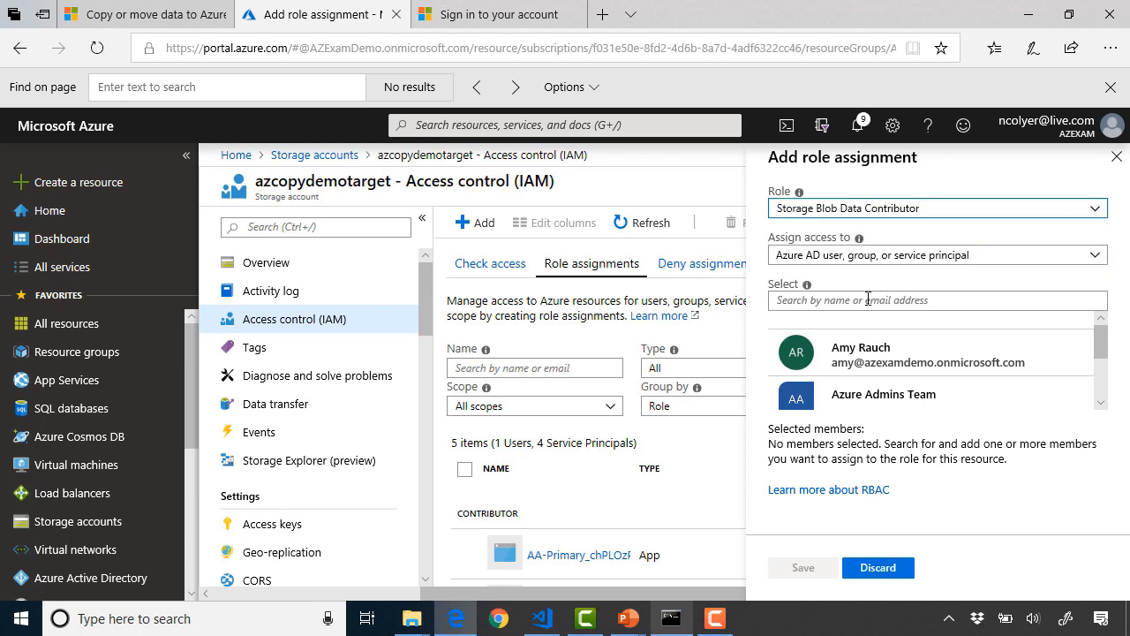
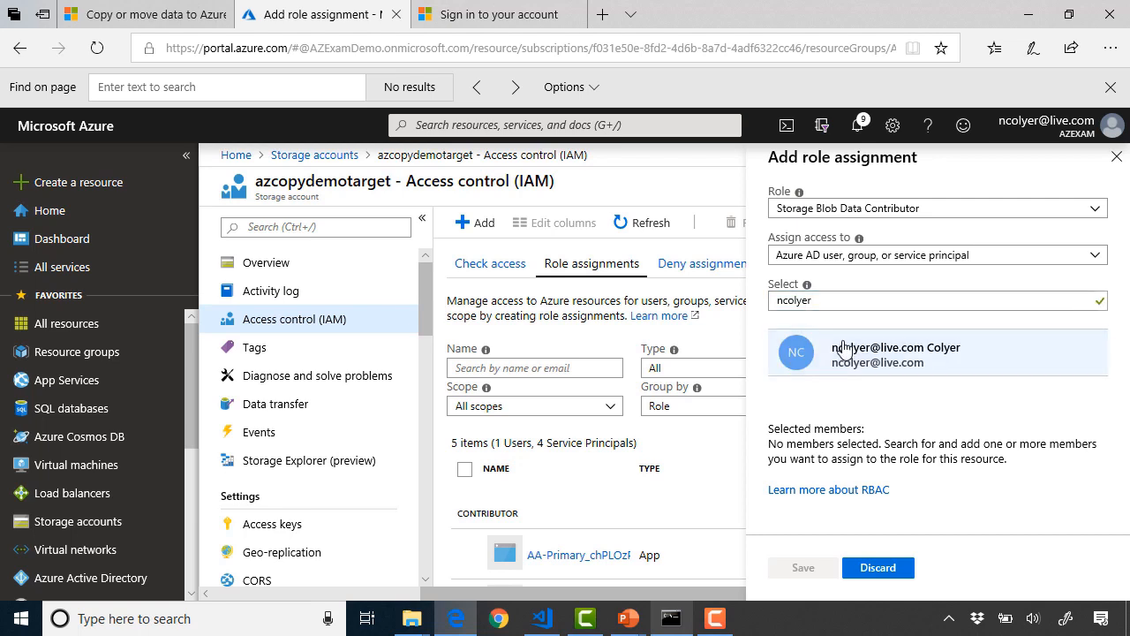
click(936, 351)
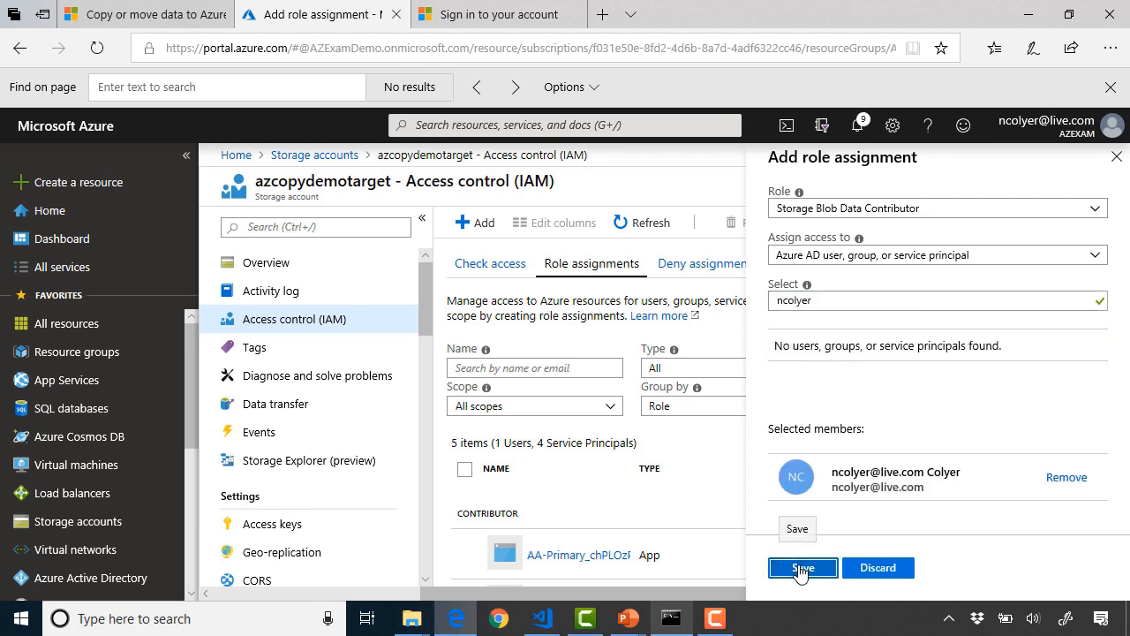
click(802, 567)
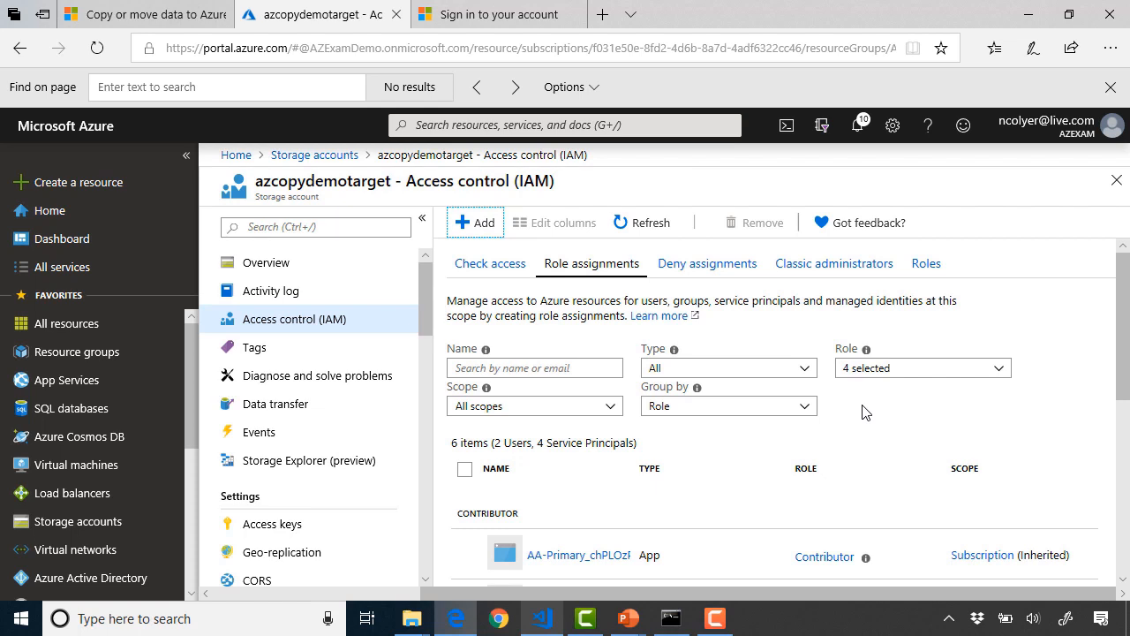
mouse_move(770, 328)
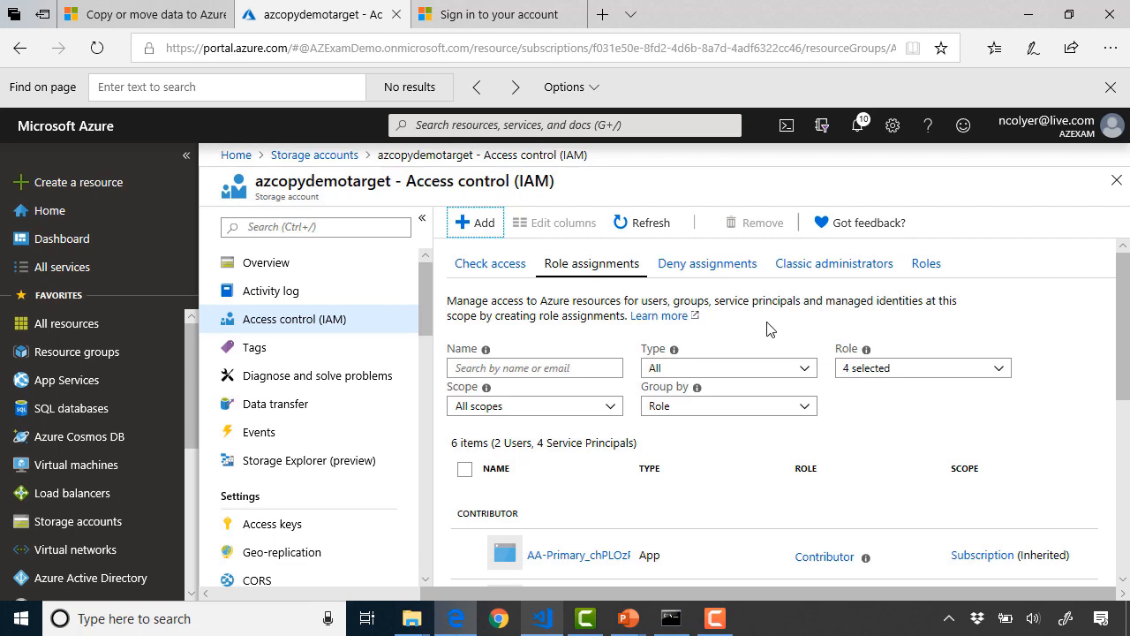
mouse_move(314, 156)
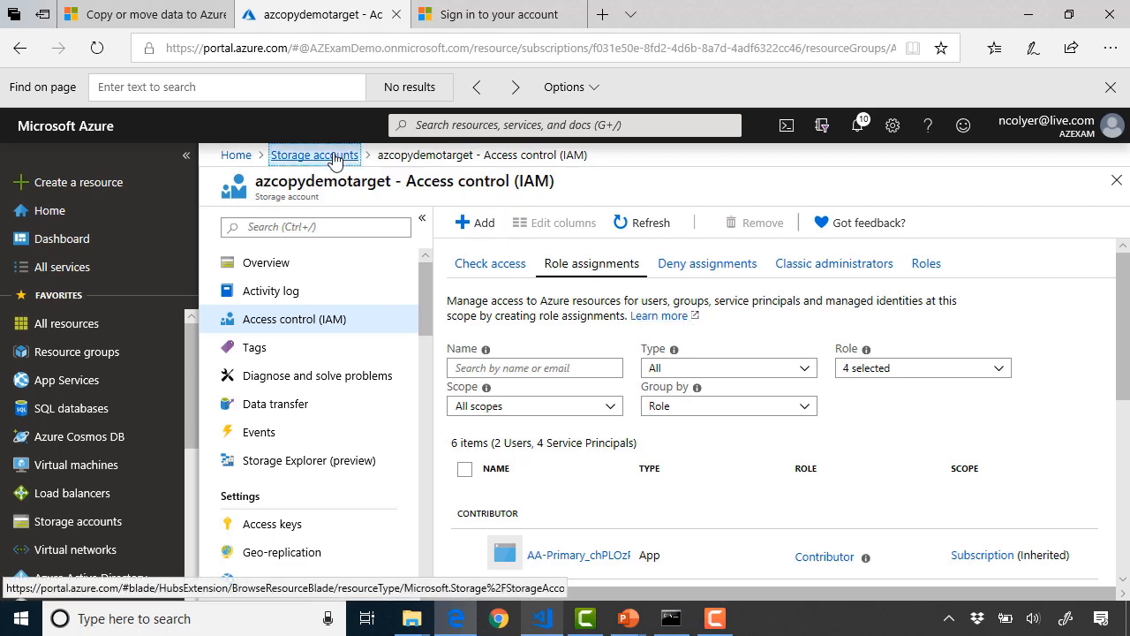
Open the Shared access signature page of the azcopydemo storage account.
click(314, 156)
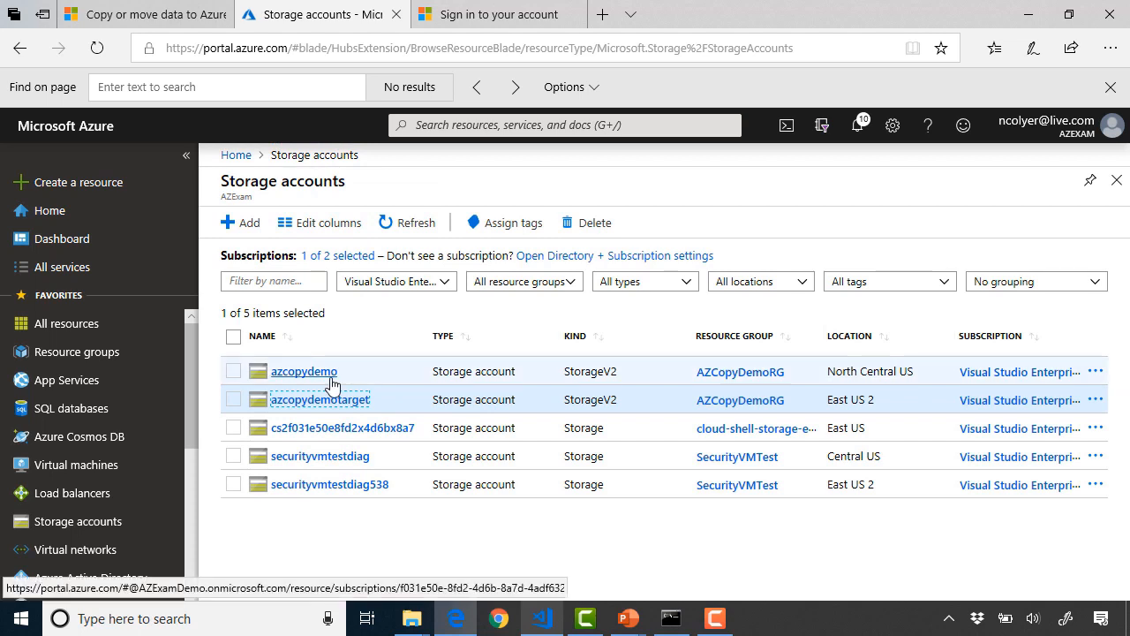
click(304, 371)
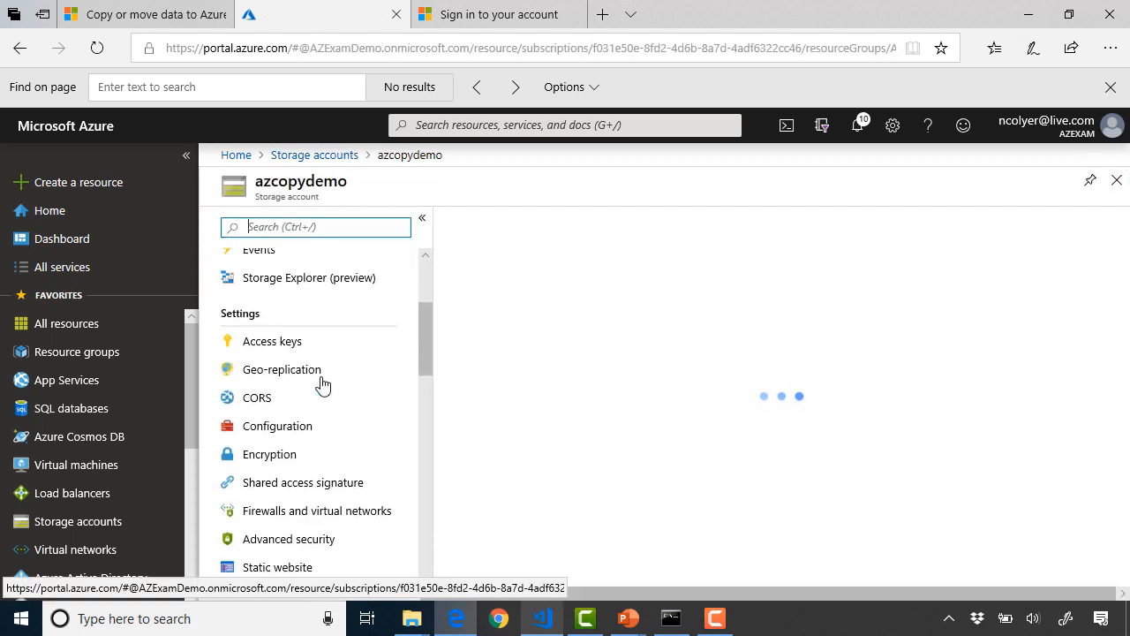
click(302, 482)
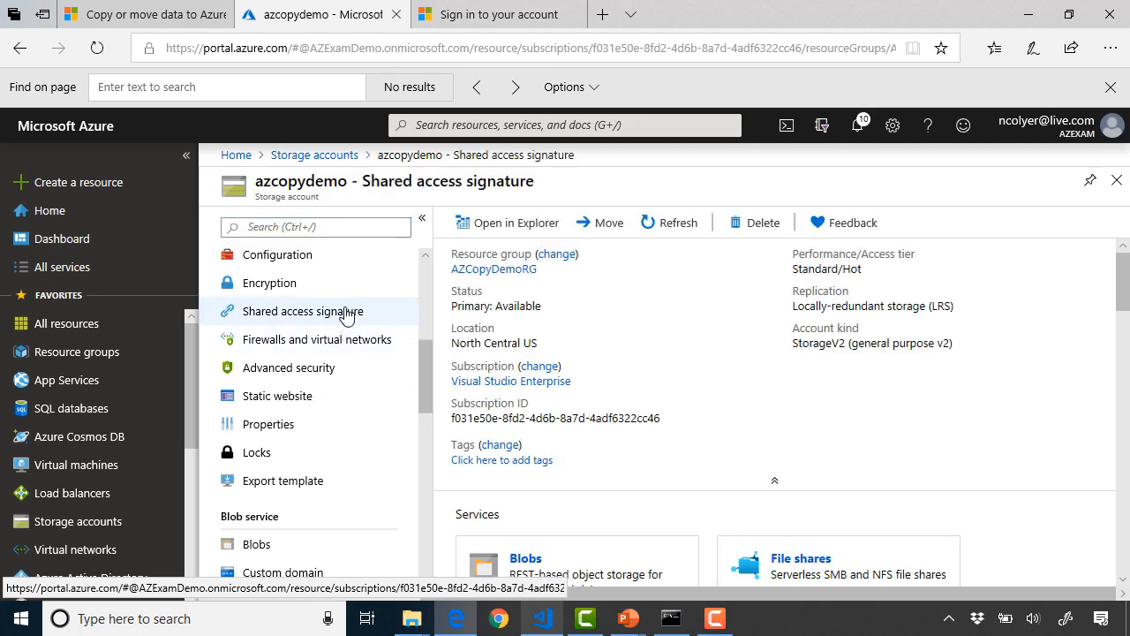
click(304, 311)
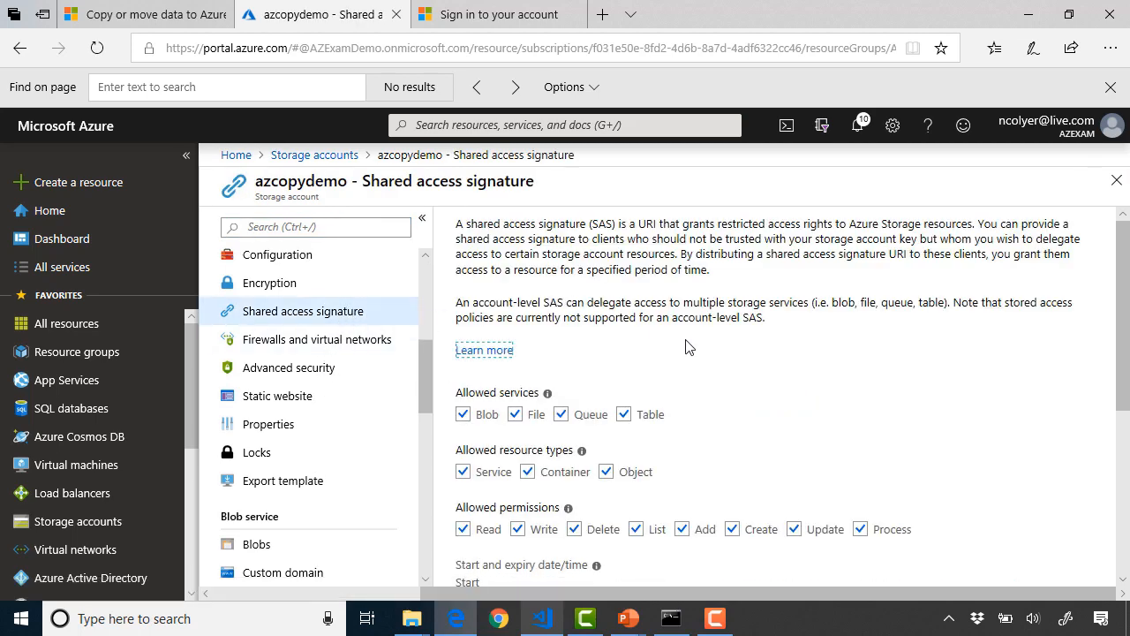
mouse_move(870, 424)
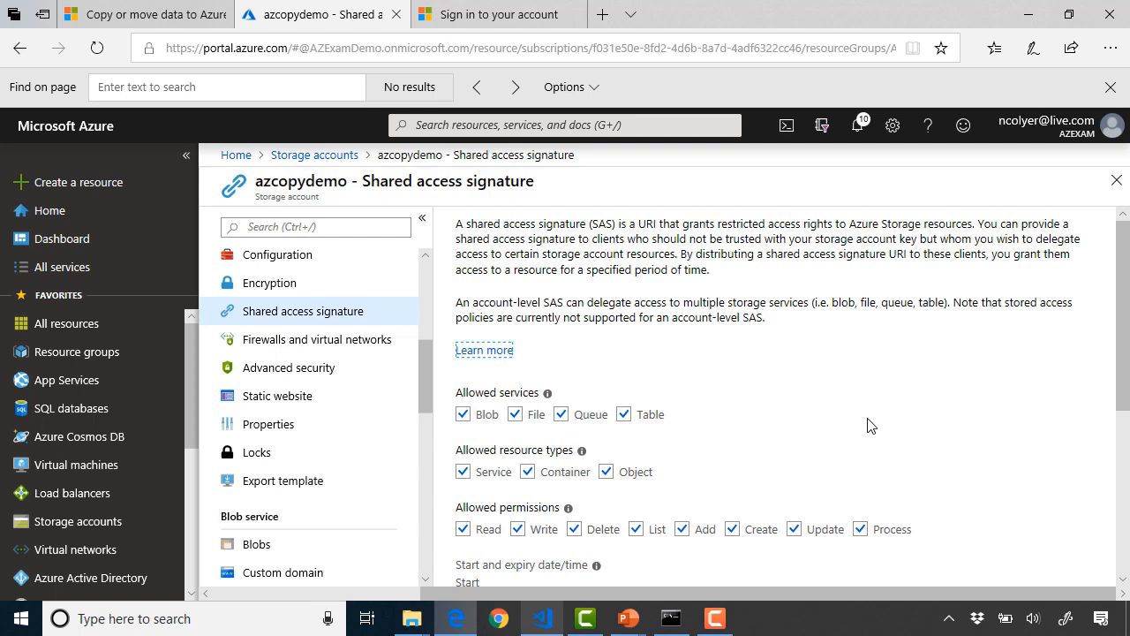
Generate the SAS and connection string for azcopydemo with key1 signing.
scroll(down, 3)
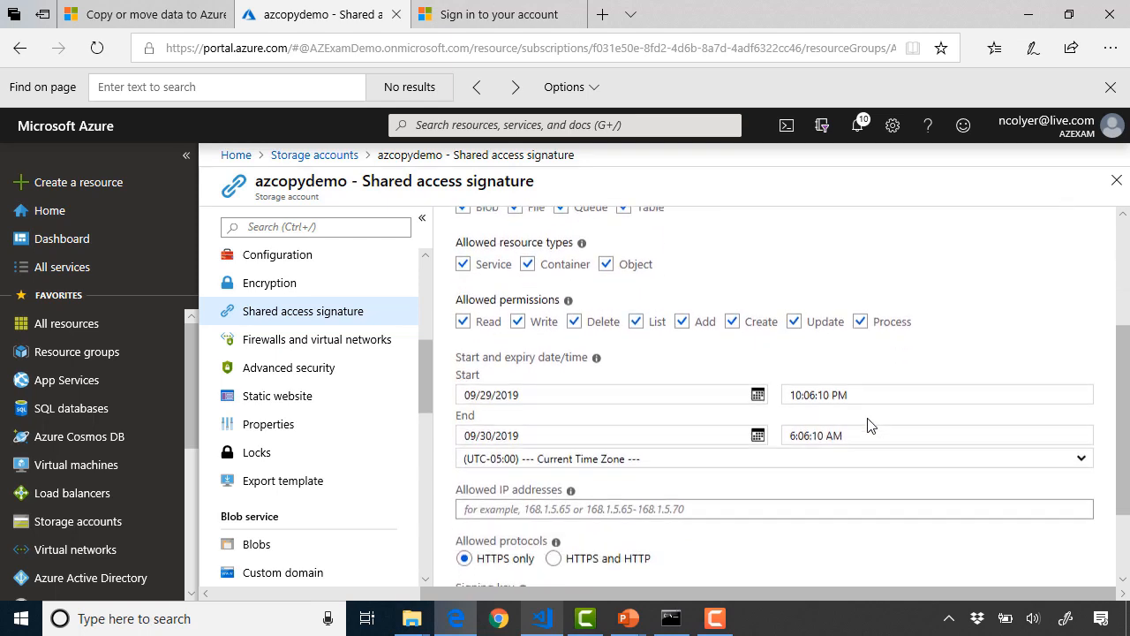
scroll(down, 3)
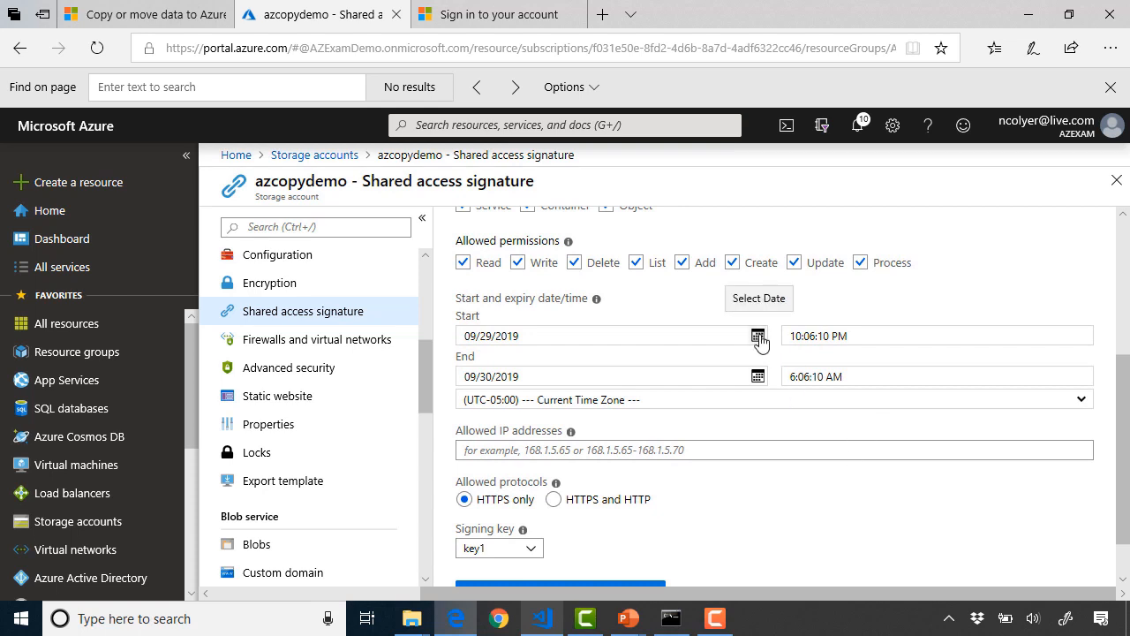
mouse_move(710, 357)
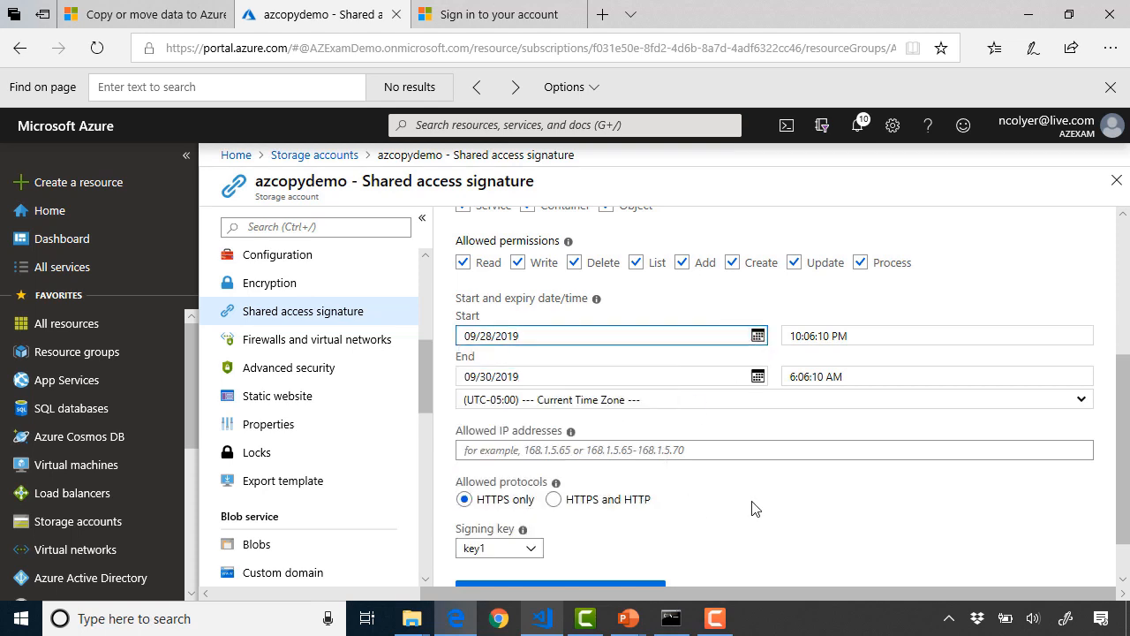
scroll(down, 3)
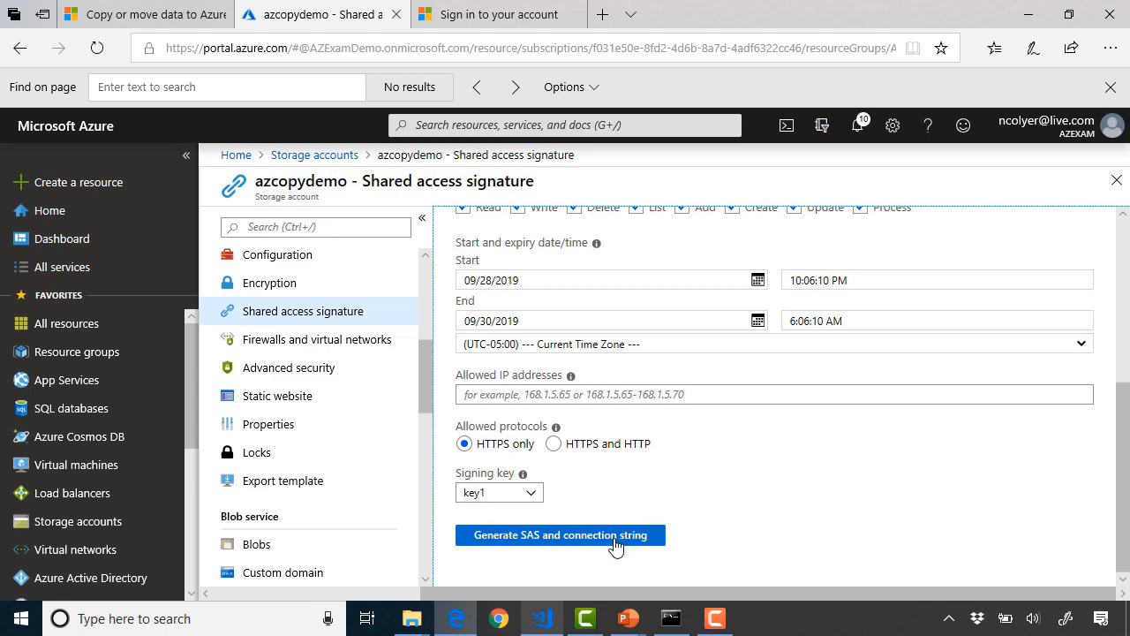
click(560, 534)
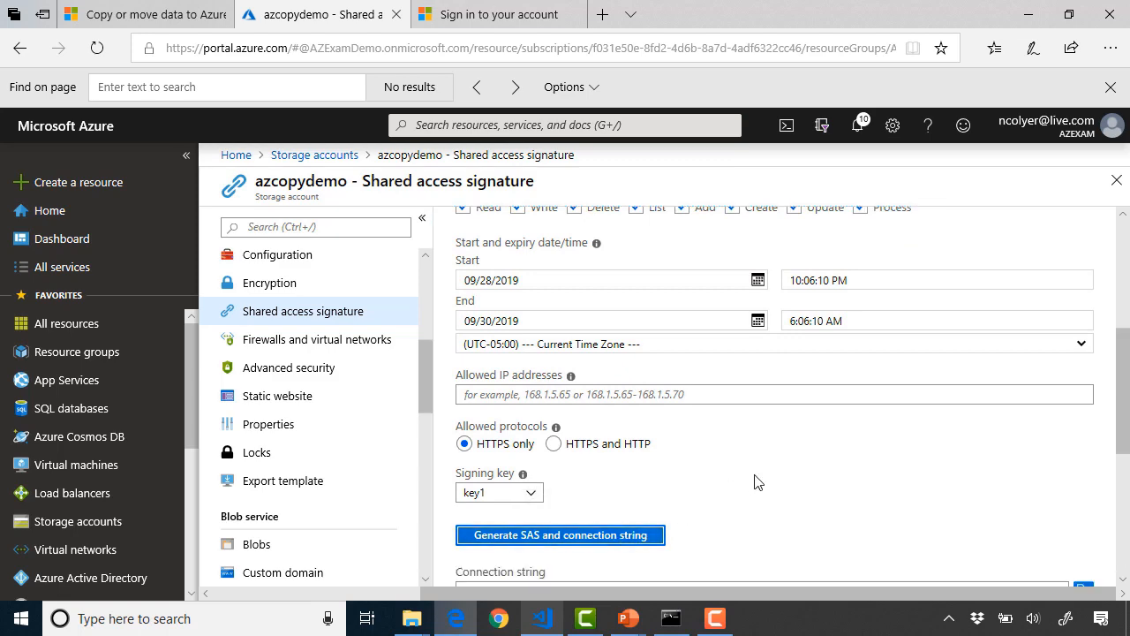
click(560, 533)
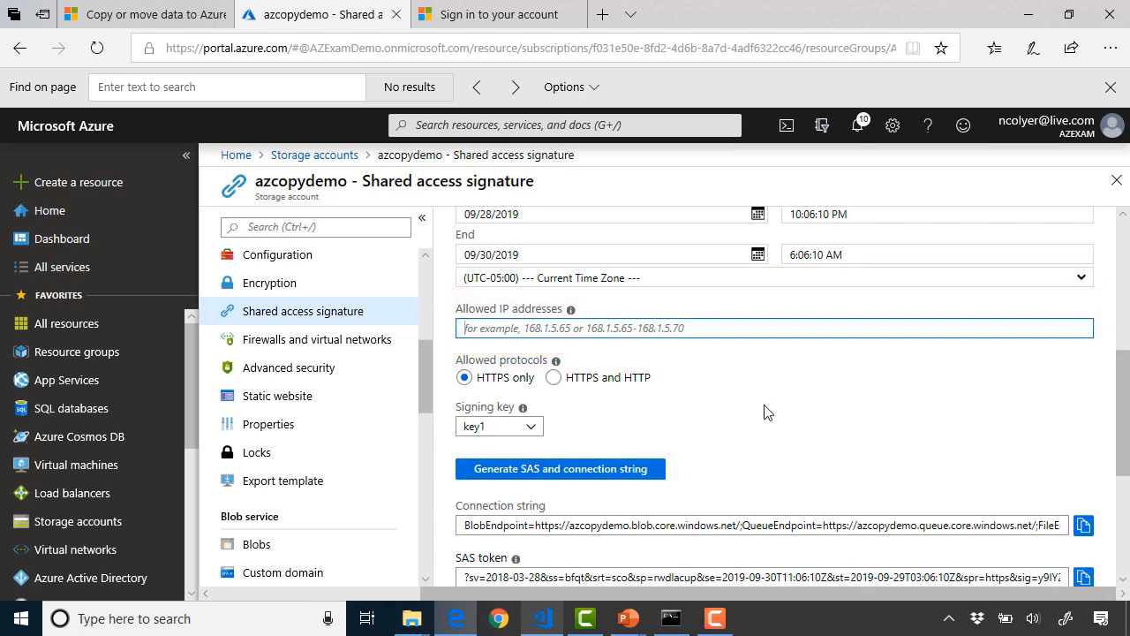
Keep key1 as signing key and copy the generated SAS token value.
scroll(down, 3)
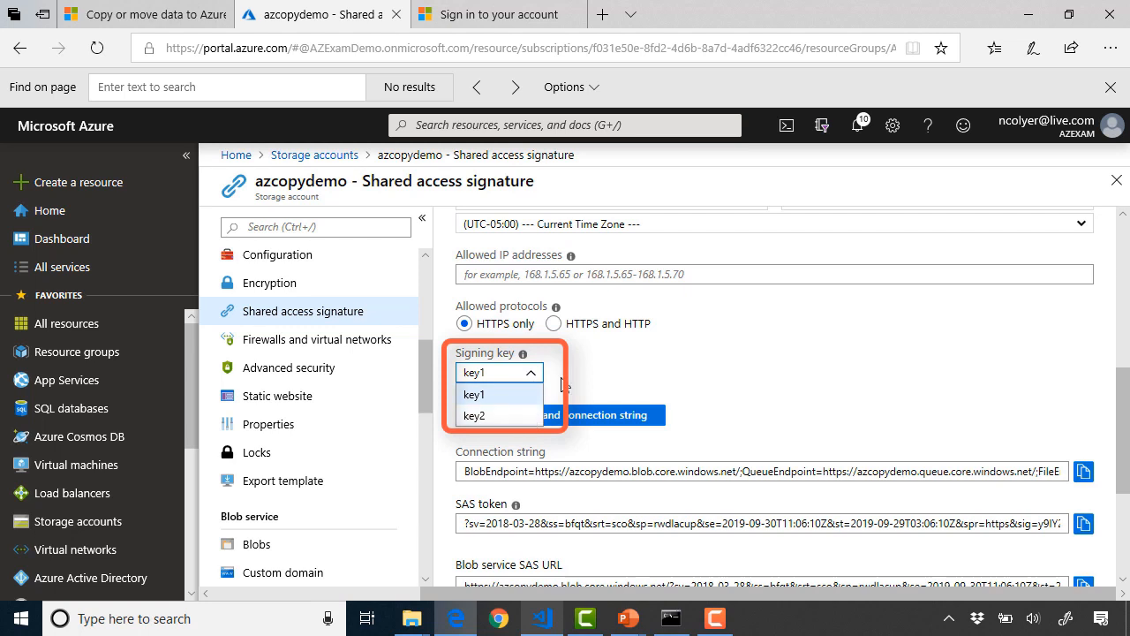
click(474, 394)
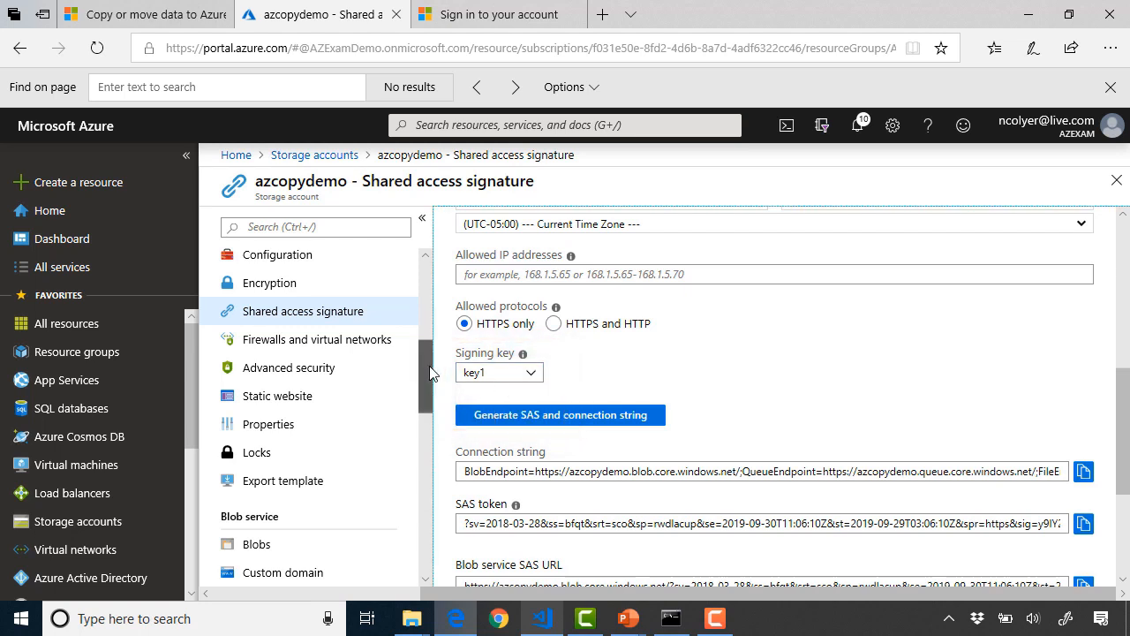
scroll(up, 3)
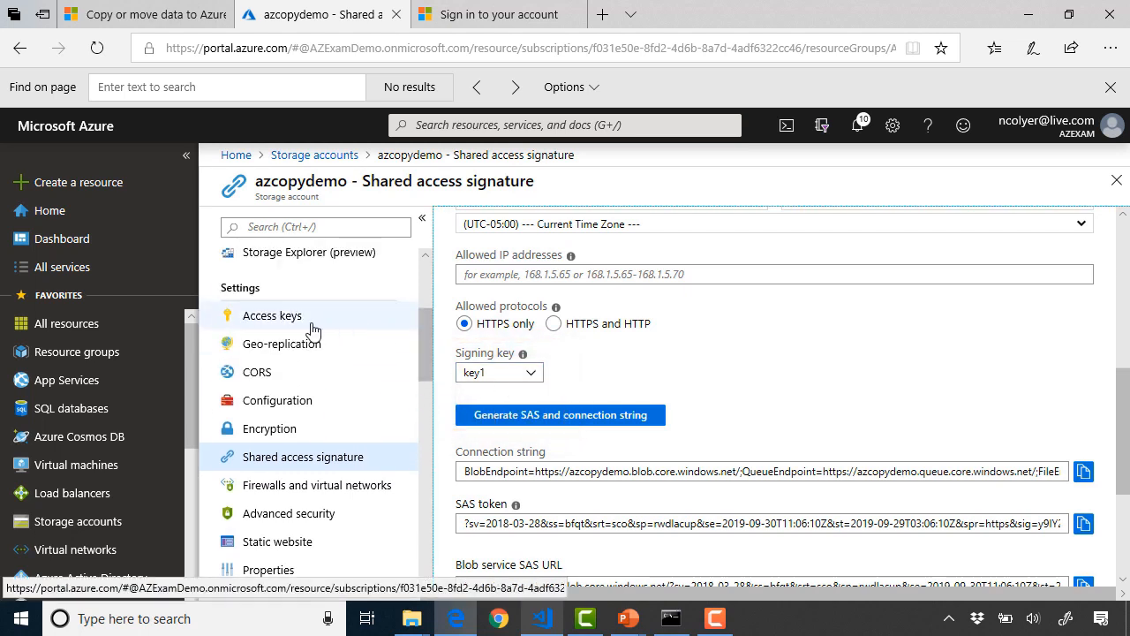
mouse_move(329, 336)
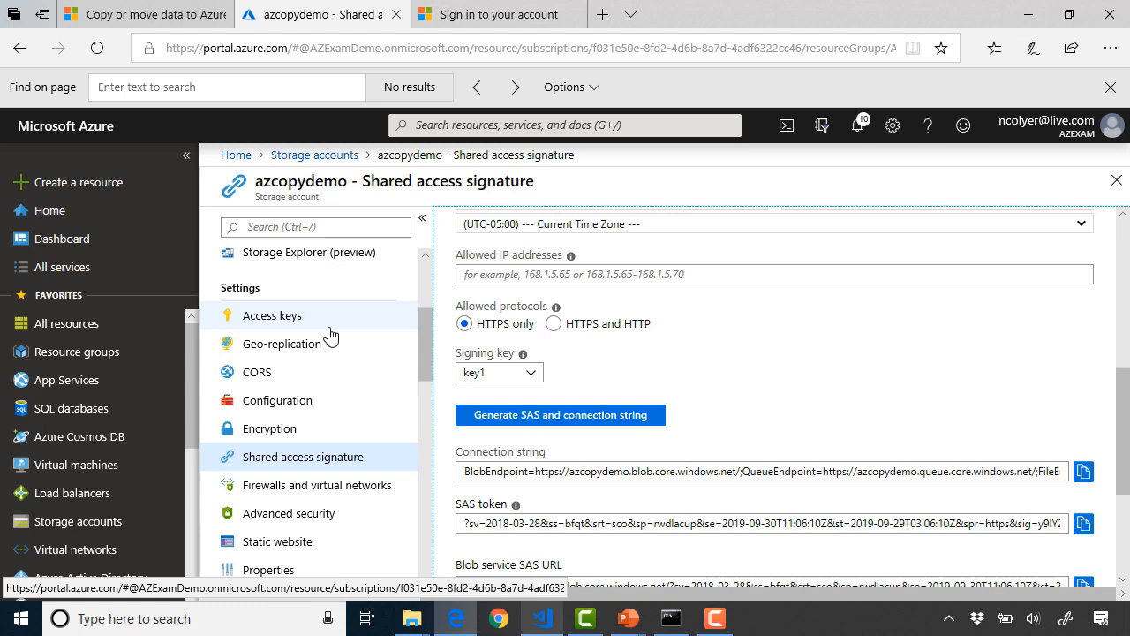
scroll(down, 3)
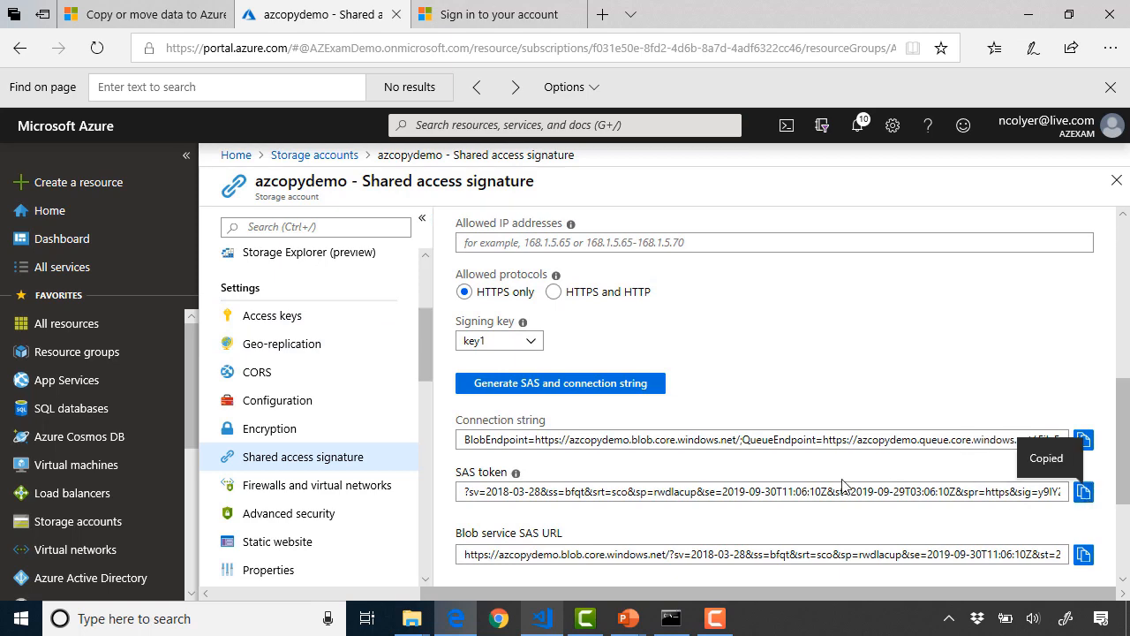
Replace the SAS token placeholder on line 11 and review the full azcopy copy command to azcopydemotarget with --recursive.
click(540, 618)
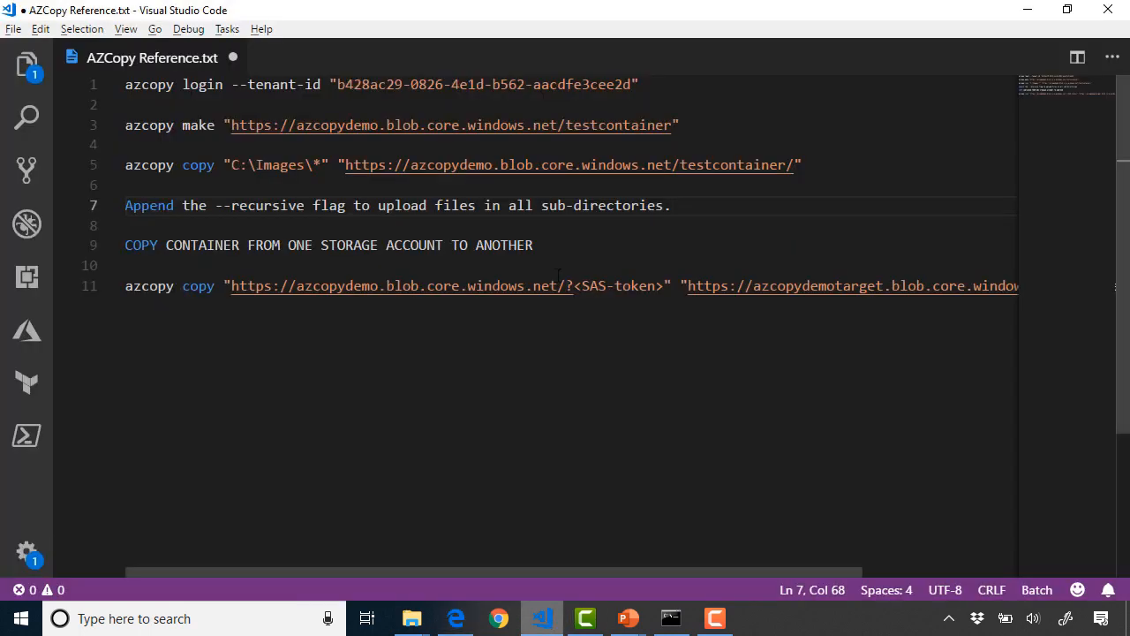
double_click(627, 286)
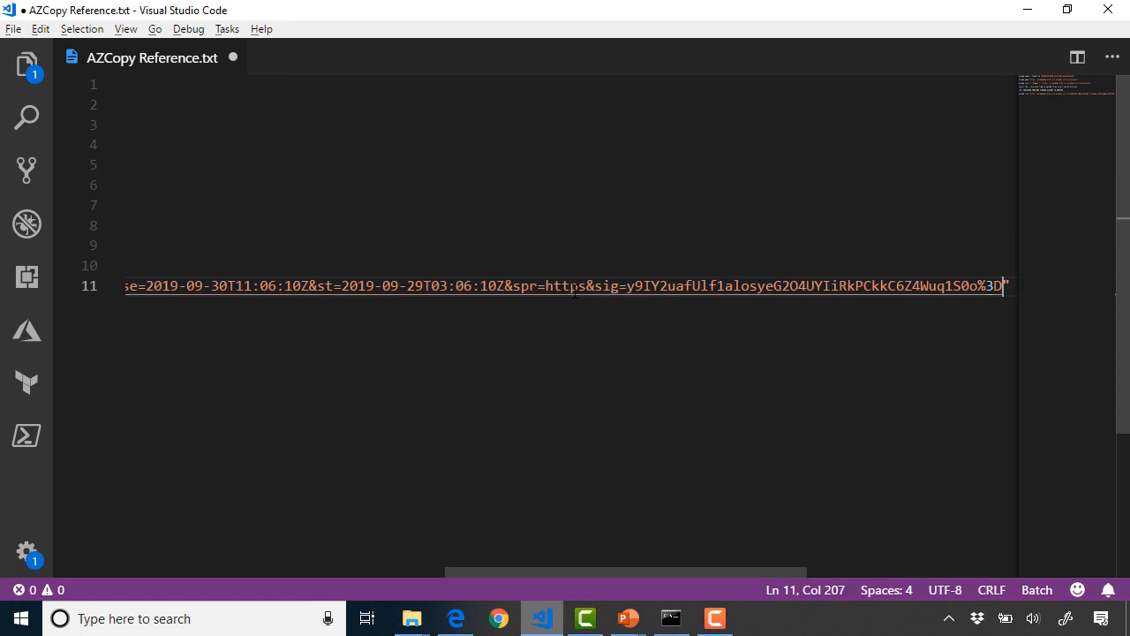
scroll(left, 3)
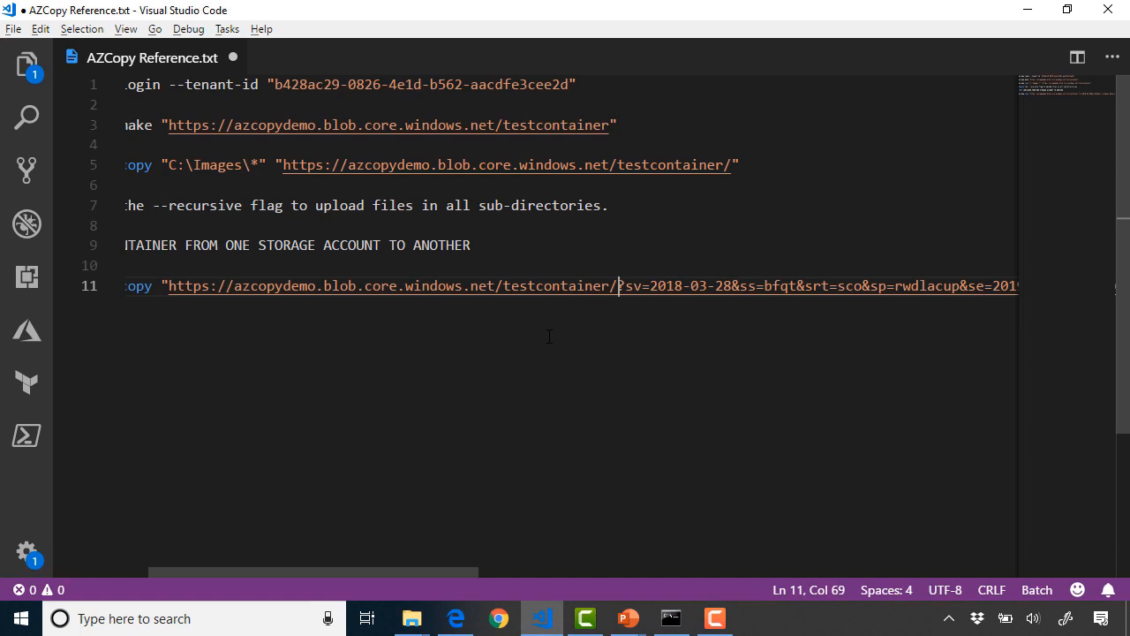
scroll(left, 3)
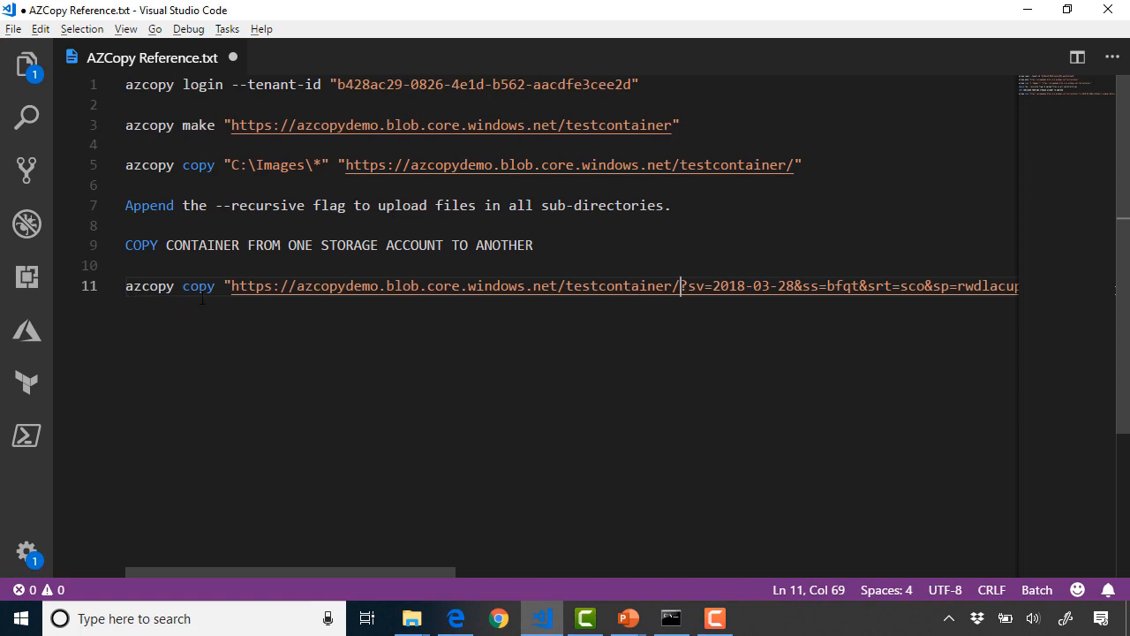
scroll(right, 3)
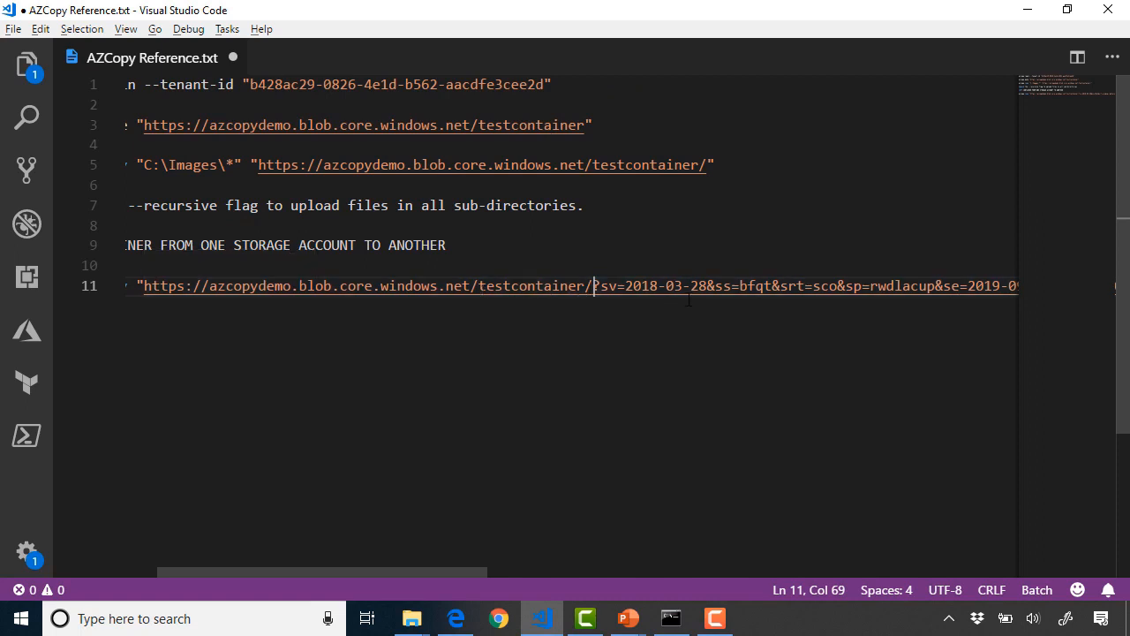
scroll(right, 3)
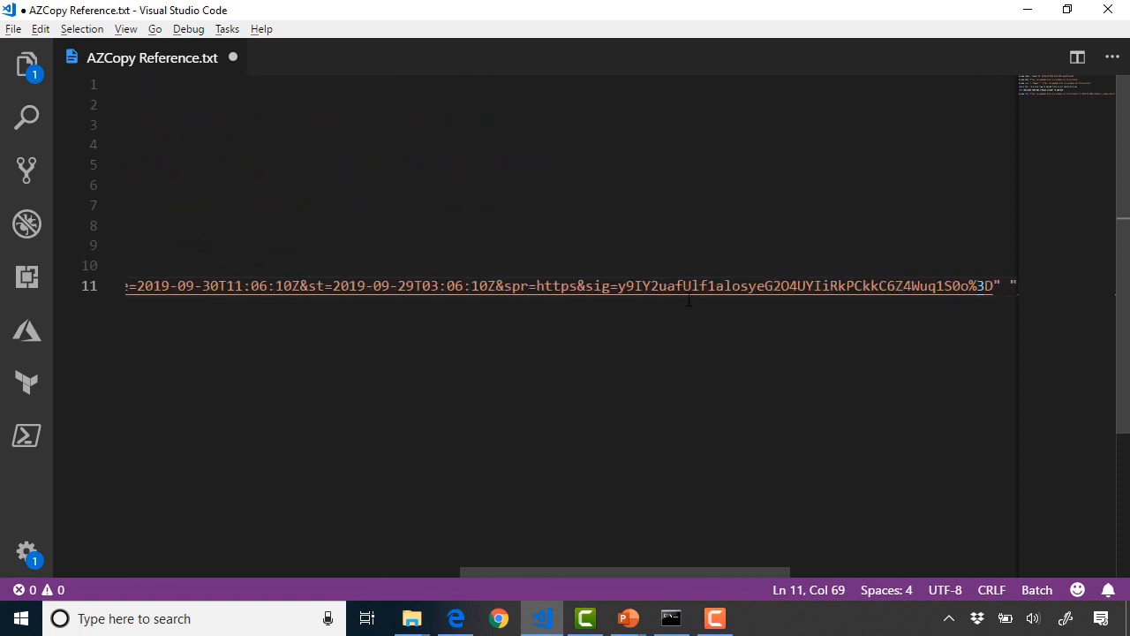
scroll(right, 3)
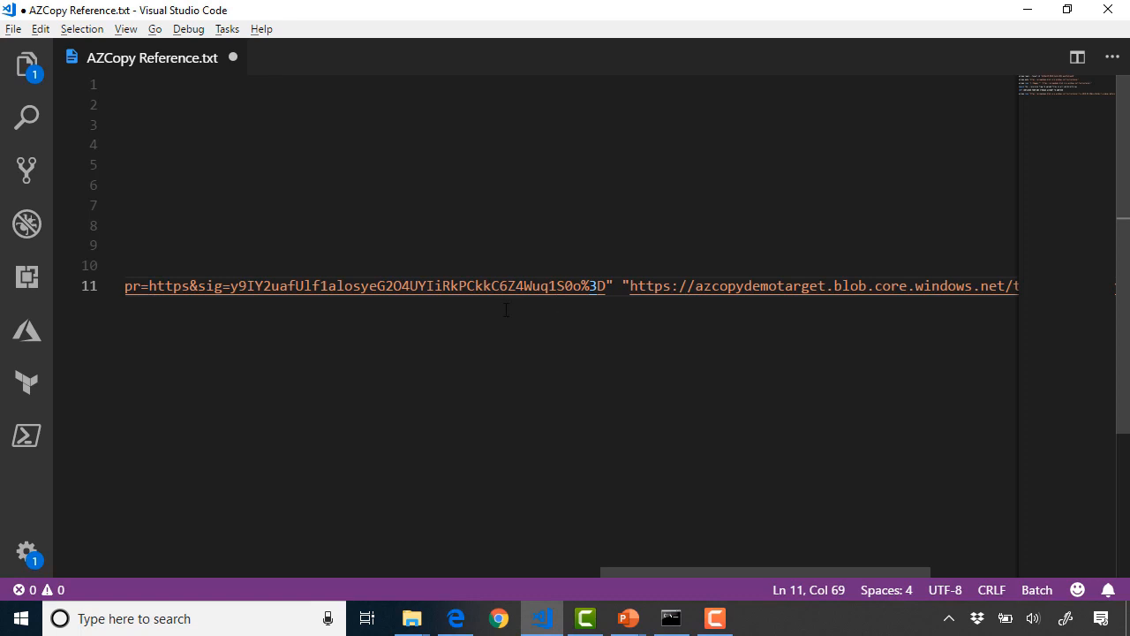
scroll(right, 3)
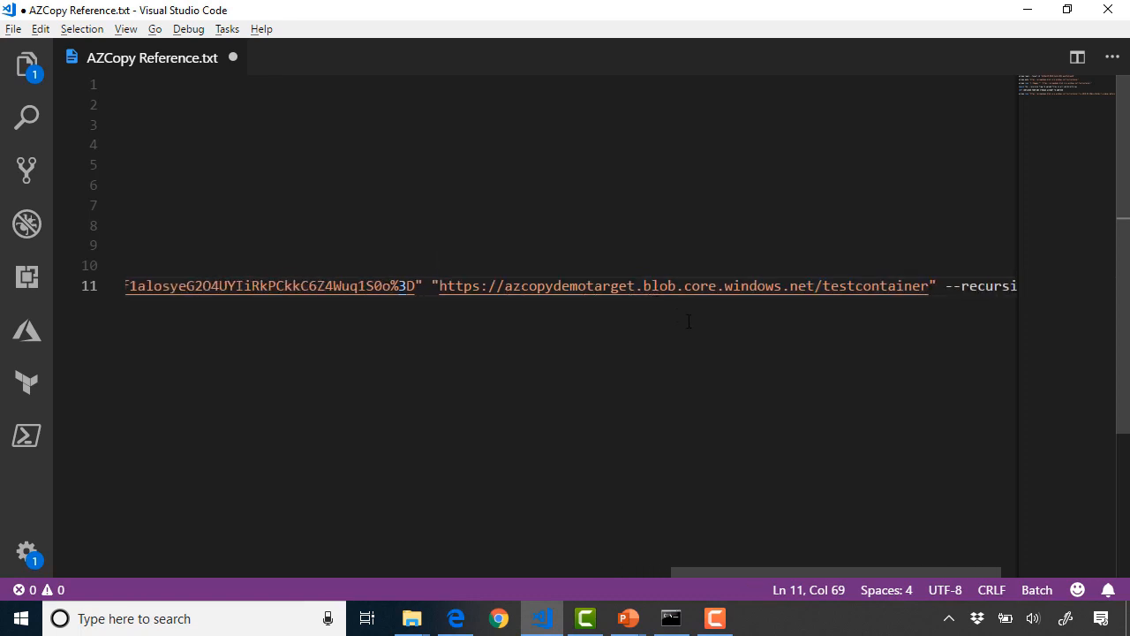
scroll(right, 3)
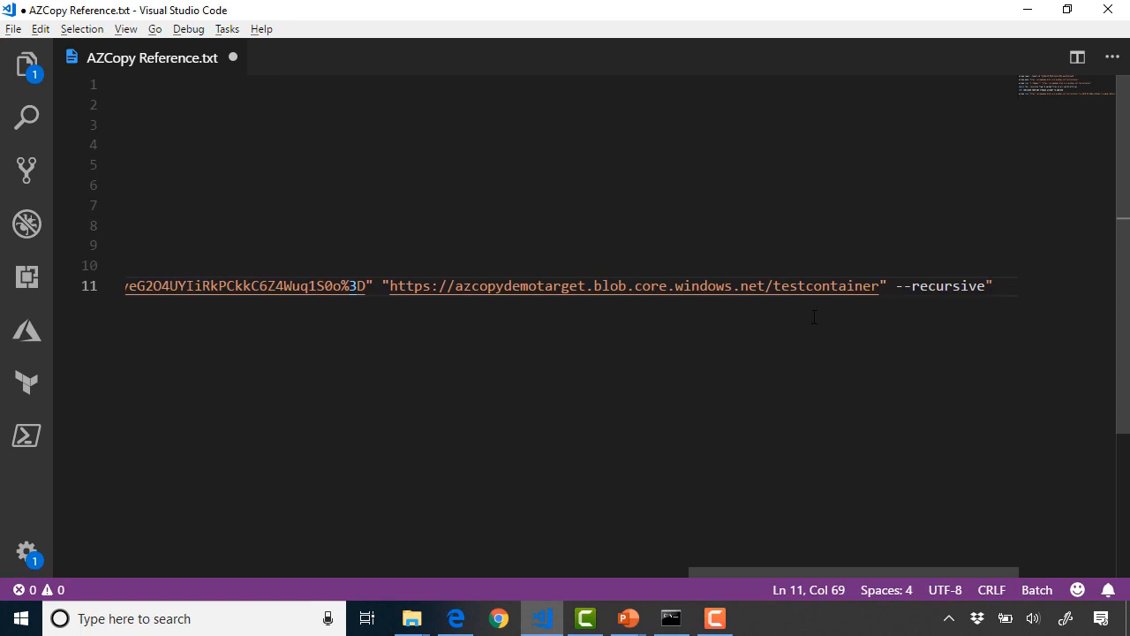
mouse_move(636, 286)
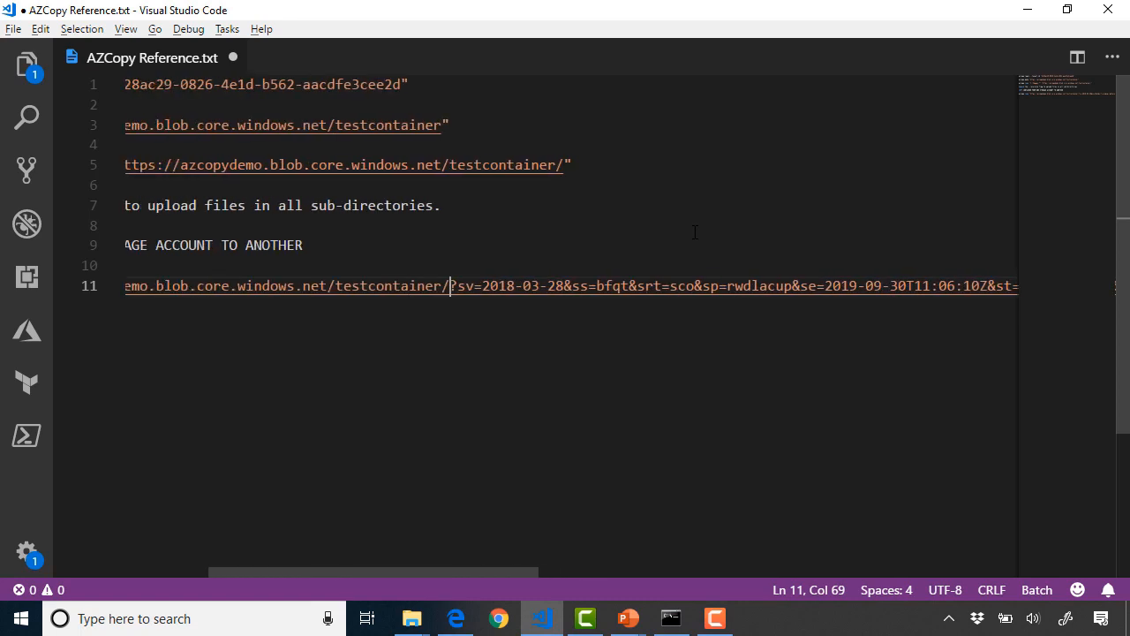
scroll(left, 3)
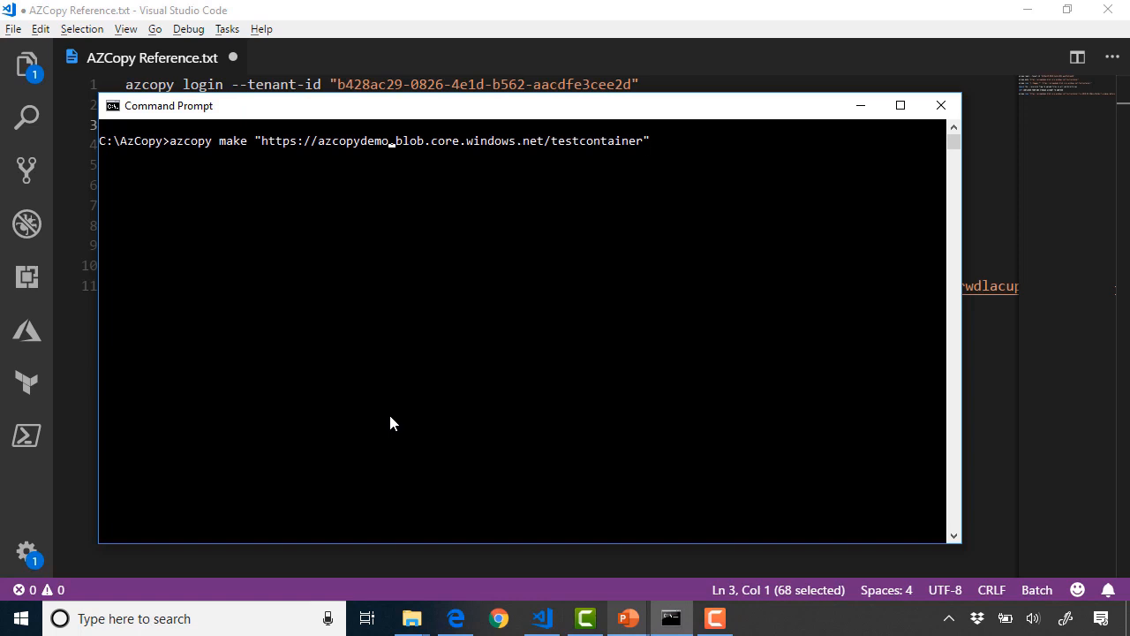
Run azcopy make against azcopydemotarget's testcontainer URL and return to the portal.
text(target)
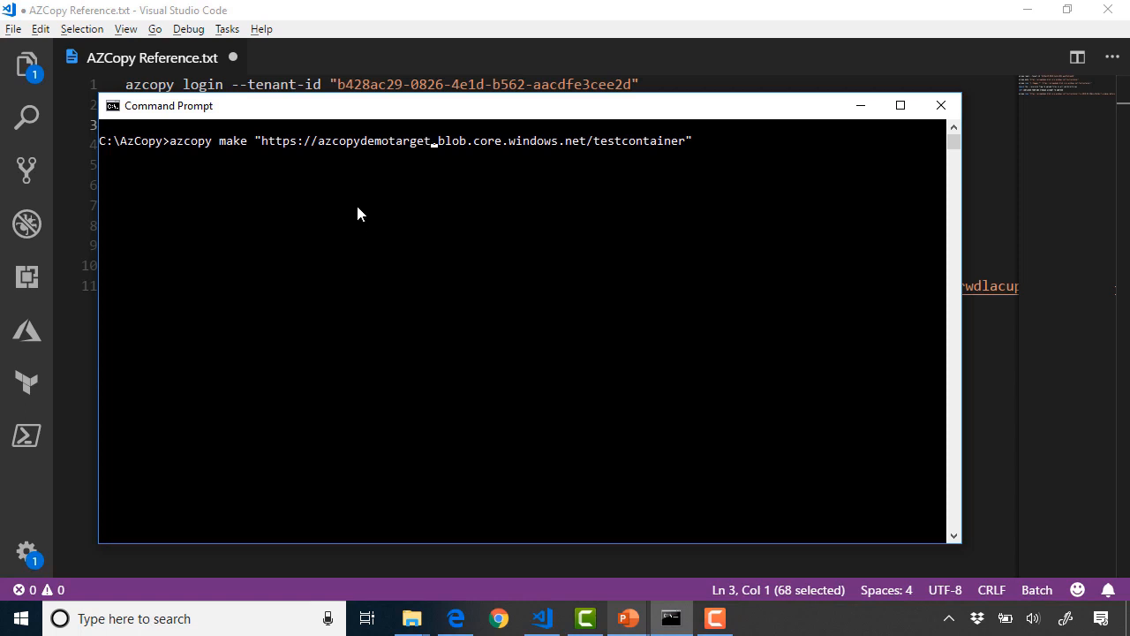
mouse_move(621, 155)
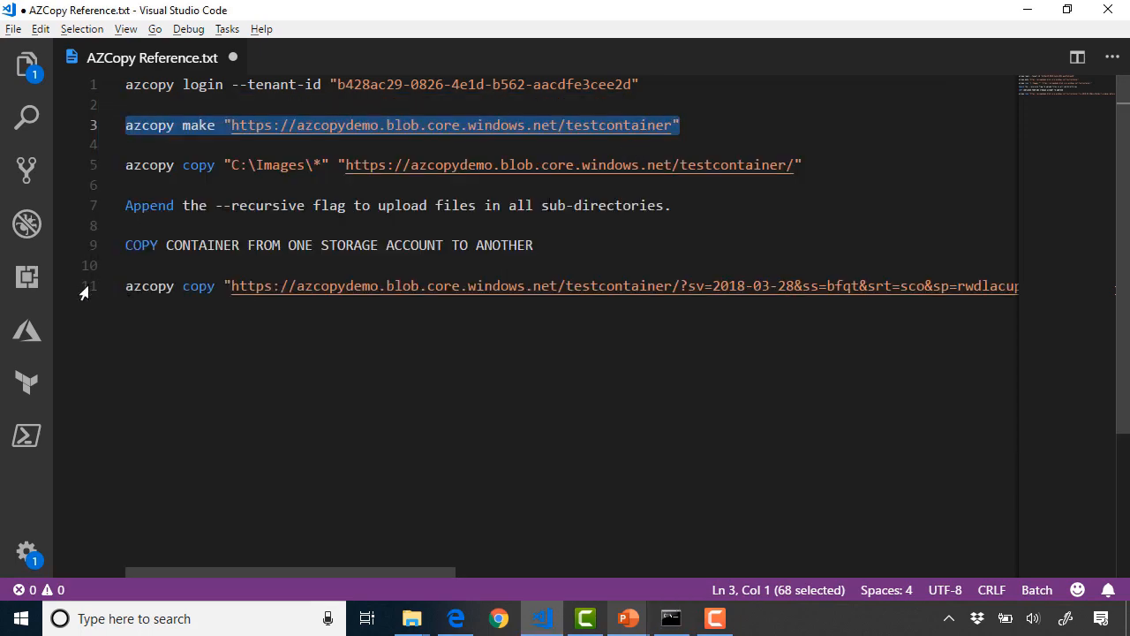
click(671, 618)
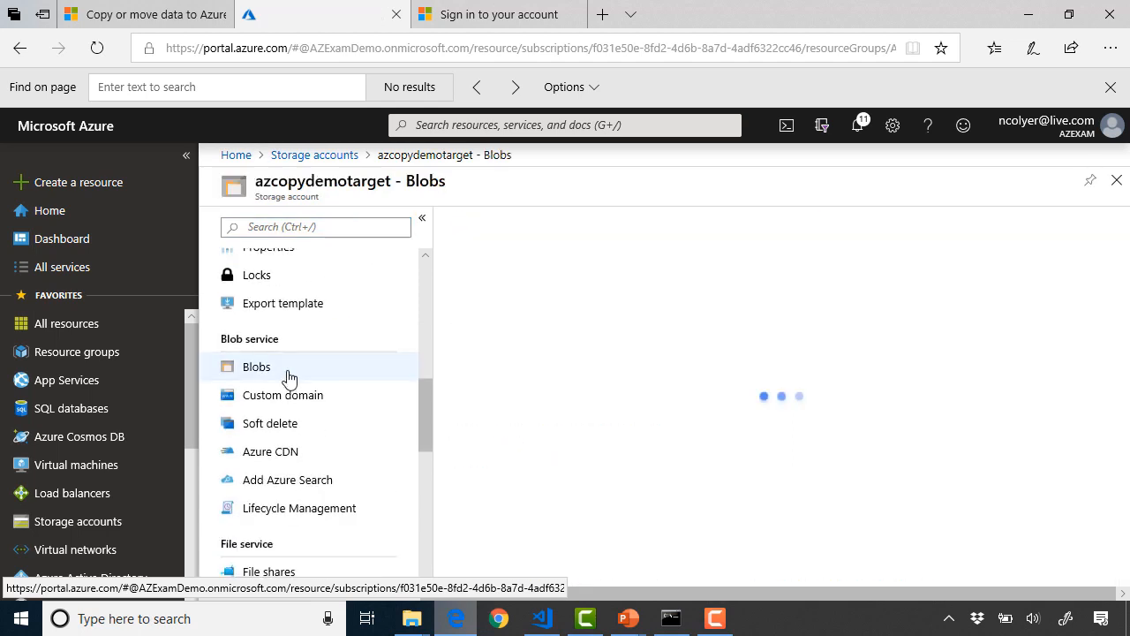
Browse azcopydemotarget's Blobs into testcontainer and its ImagesSubFolder to see the copied jpgs.
click(256, 366)
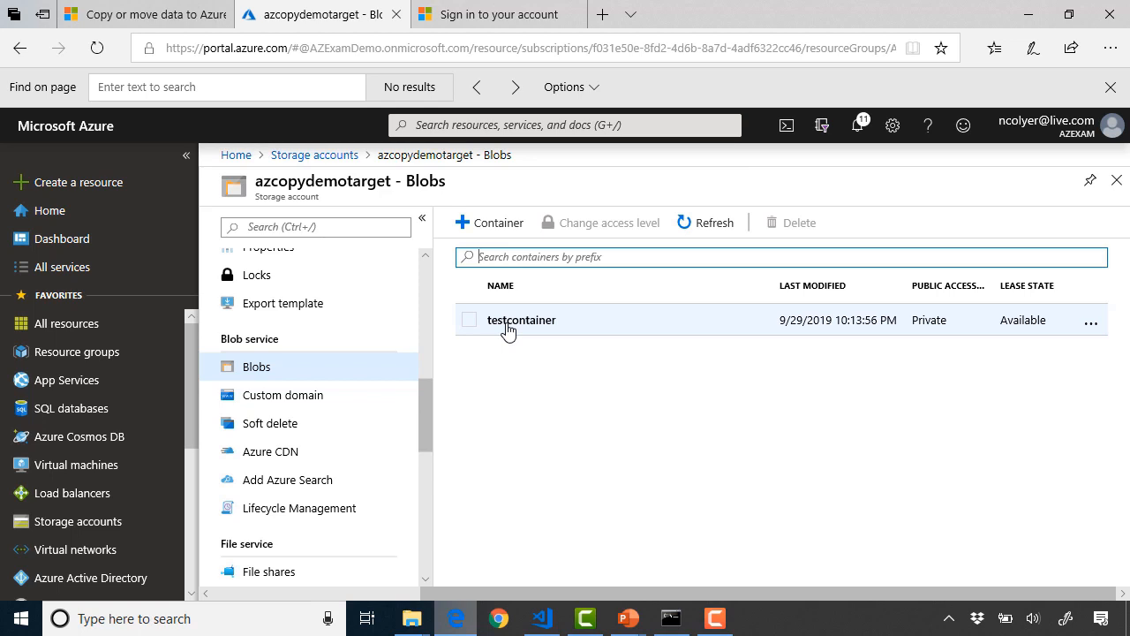
click(521, 319)
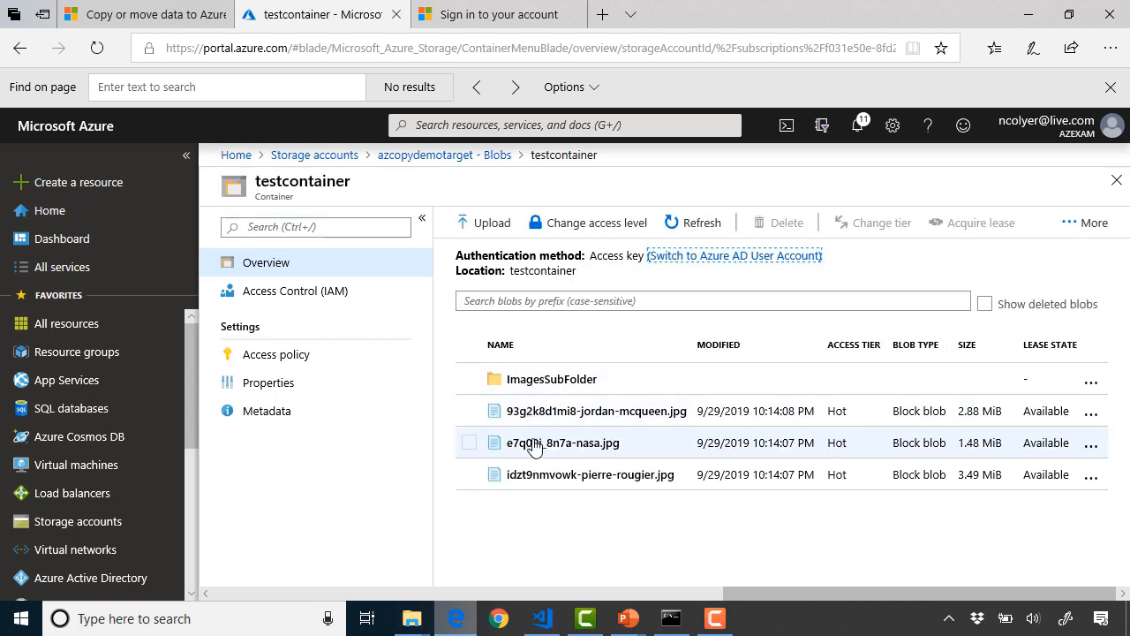
click(551, 378)
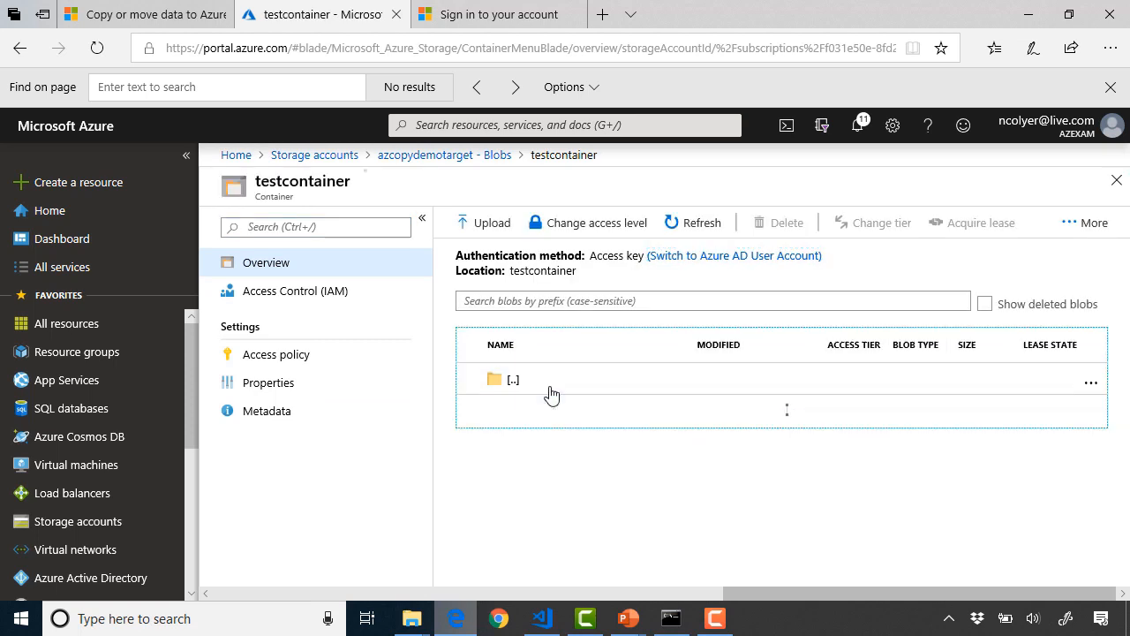
click(512, 380)
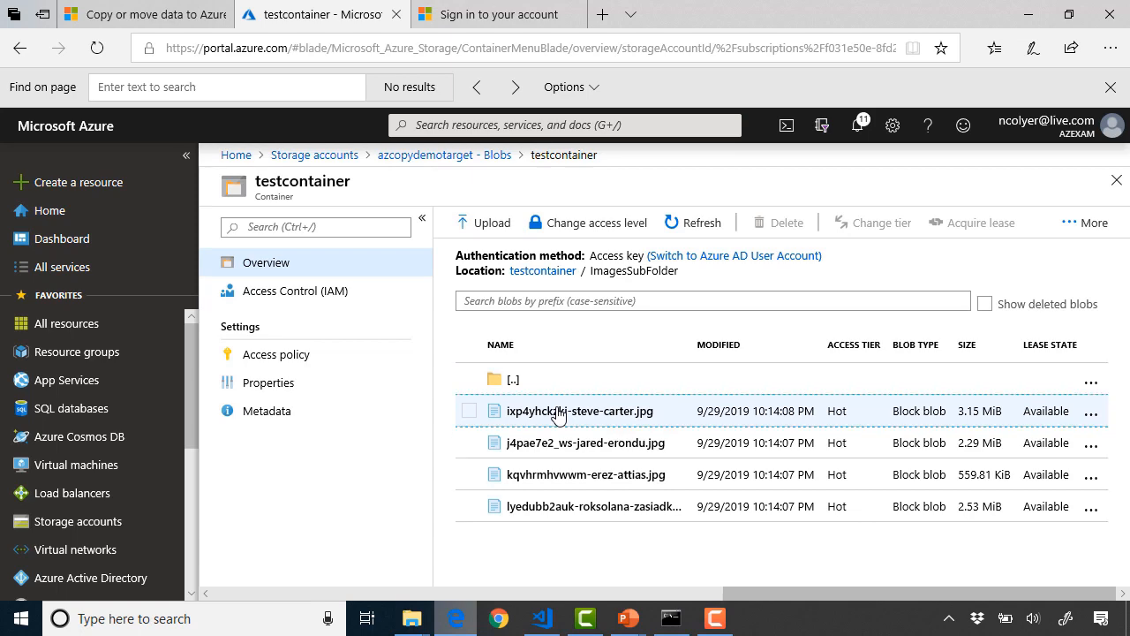
click(579, 410)
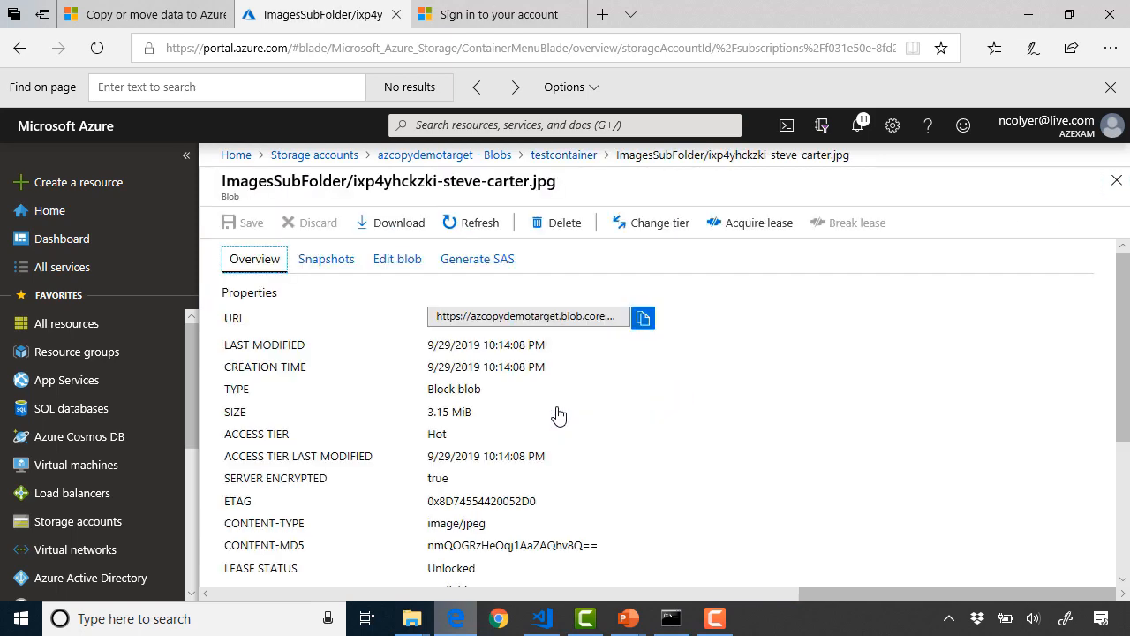
scroll(down, 3)
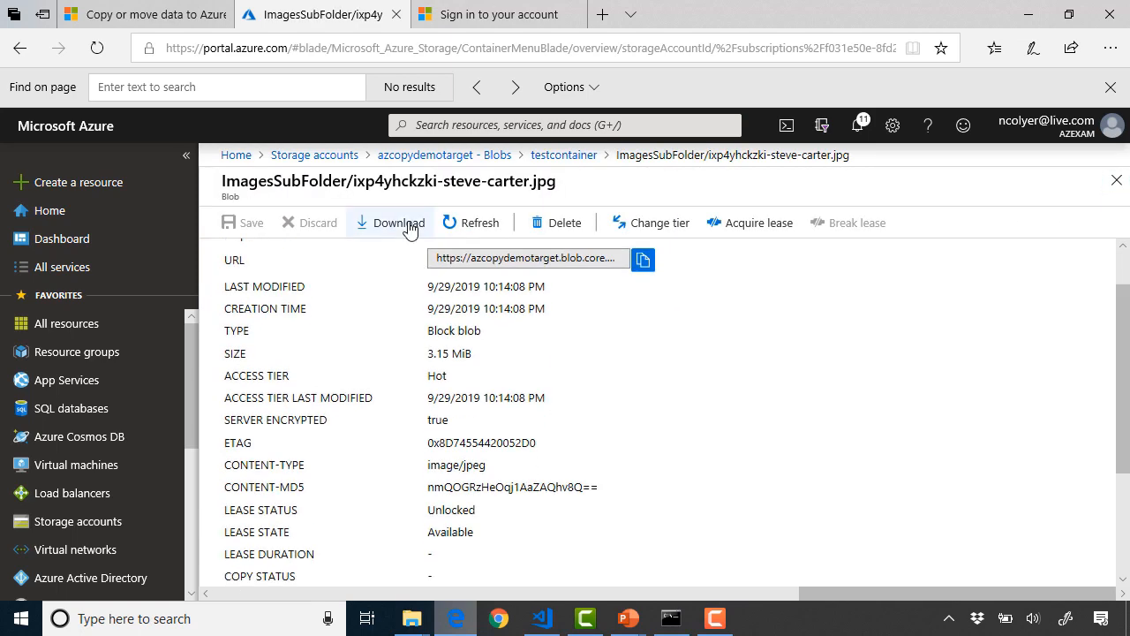
click(399, 223)
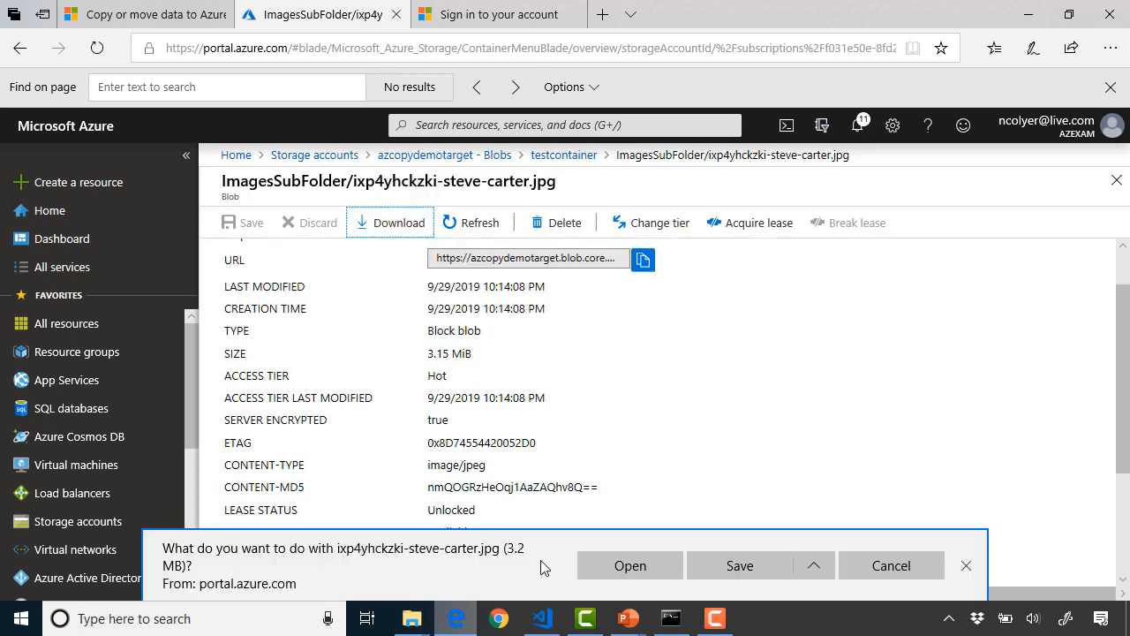
click(631, 565)
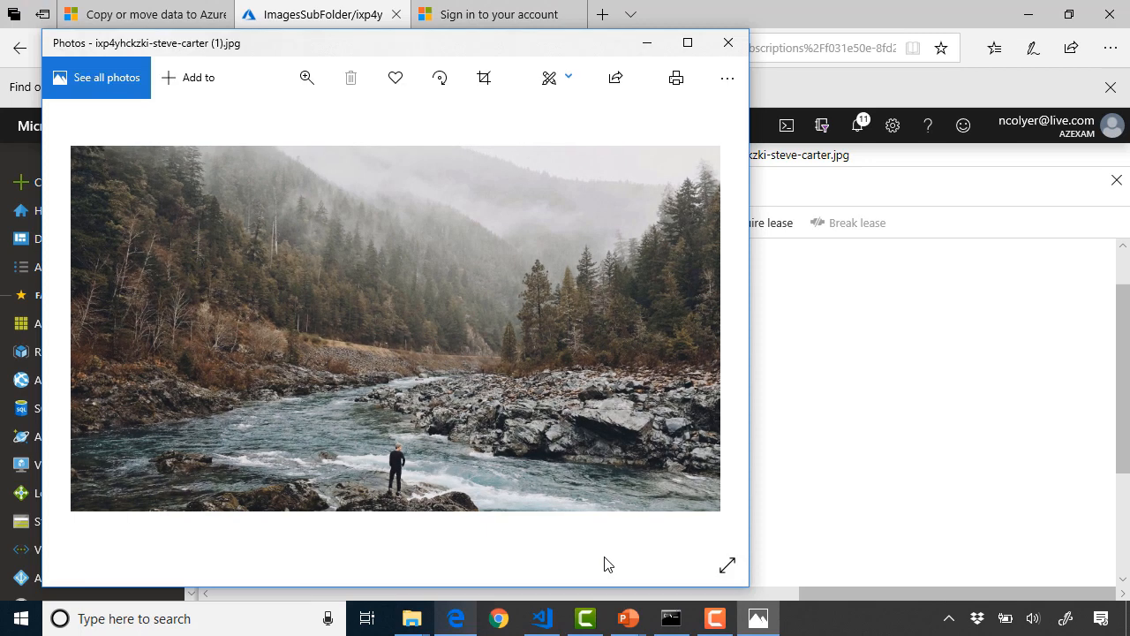
mouse_move(877, 394)
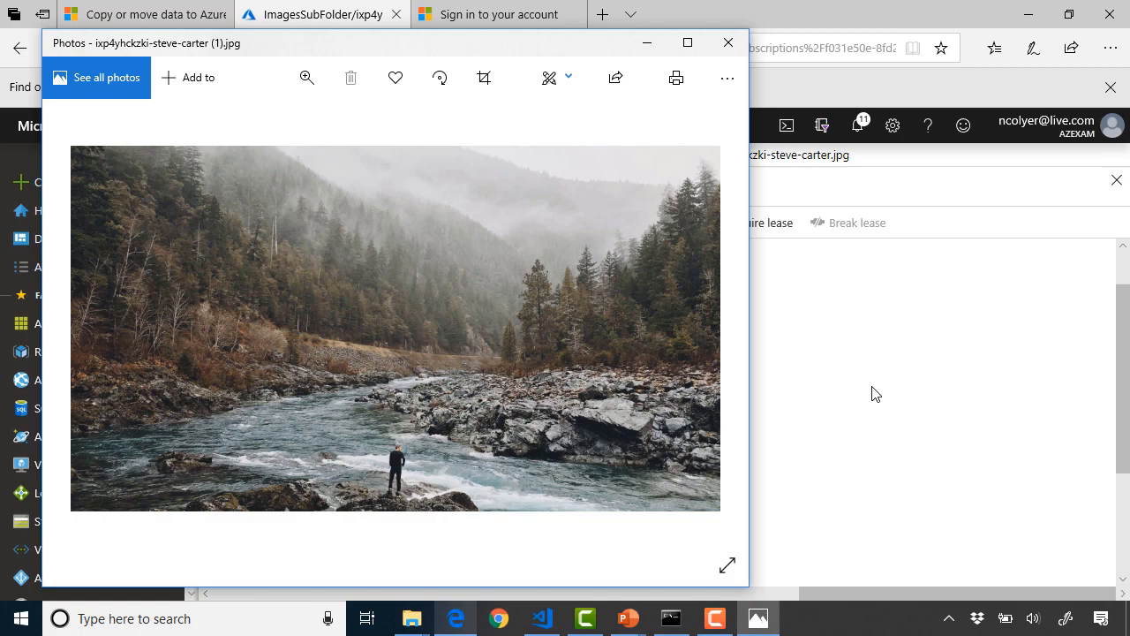
mouse_move(848, 383)
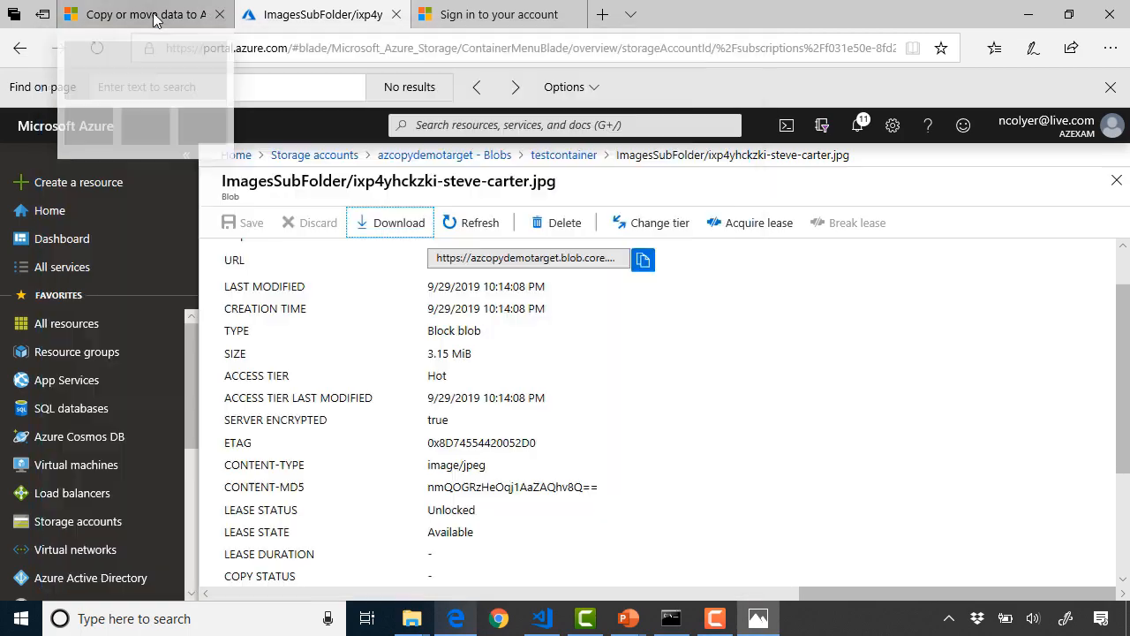
Read the 'Use with Blobs' docs article through its Create a container and Upload files examples.
click(141, 14)
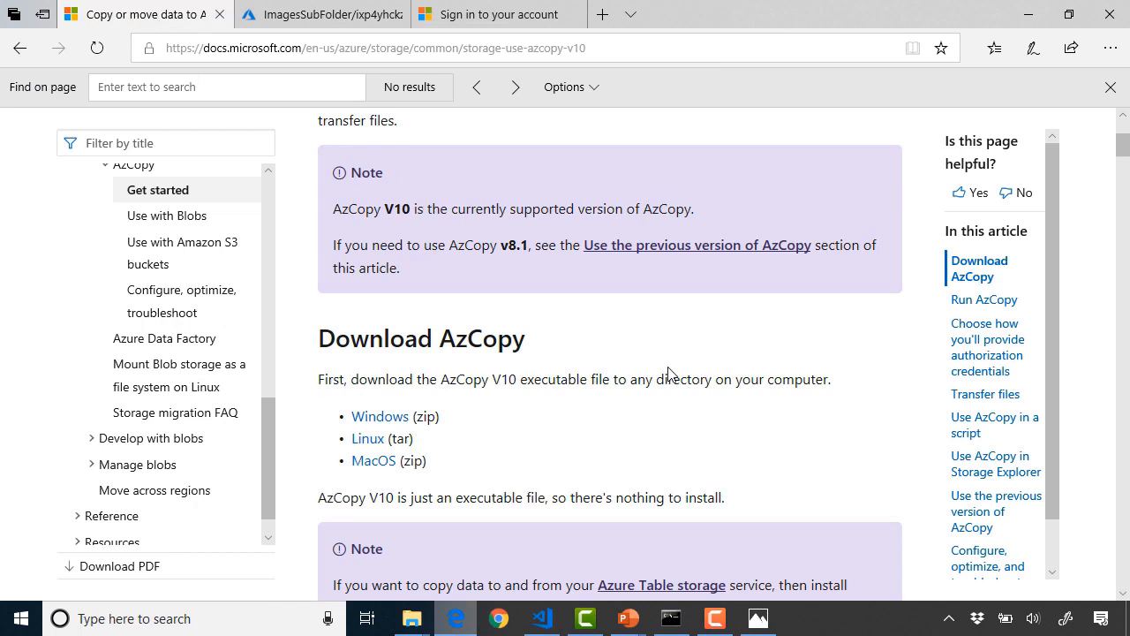
mouse_move(544, 340)
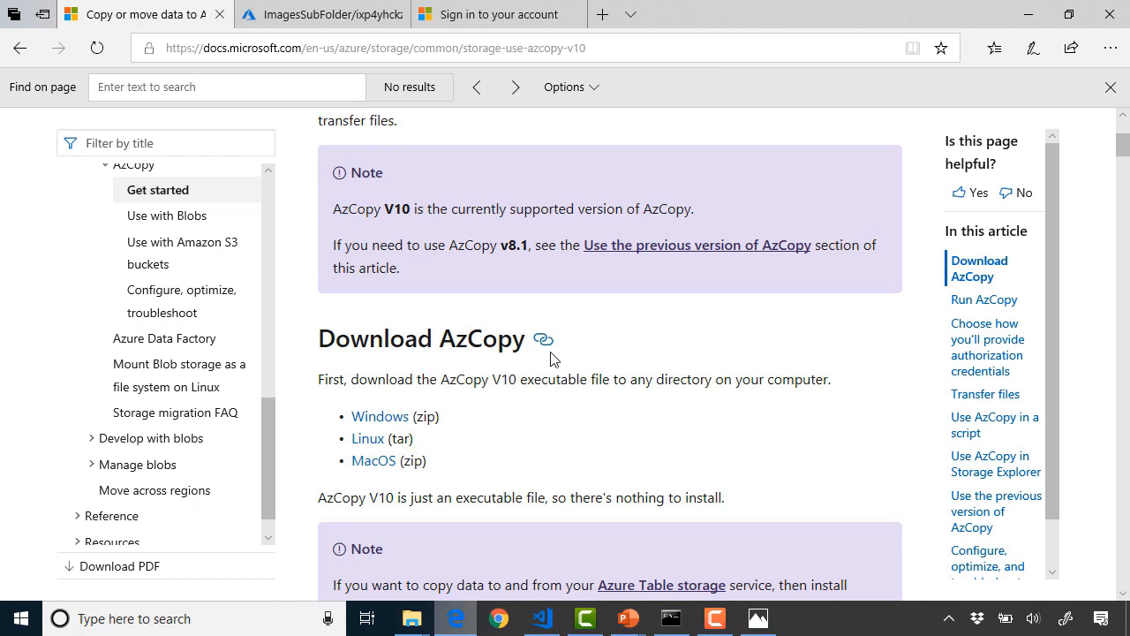
mouse_move(166, 215)
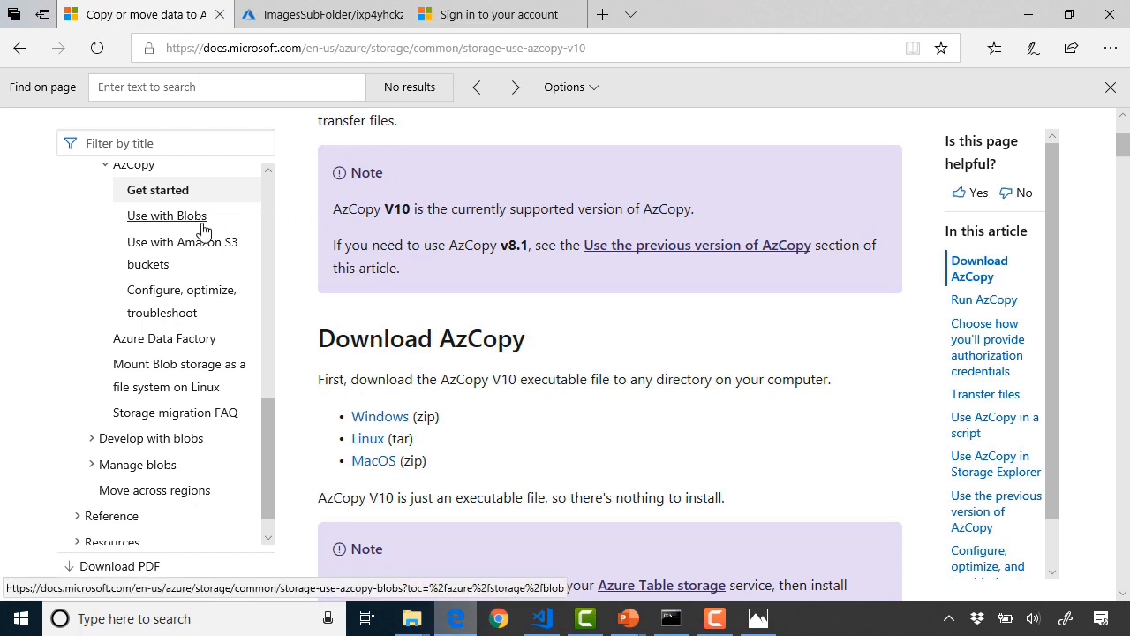
click(166, 215)
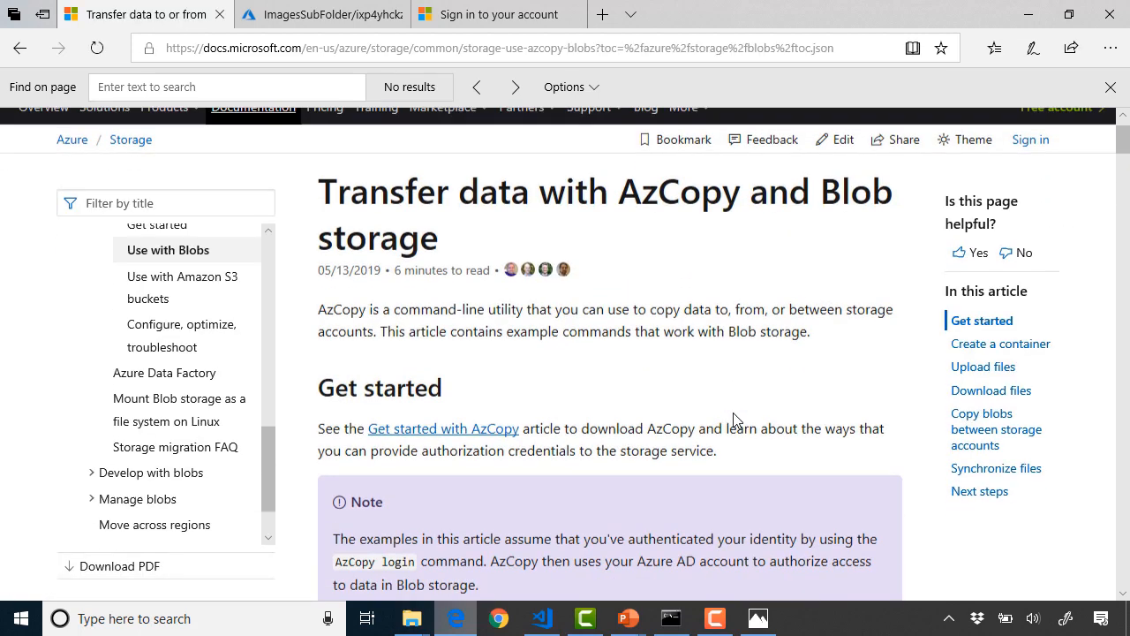
scroll(down, 3)
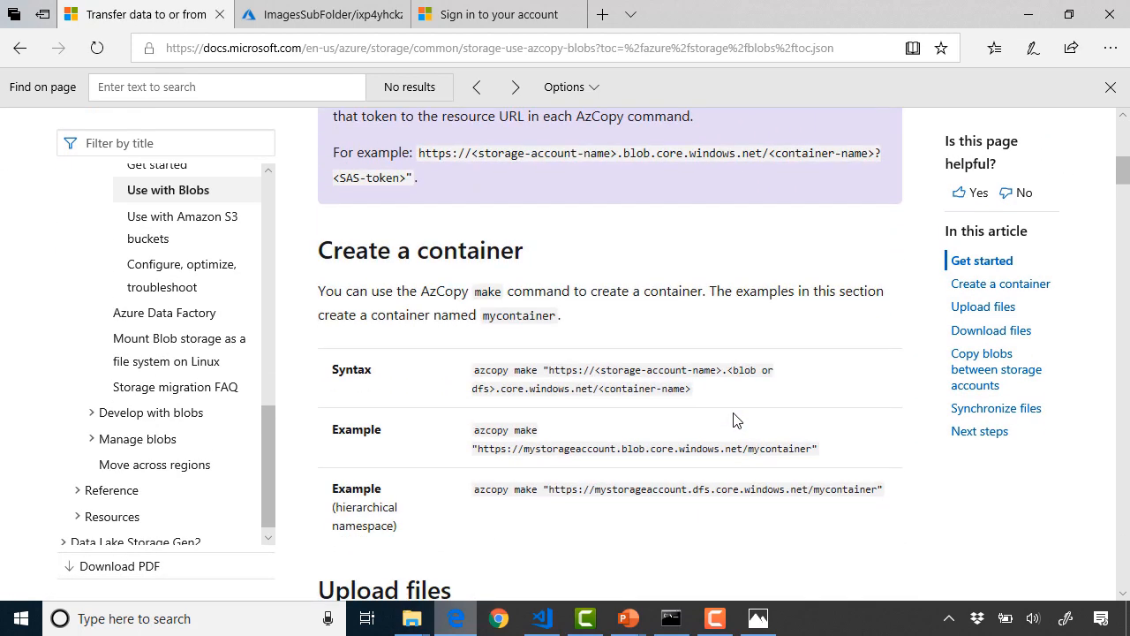
scroll(down, 3)
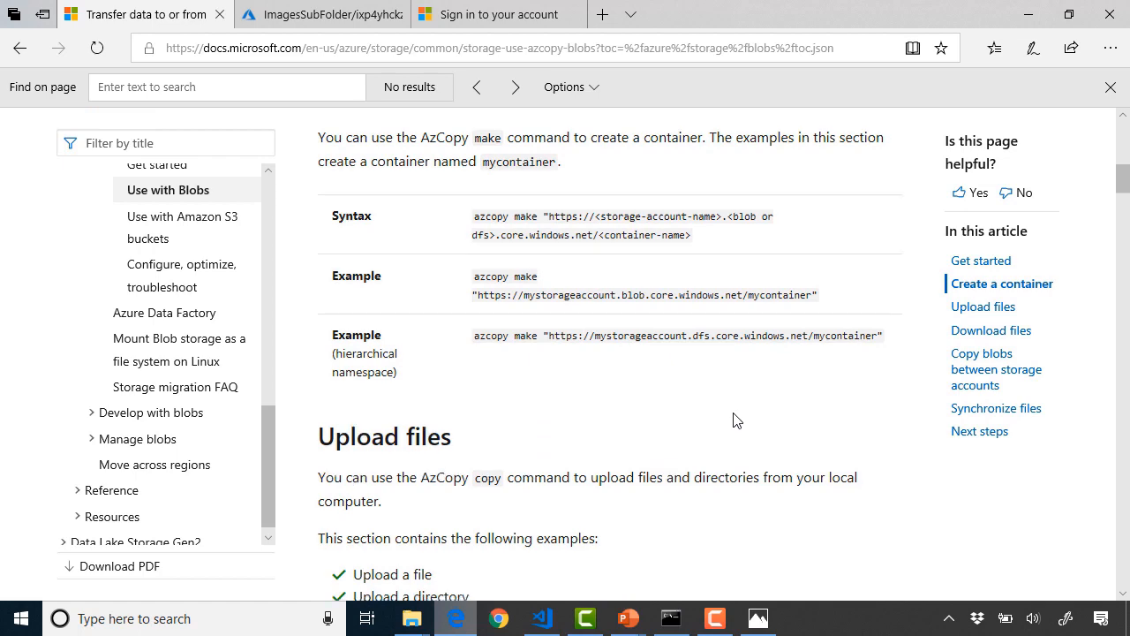
scroll(down, 3)
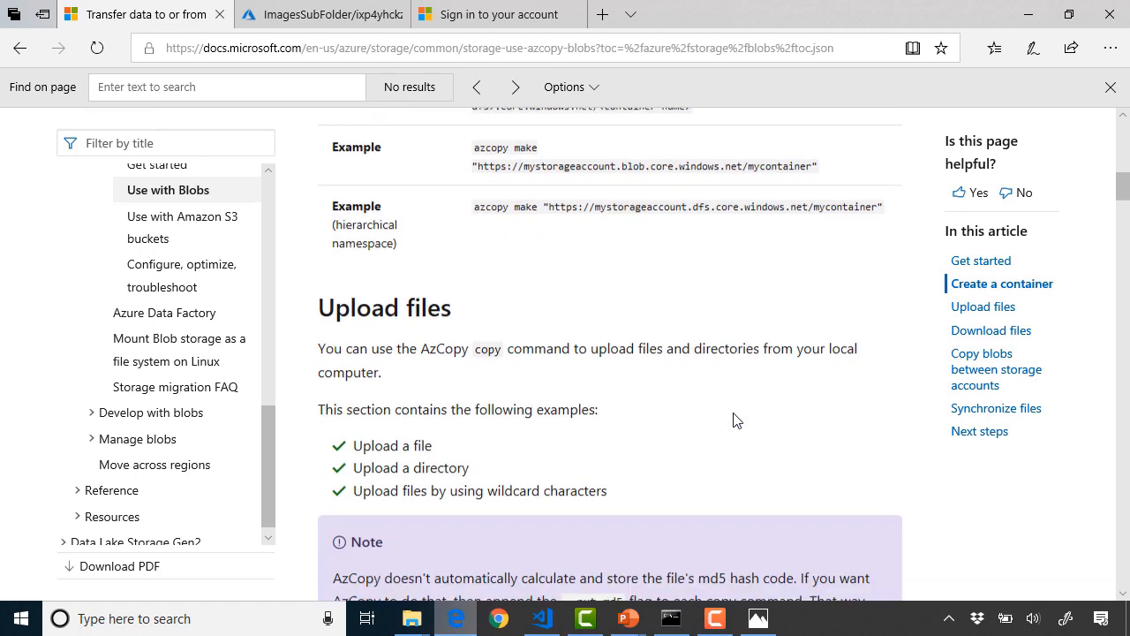
scroll(down, 3)
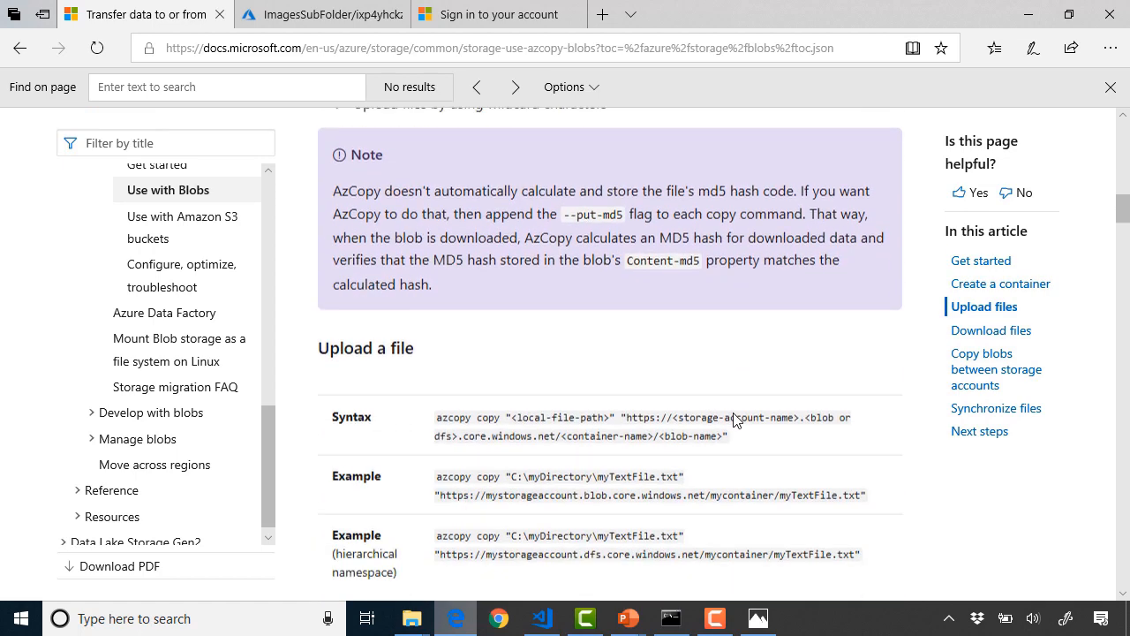
scroll(down, 3)
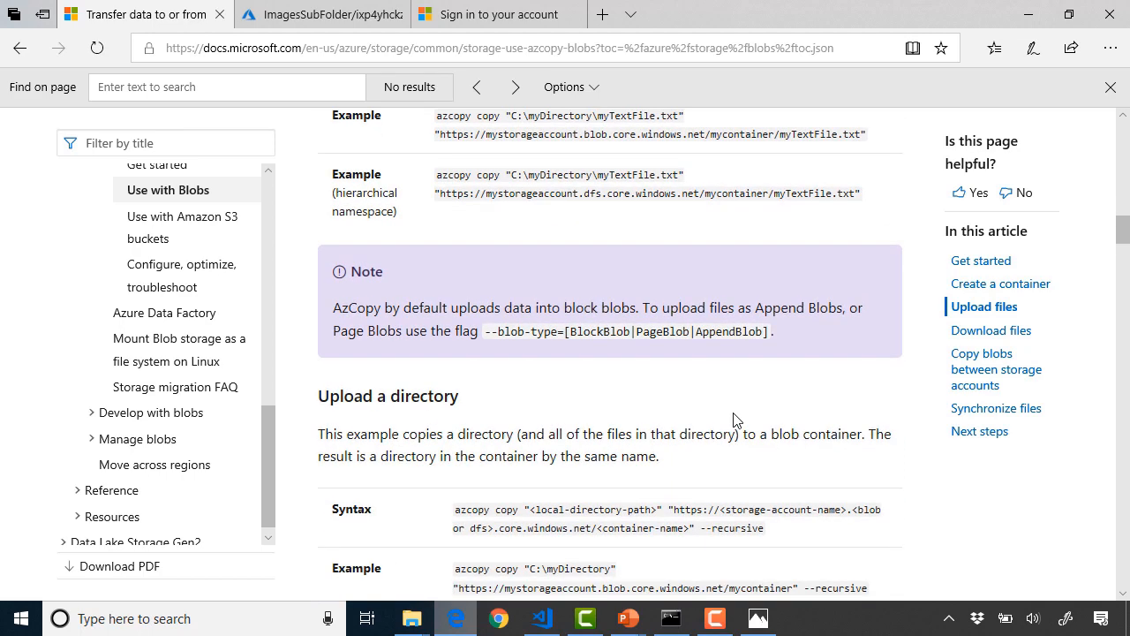